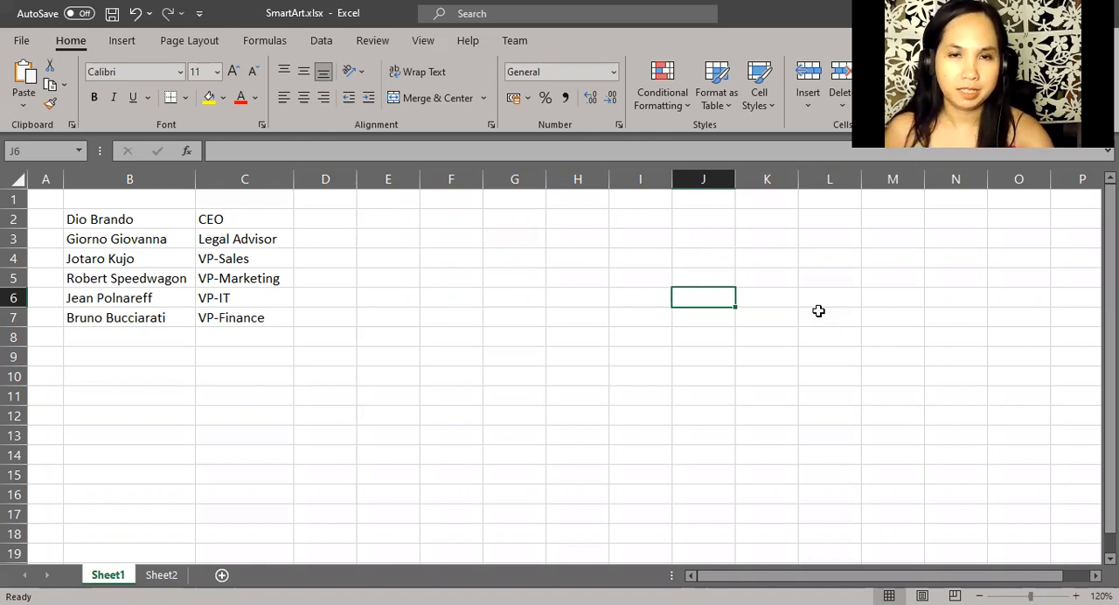
{"action": "mouse_move", "coordinate": [574, 246]}
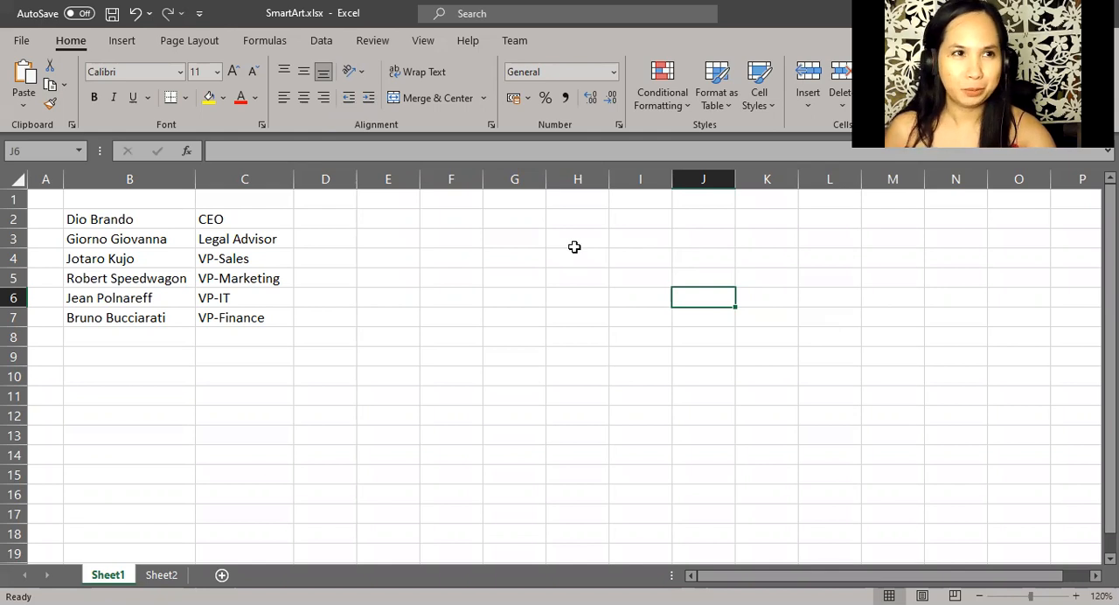
{"action": "mouse_move", "coordinate": [393, 140]}
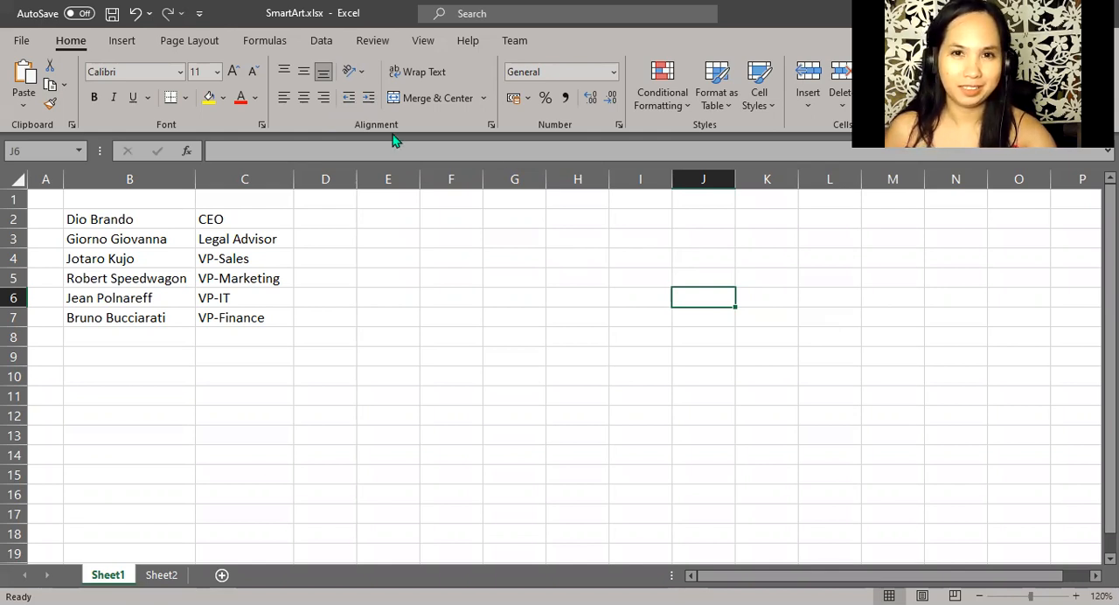
{"action": "mouse_move", "coordinate": [122, 40]}
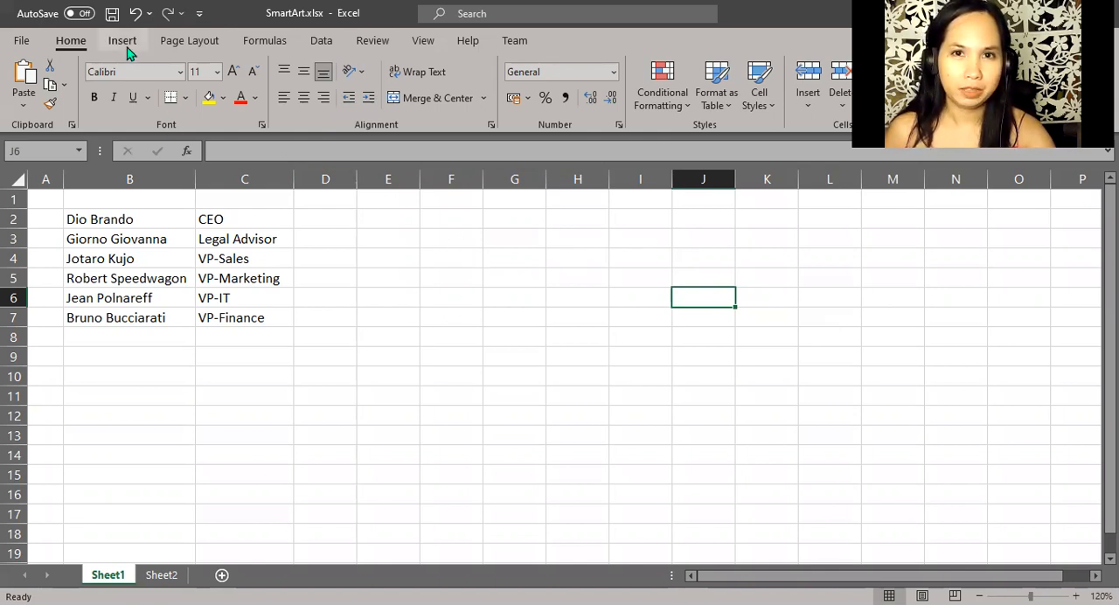
Step: Show the Insert ribbon with its options for adding objects and graphics
{"action": "left_click", "coordinate": [123, 40]}
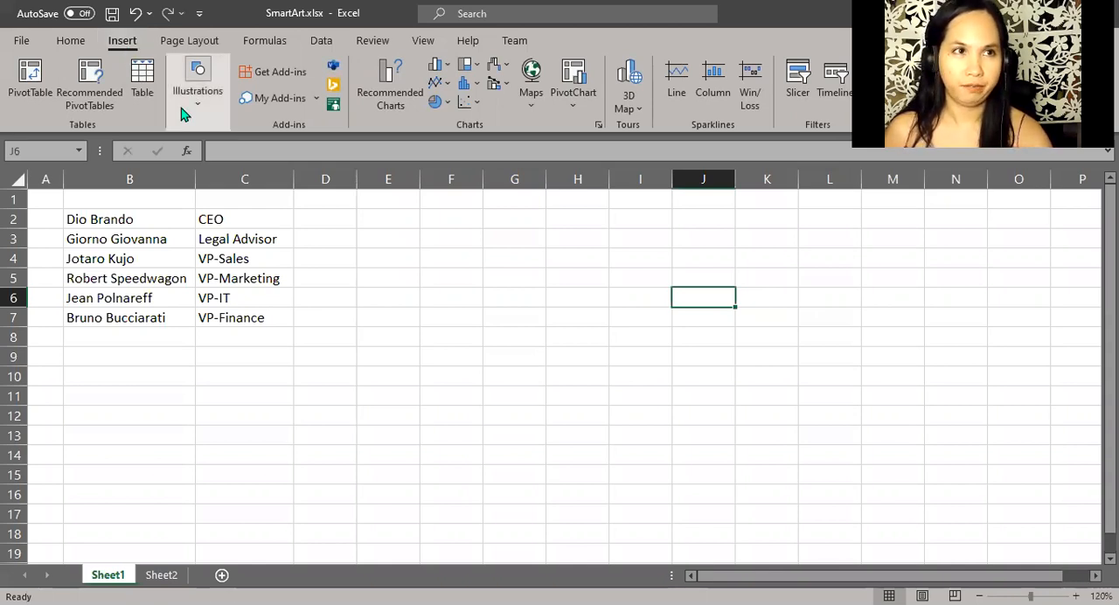
{"action": "mouse_move", "coordinate": [196, 84]}
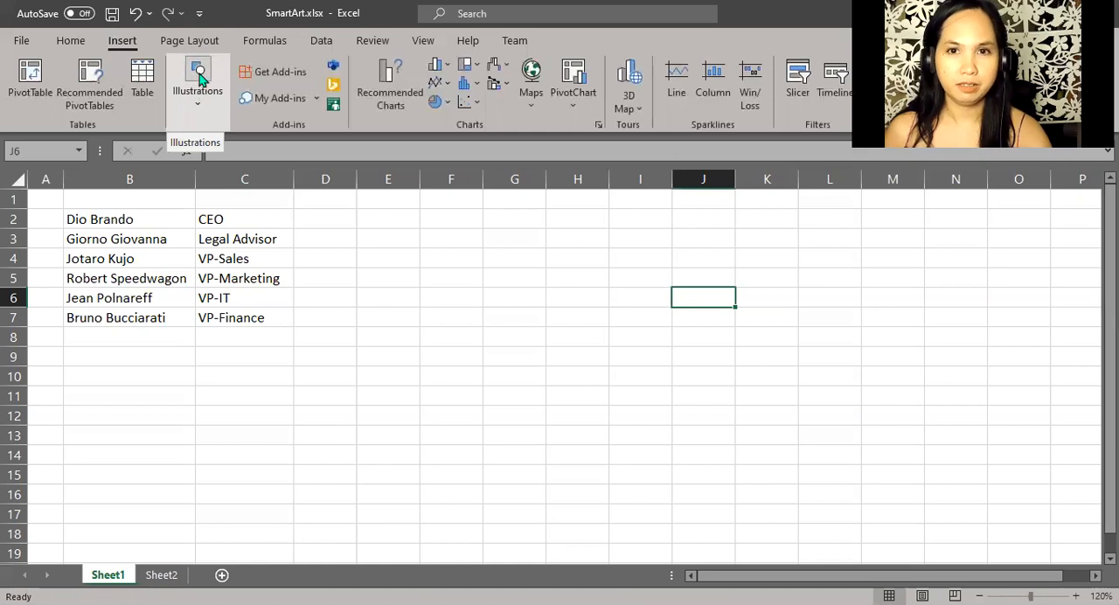
{"action": "mouse_move", "coordinate": [216, 150]}
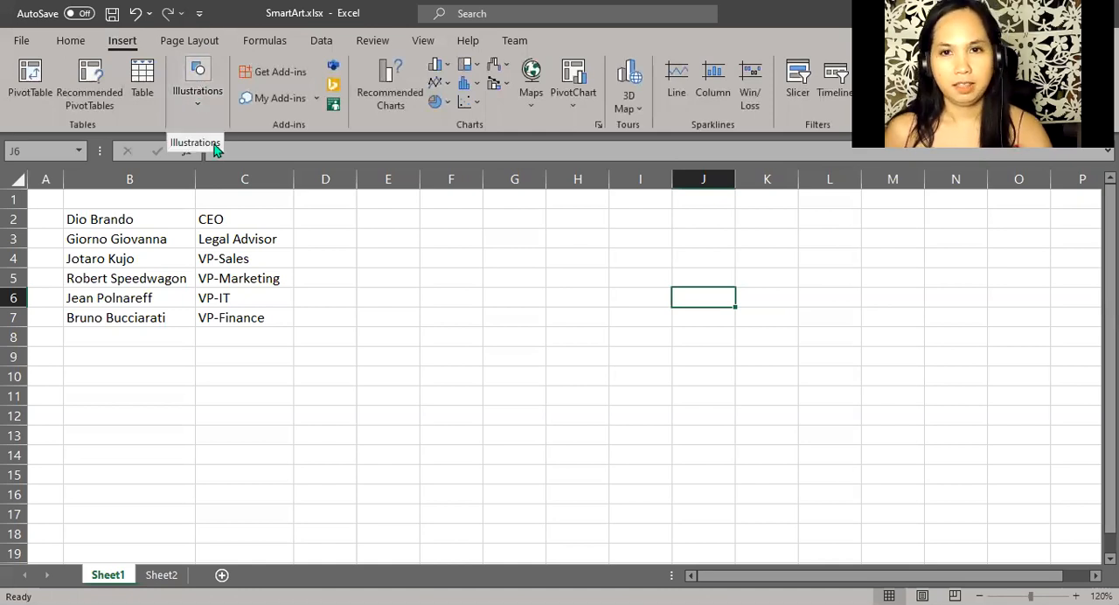
Step: Open the Choose a SmartArt Graphic dialog via Illustrations and browse the All layouts list
{"action": "left_click", "coordinate": [196, 78]}
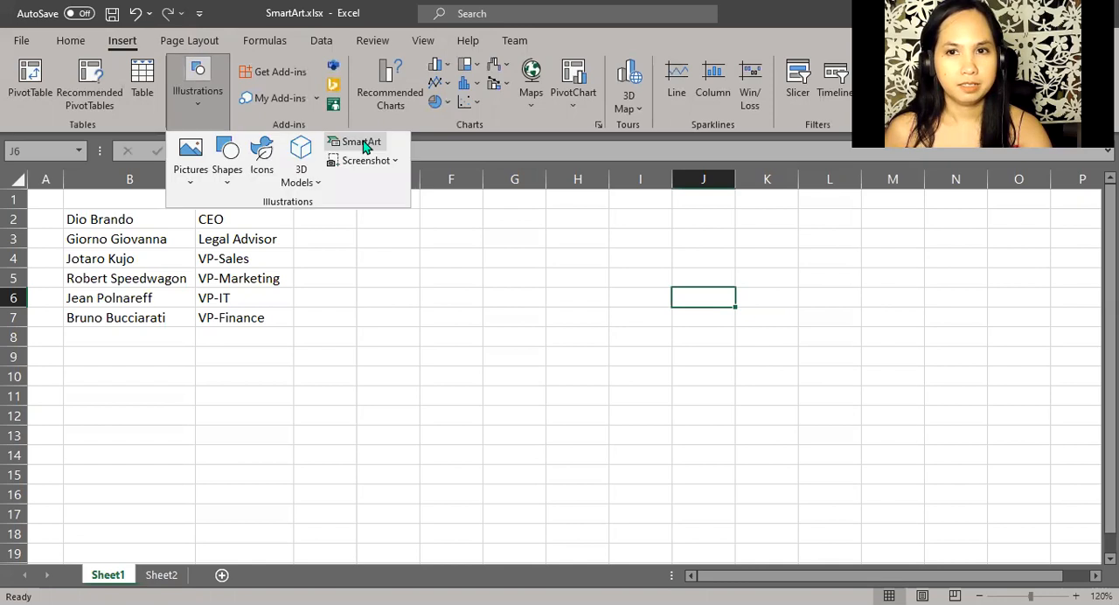
{"action": "left_click", "coordinate": [362, 142]}
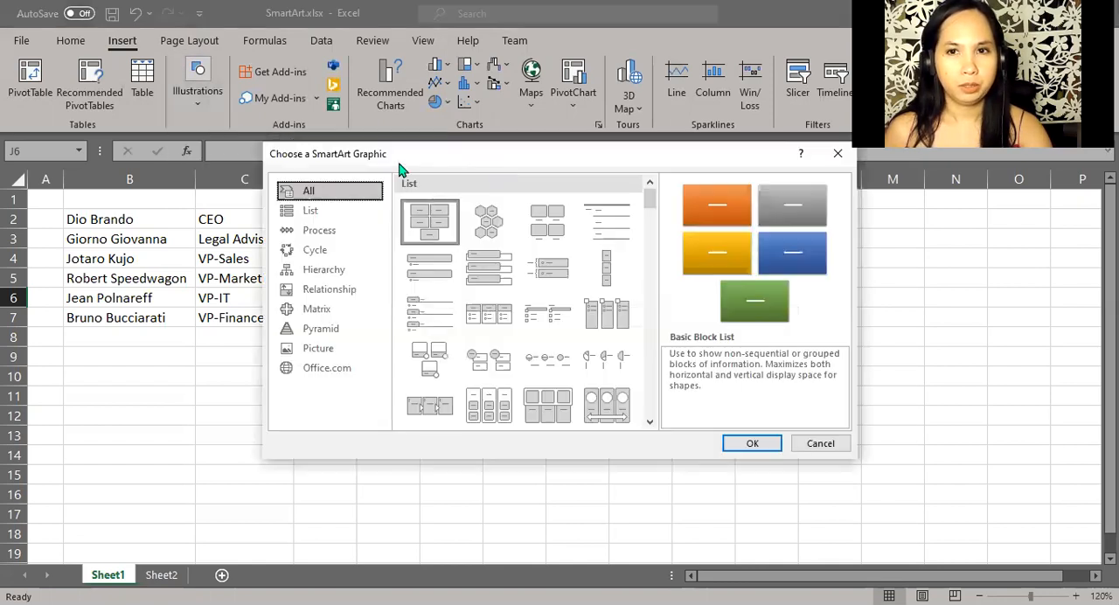
{"action": "mouse_move", "coordinate": [603, 171]}
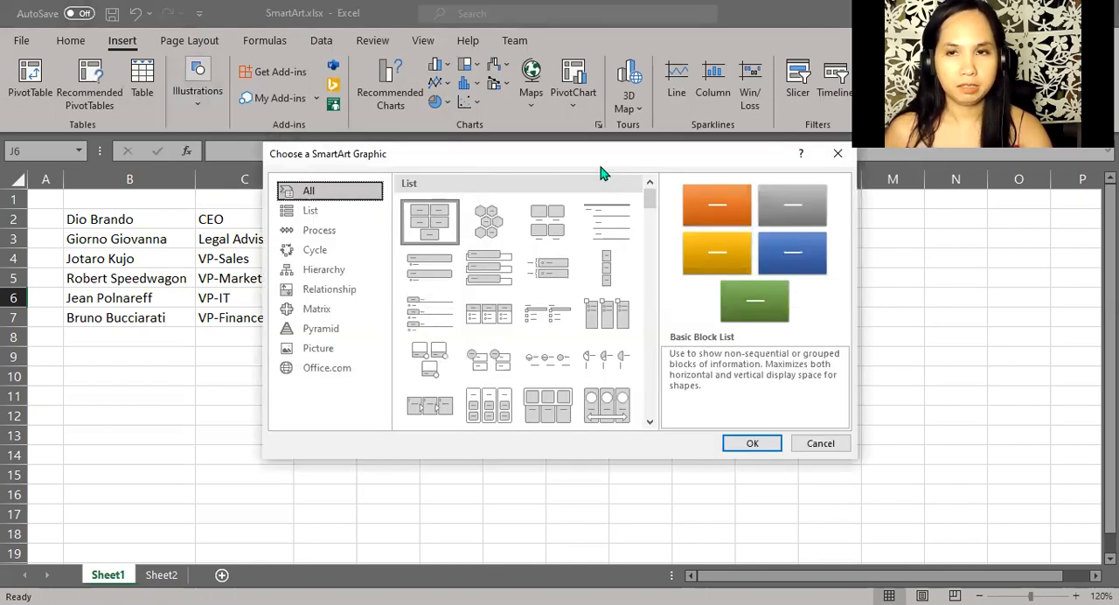
{"action": "mouse_move", "coordinate": [584, 173]}
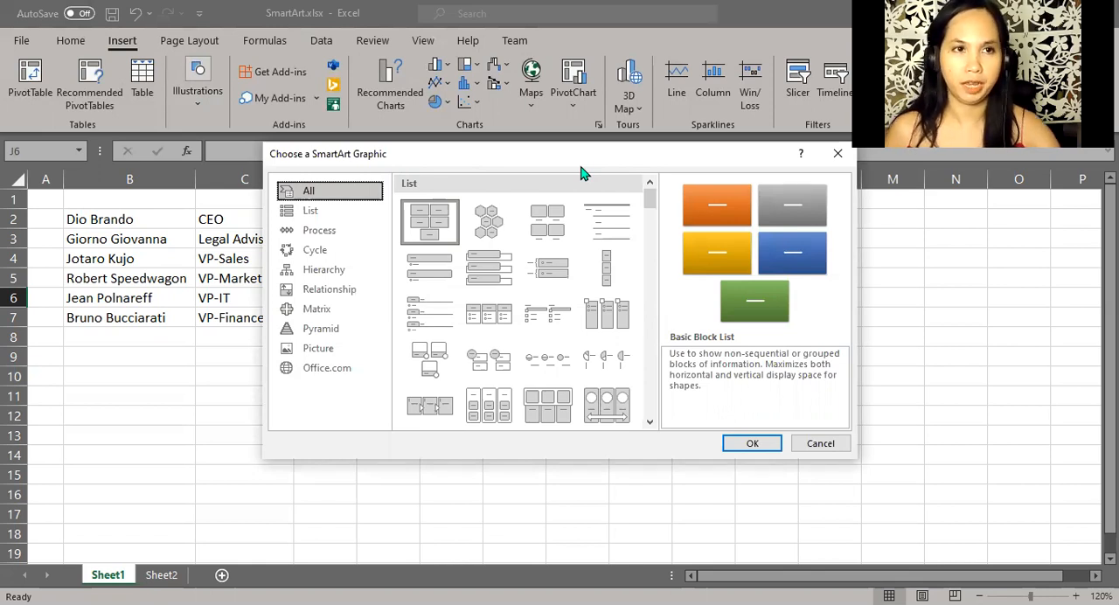
{"action": "mouse_move", "coordinate": [654, 206]}
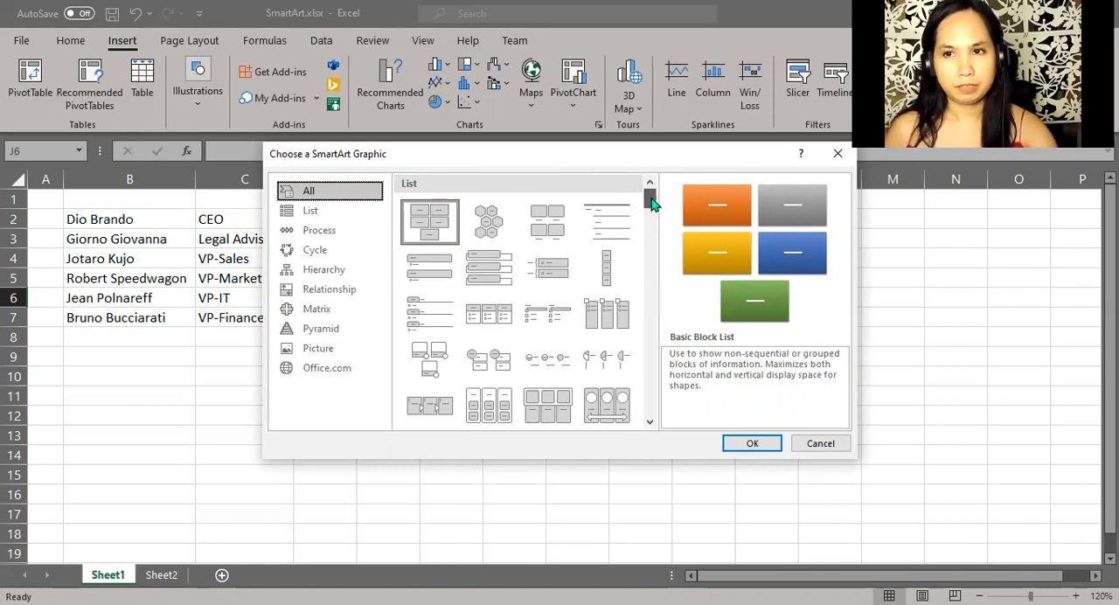
{"action": "scroll", "scroll_direction": "down", "scroll_amount": 3}
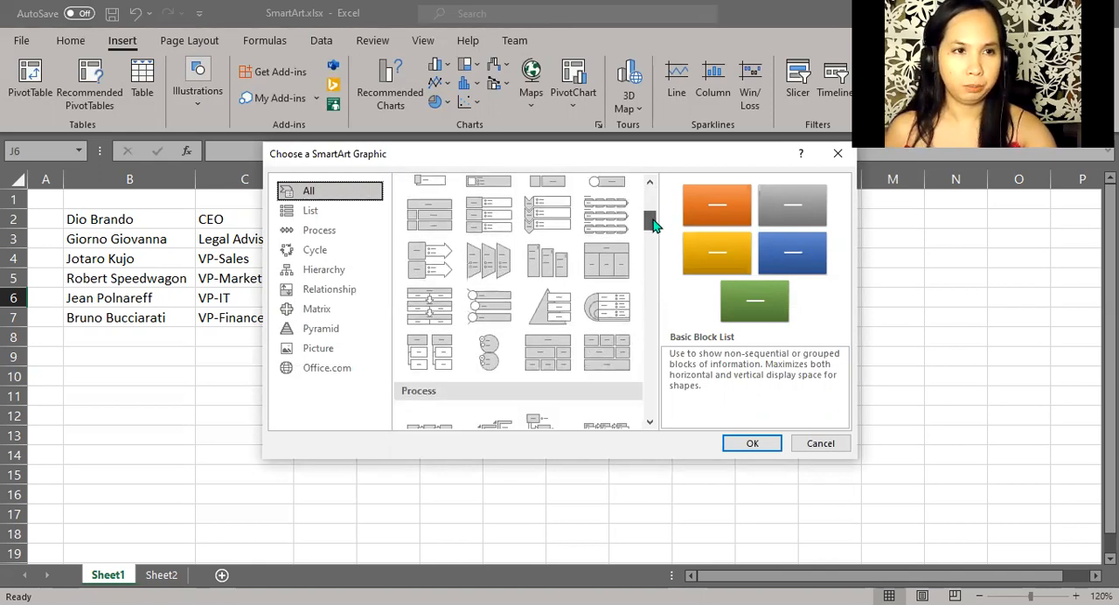
{"action": "scroll", "scroll_direction": "down", "scroll_amount": 3}
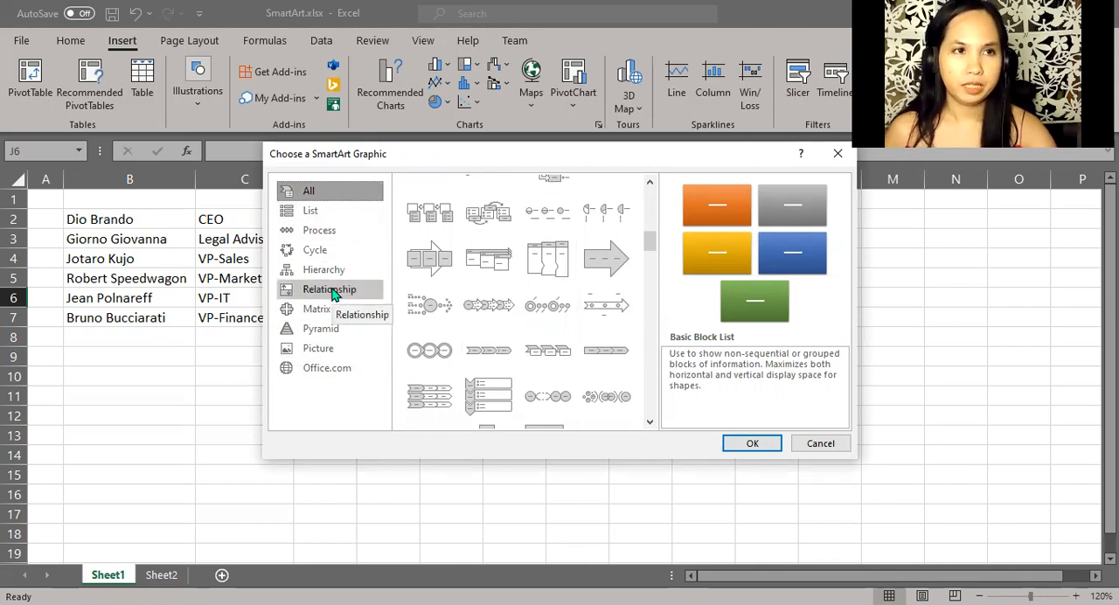
Step: Filter the SmartArt gallery to Cycle layouts and preview the Radial Cluster design
{"action": "left_click", "coordinate": [315, 248]}
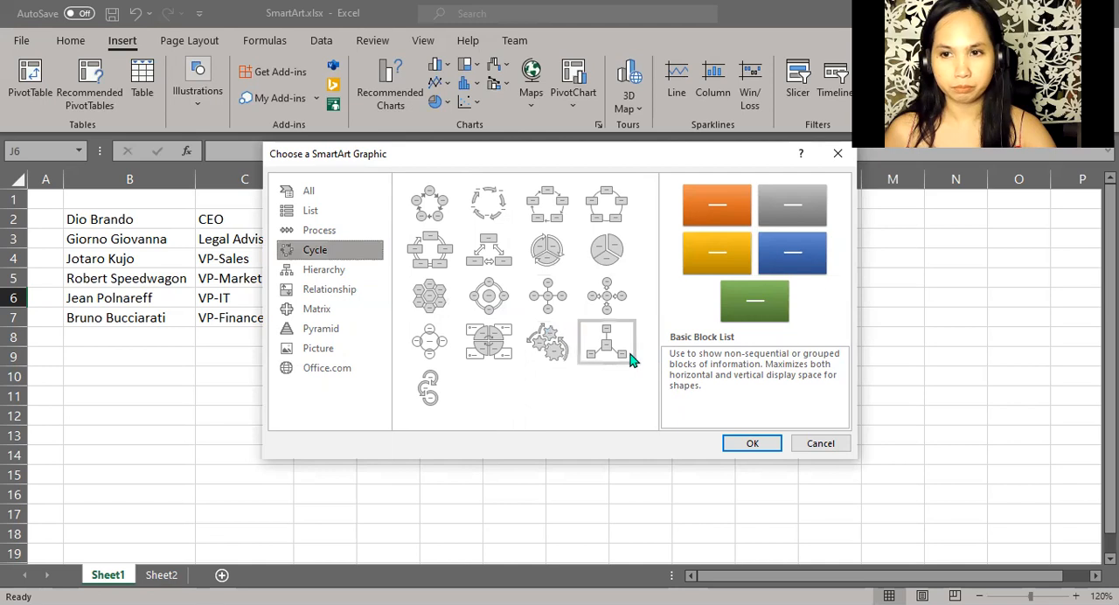
{"action": "left_click", "coordinate": [605, 341]}
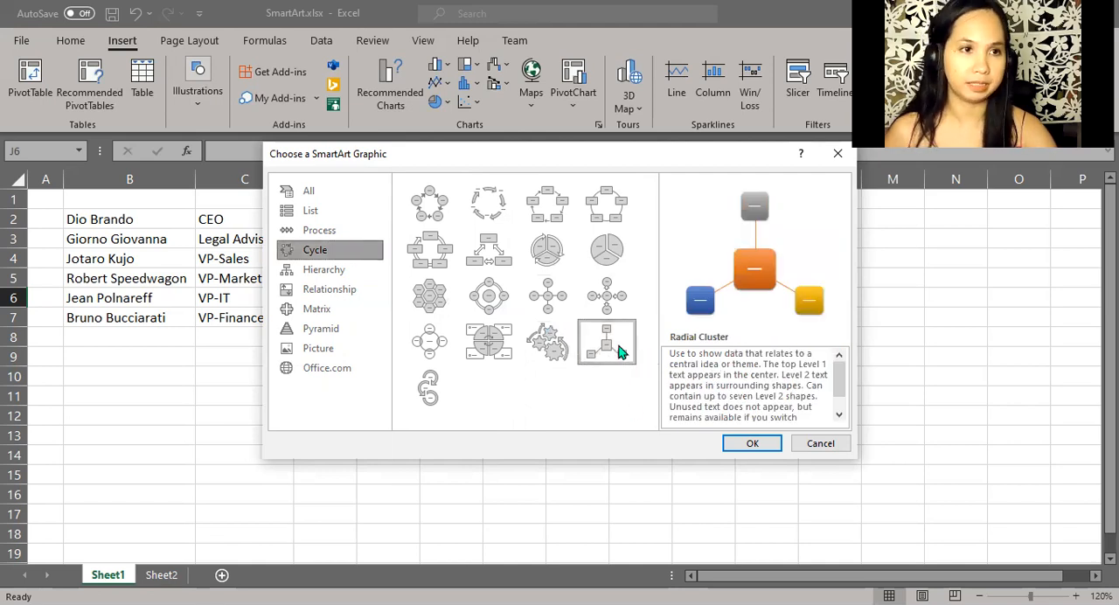
{"action": "mouse_move", "coordinate": [675, 346]}
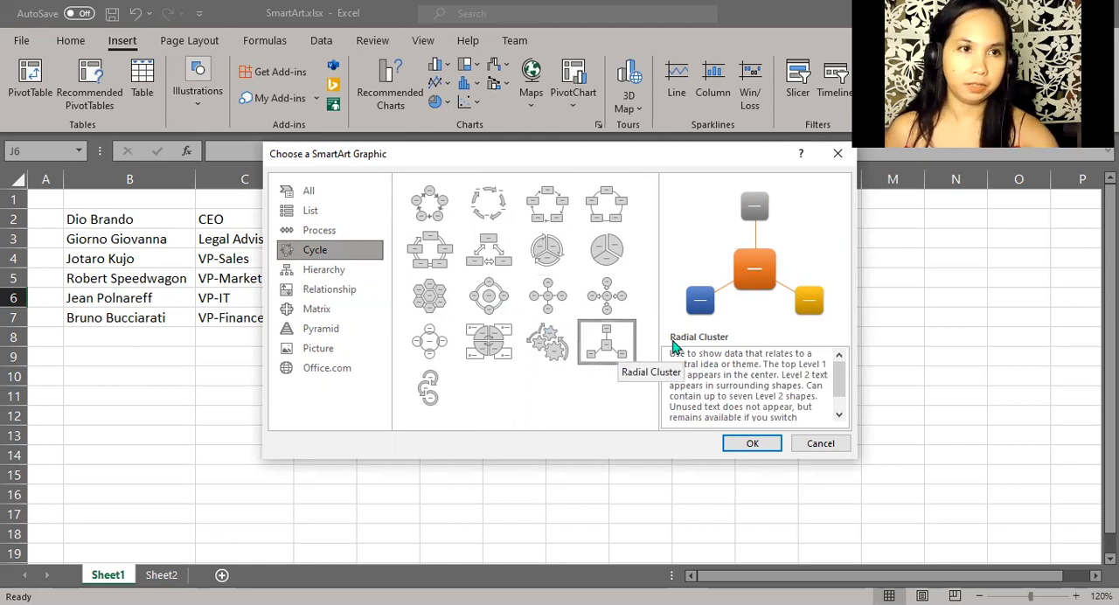
{"action": "mouse_move", "coordinate": [734, 294]}
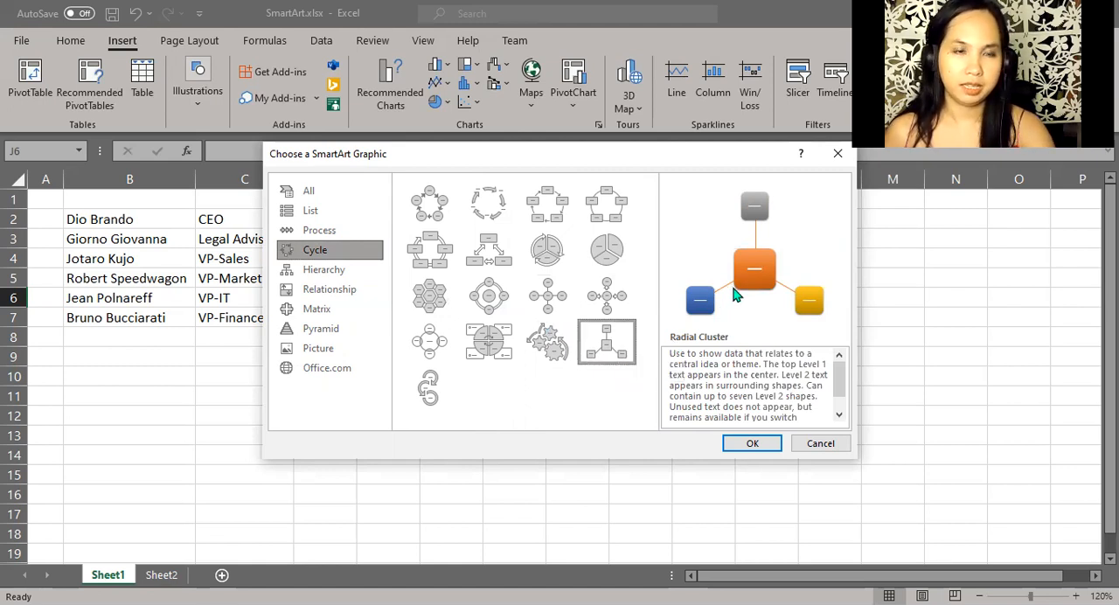
{"action": "mouse_move", "coordinate": [733, 271]}
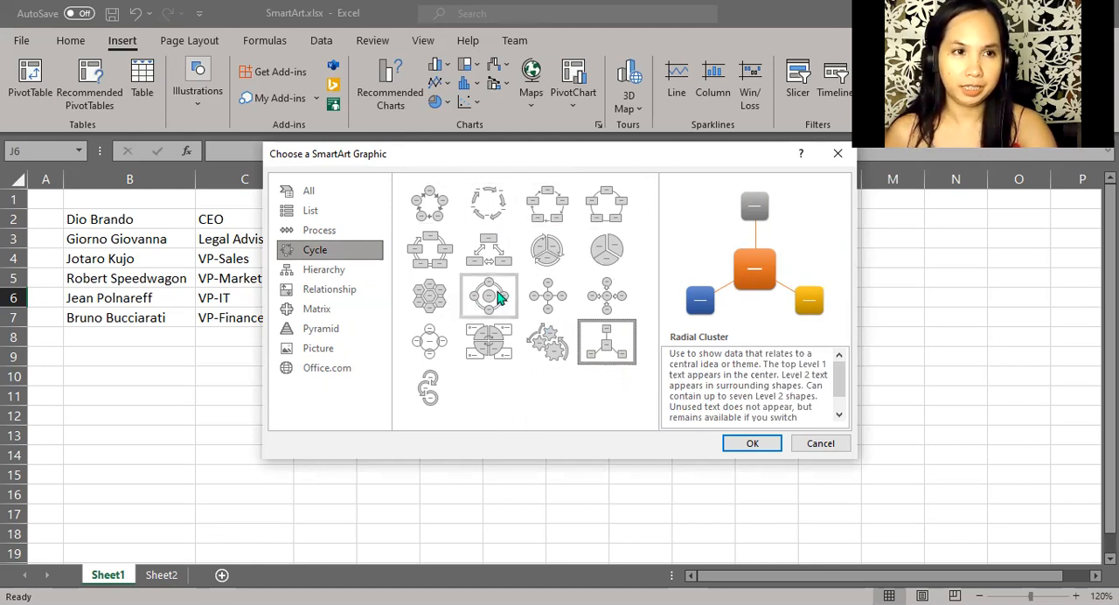
{"action": "mouse_move", "coordinate": [488, 249]}
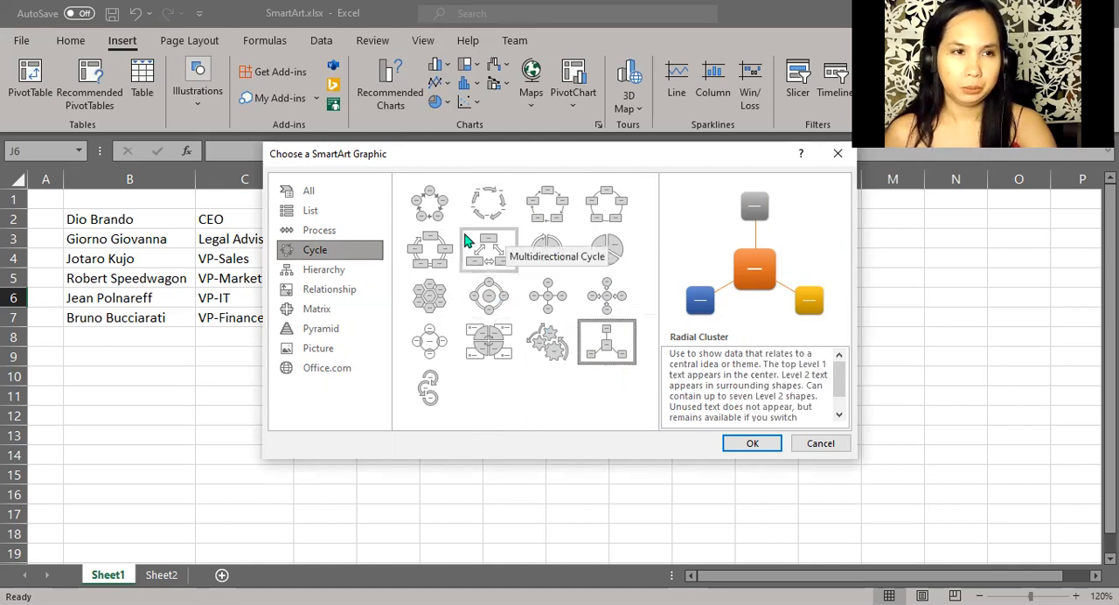
{"action": "mouse_move", "coordinate": [323, 269]}
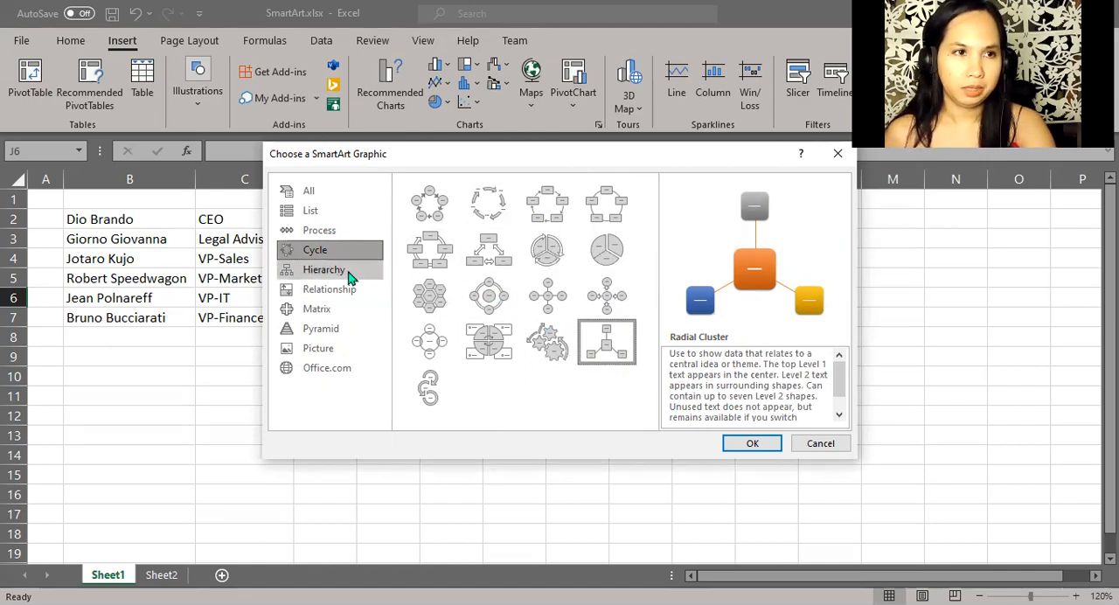
Step: From the Hierarchy category, preview the organization chart variants and insert the plain Organization Chart beside the name list
{"action": "left_click", "coordinate": [326, 269]}
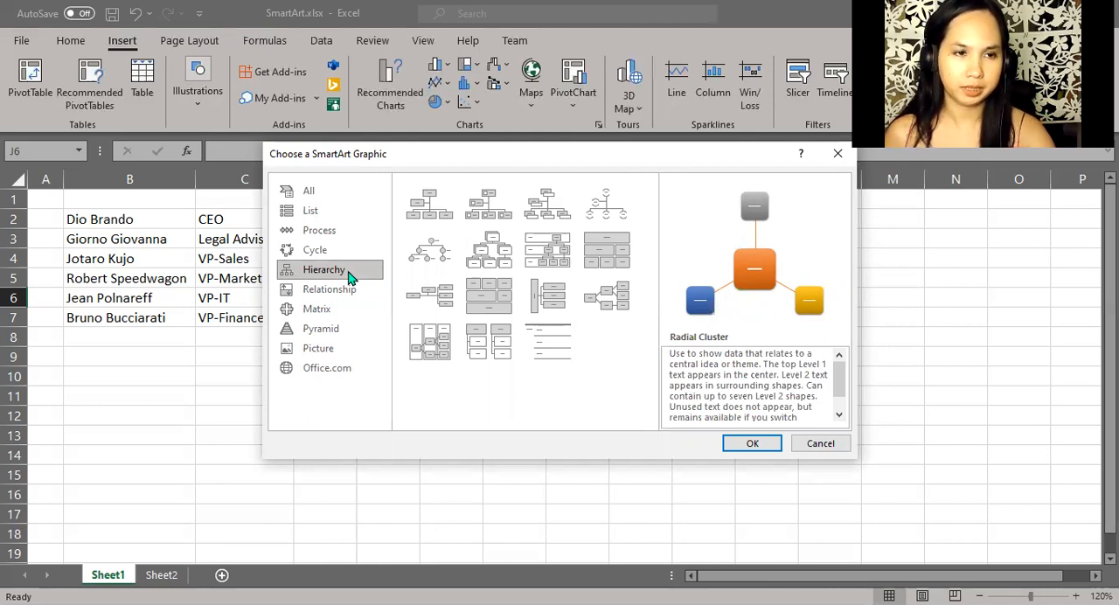
{"action": "mouse_move", "coordinate": [490, 252]}
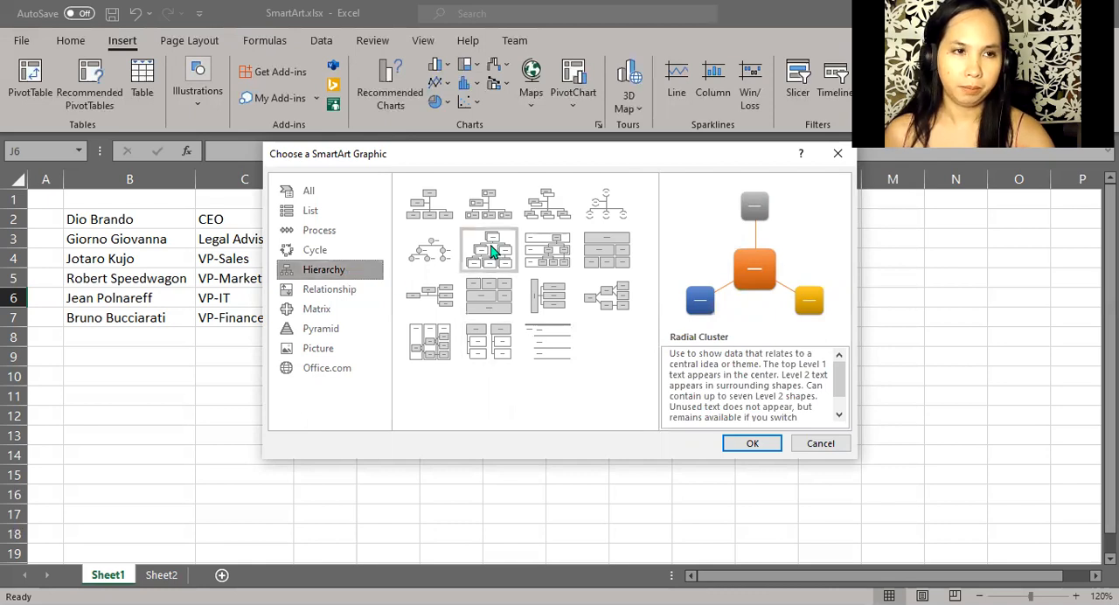
{"action": "mouse_move", "coordinate": [489, 252]}
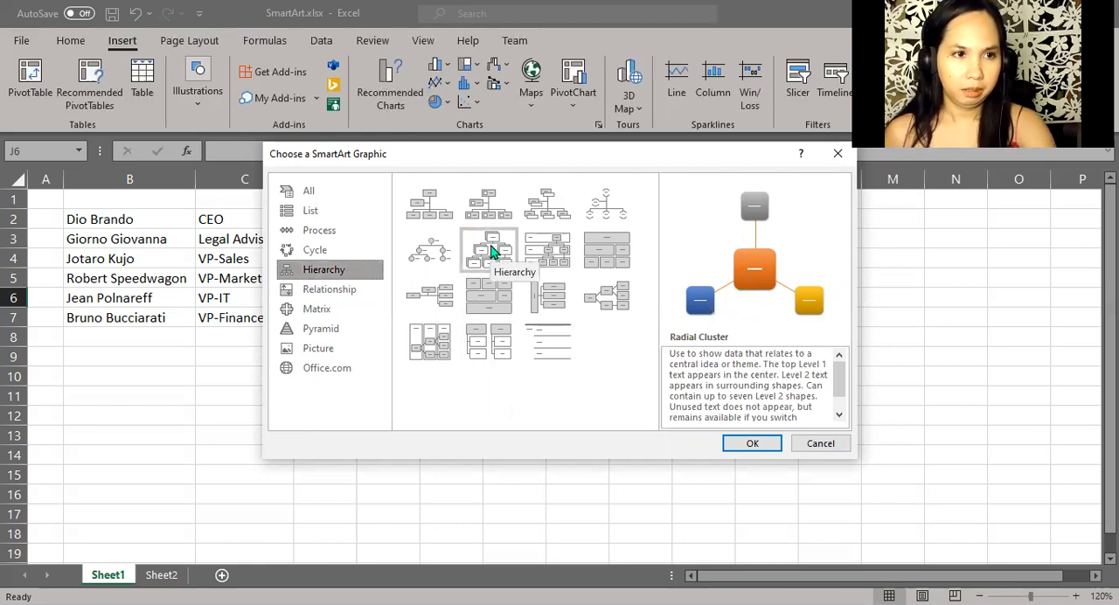
{"action": "left_click", "coordinate": [429, 203]}
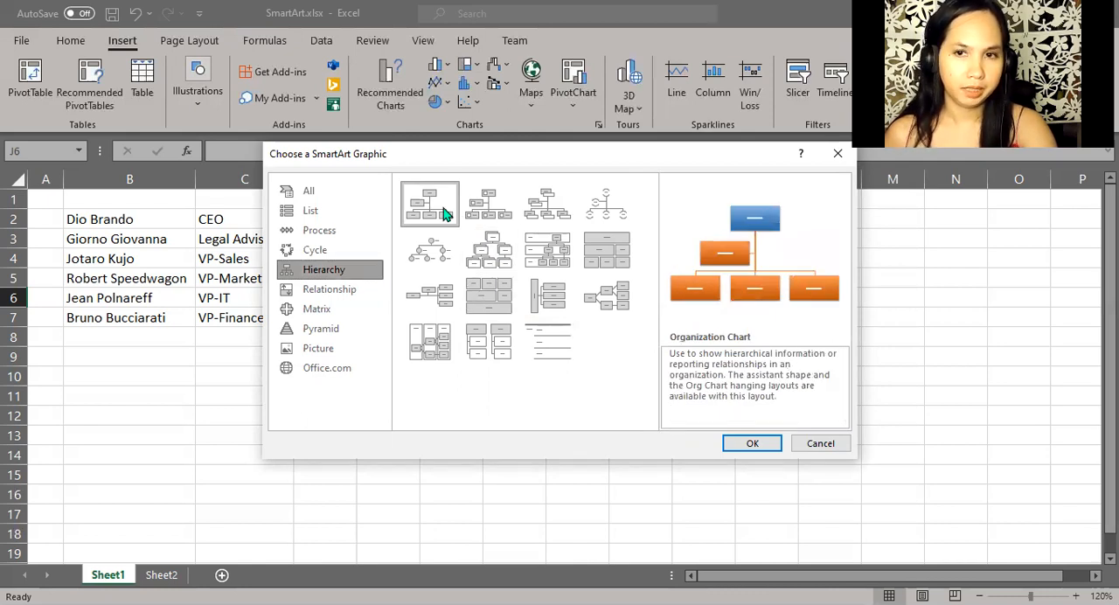
{"action": "left_click", "coordinate": [488, 203]}
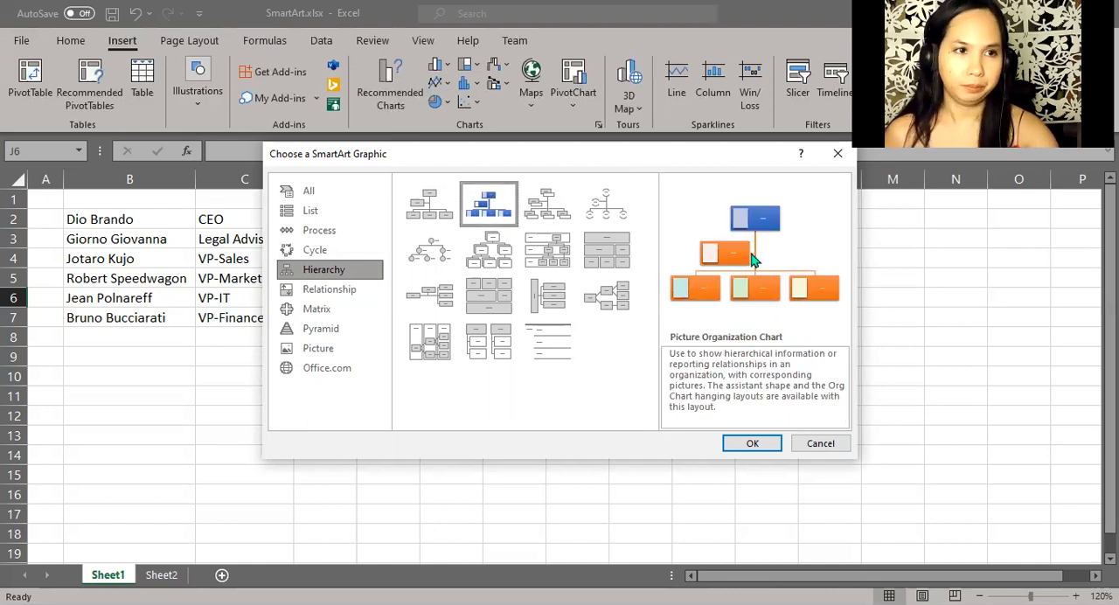
{"action": "left_click", "coordinate": [547, 202]}
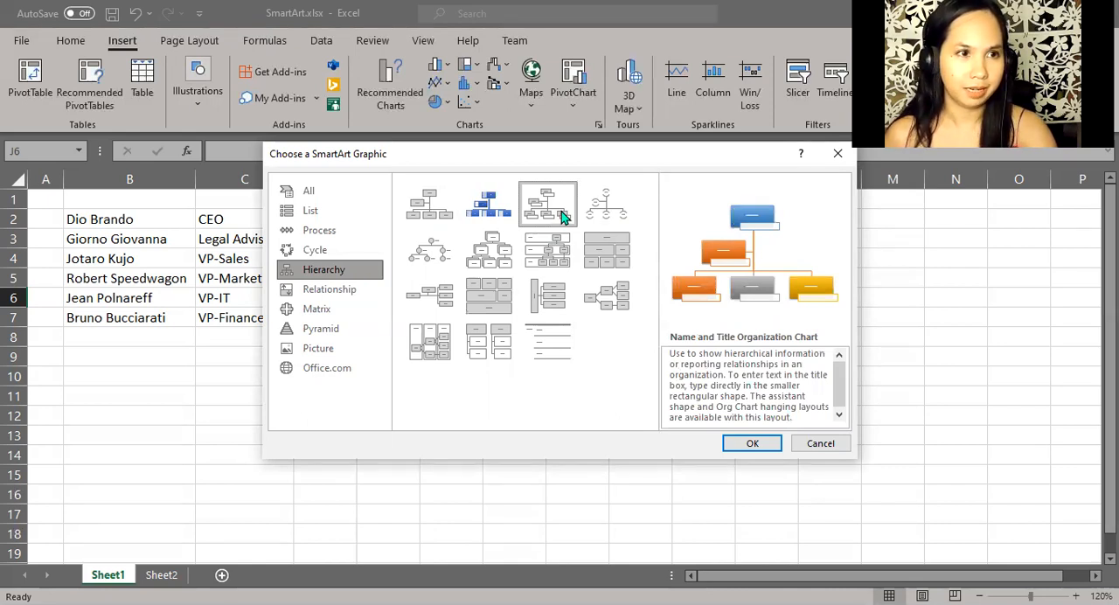
{"action": "left_click", "coordinate": [429, 203]}
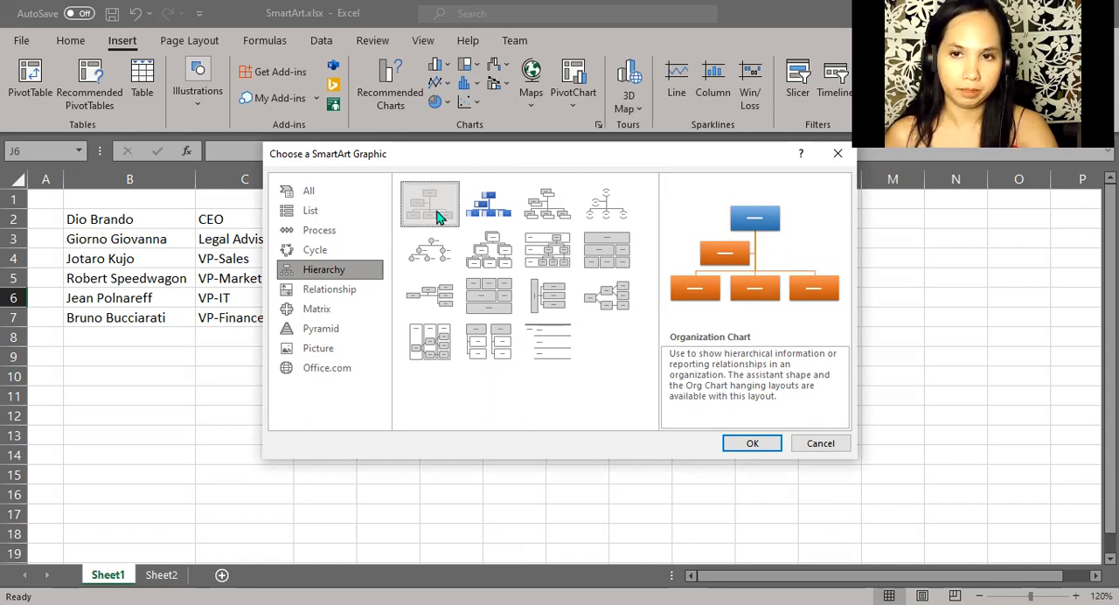
{"action": "left_click", "coordinate": [751, 443]}
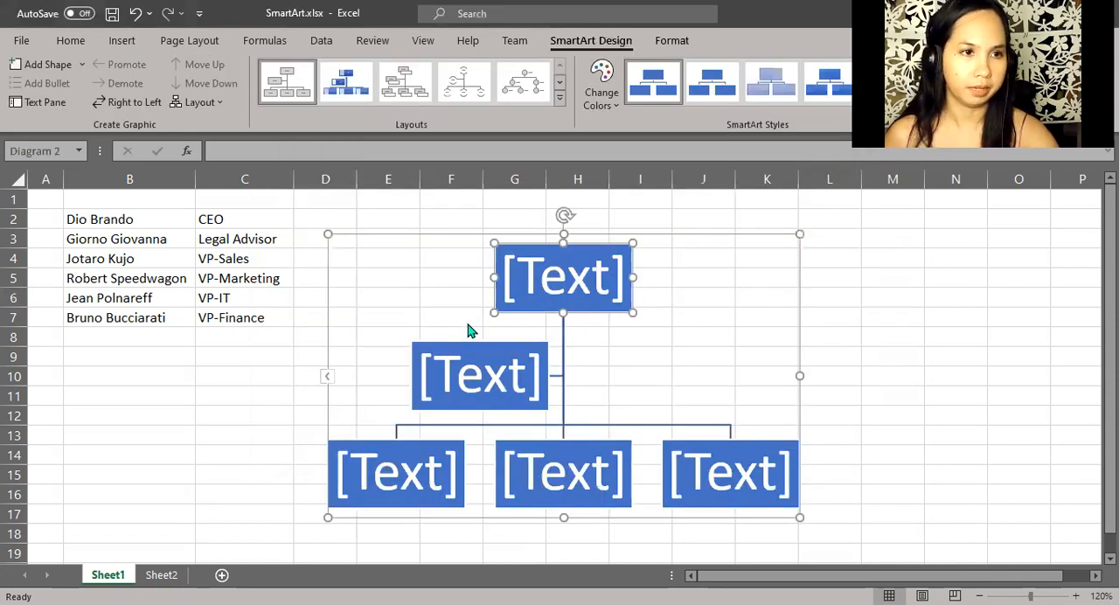
{"action": "mouse_move", "coordinate": [477, 330]}
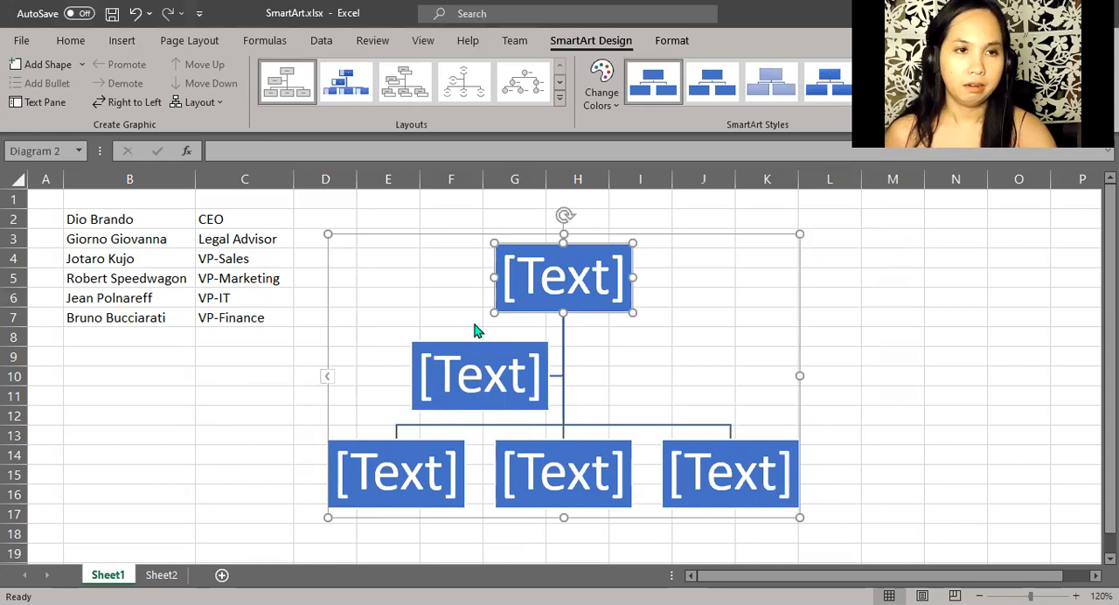
{"action": "mouse_move", "coordinate": [328, 255]}
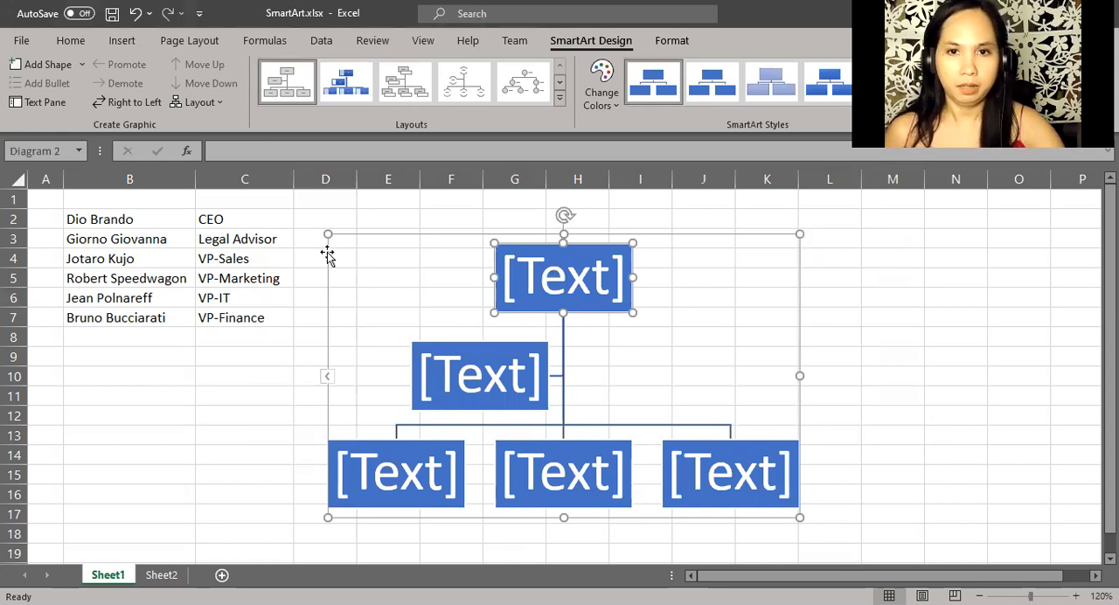
Step: Copy Dio Brando from cell B2 into the top box of the organization chart
{"action": "left_click", "coordinate": [129, 218]}
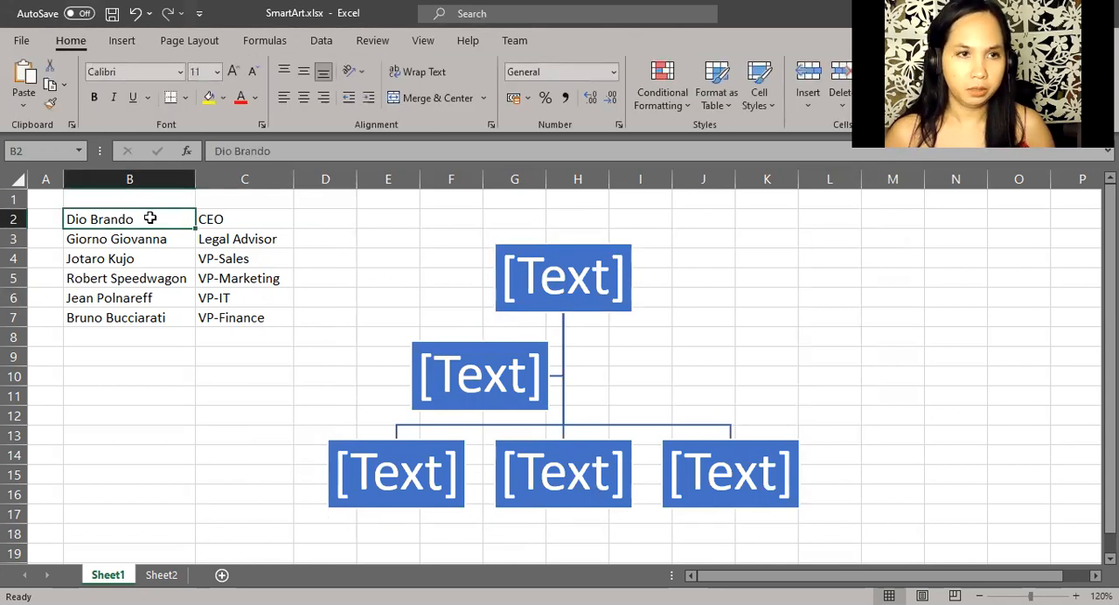
{"action": "key", "text": "ctrl+c"}
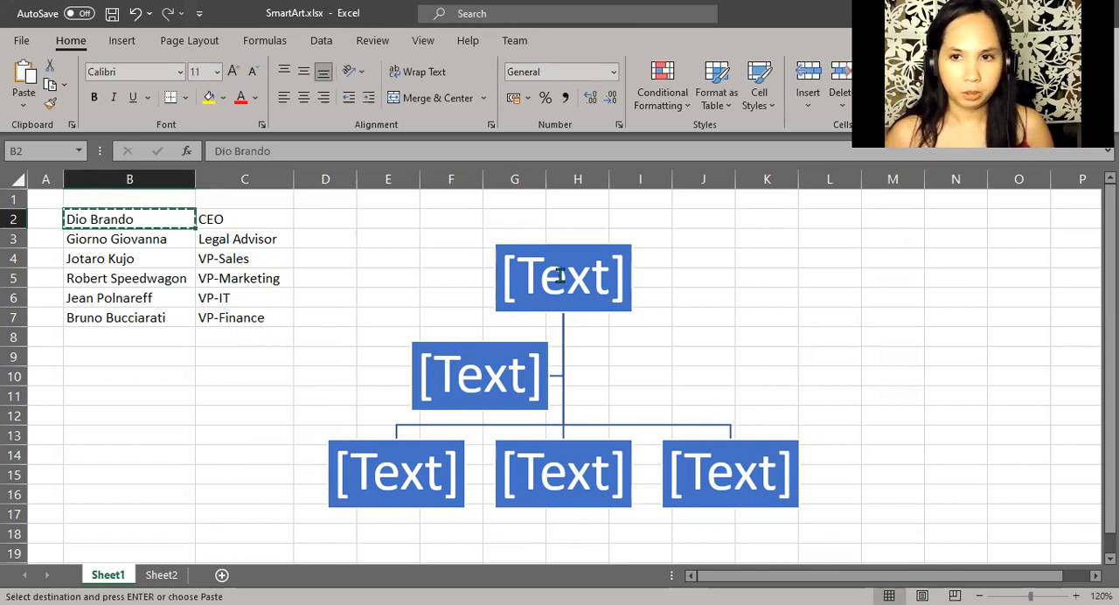
{"action": "left_click", "coordinate": [563, 278]}
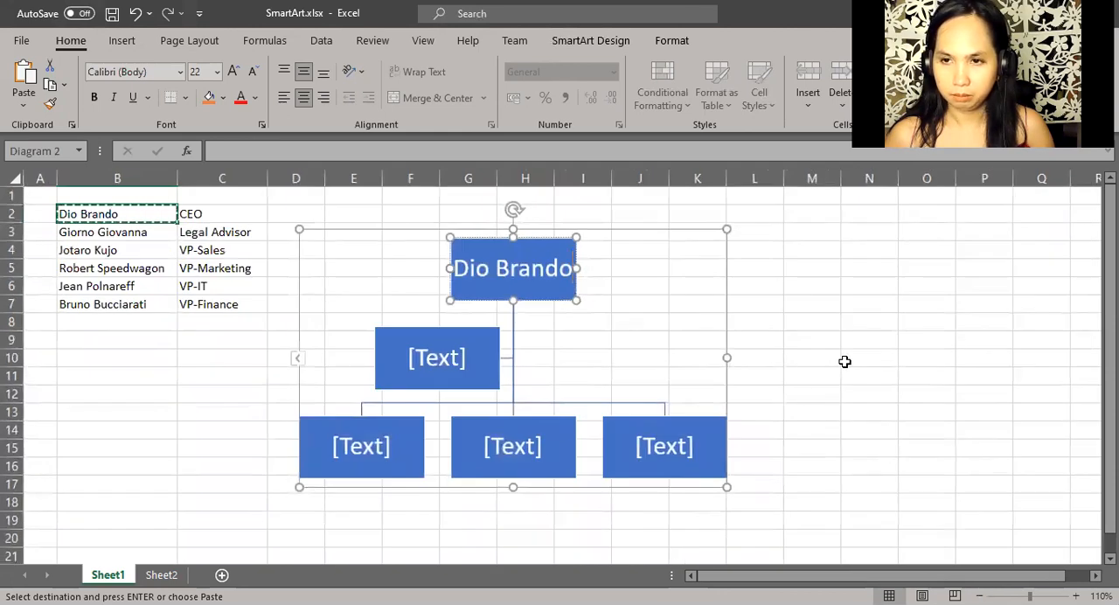
{"action": "left_click", "coordinate": [811, 321]}
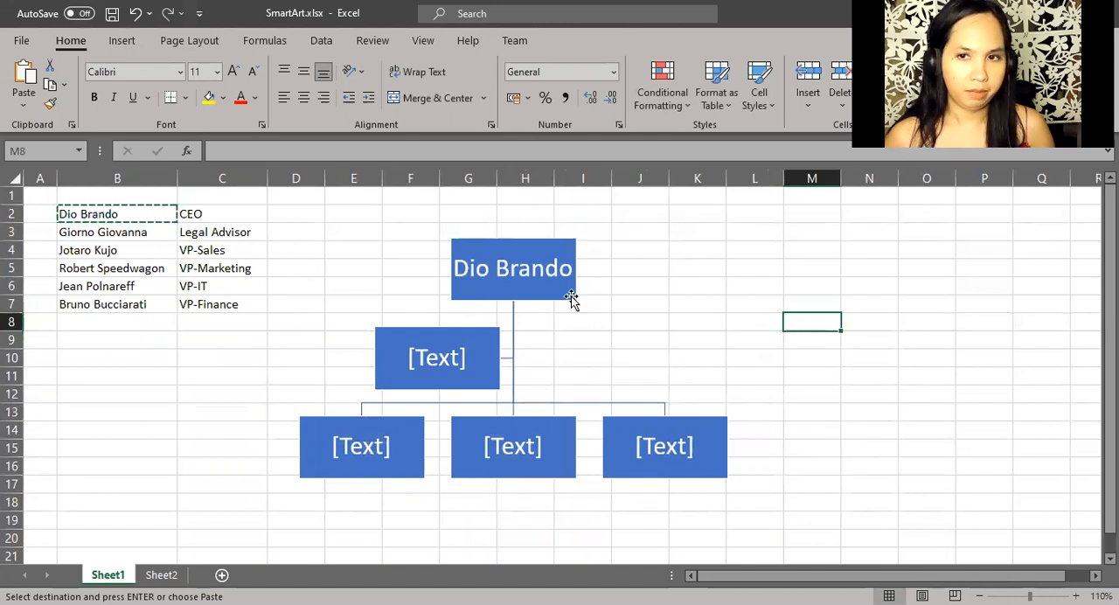
{"action": "left_click", "coordinate": [512, 268]}
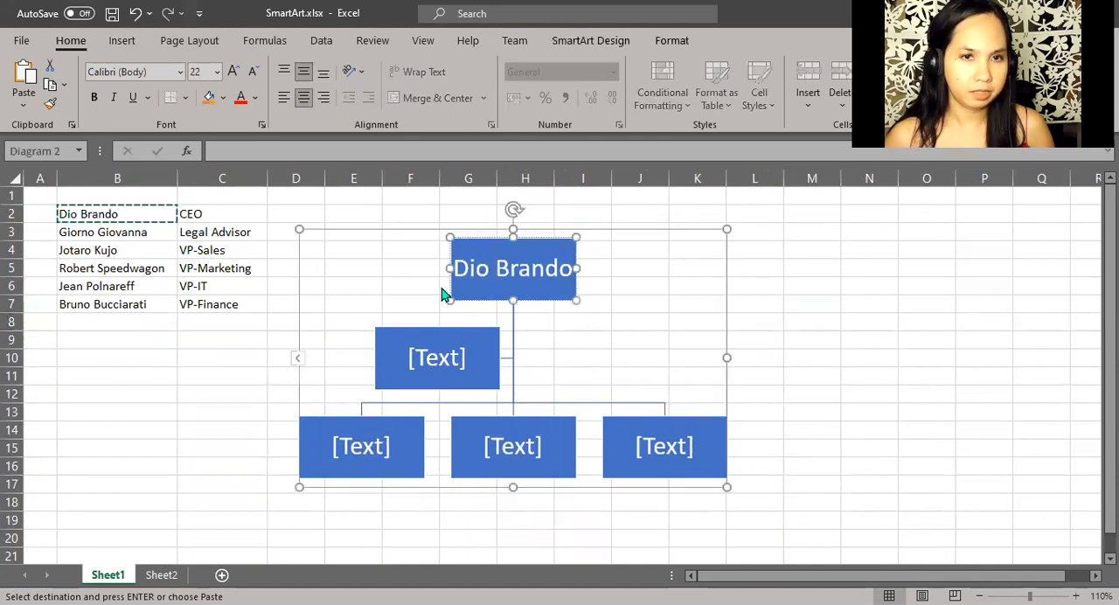
{"action": "mouse_move", "coordinate": [440, 280]}
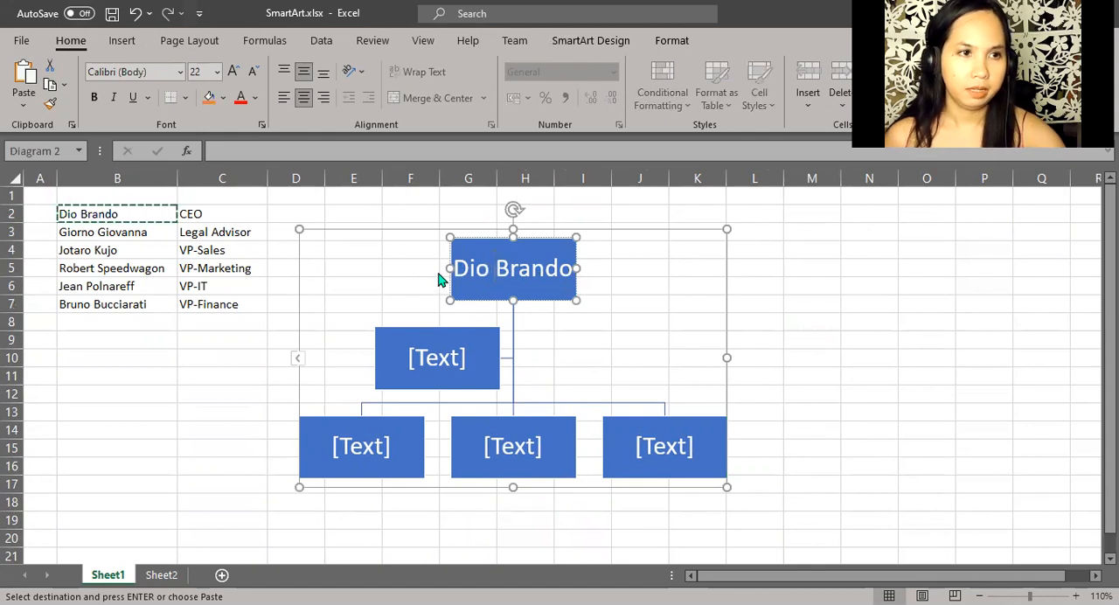
Step: Copy Giorno Giovanna from cell B3 into the second-level box under Dio Brando
{"action": "left_click", "coordinate": [117, 230]}
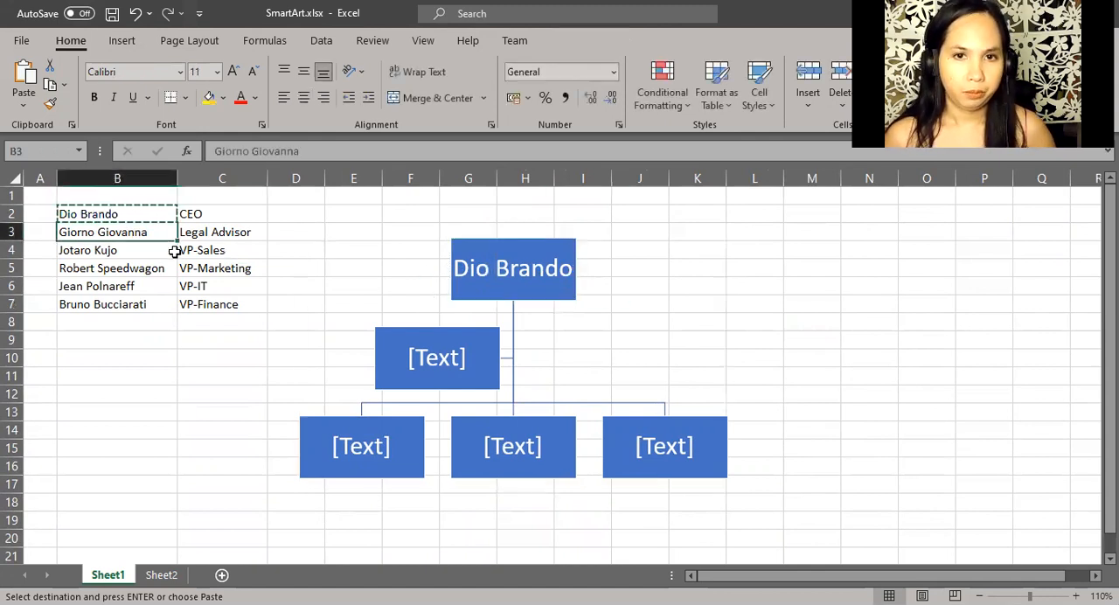
{"action": "left_click", "coordinate": [117, 230]}
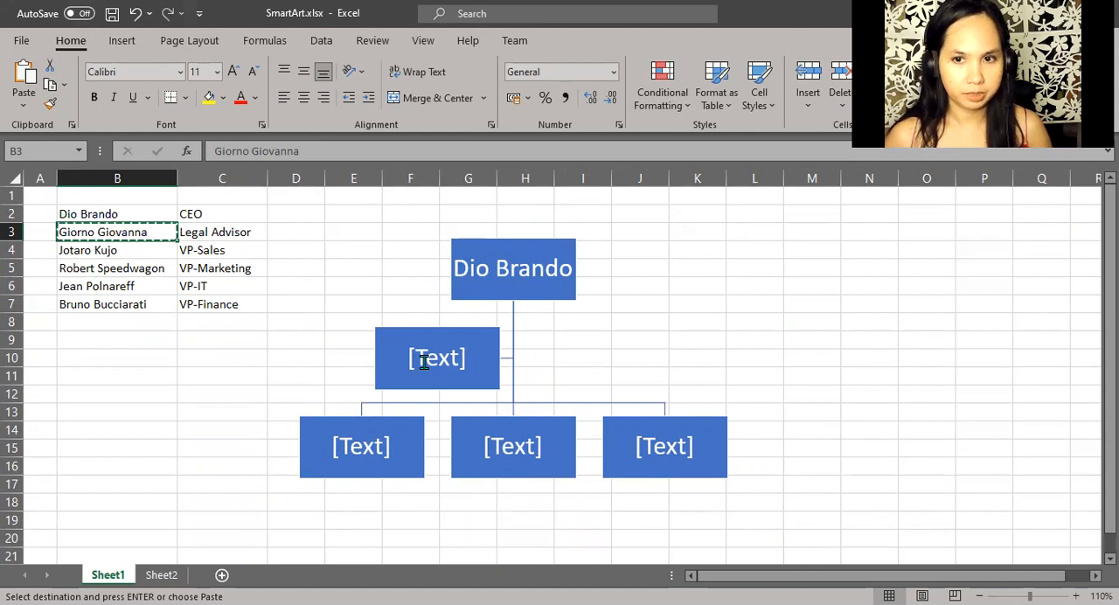
{"action": "left_click", "coordinate": [437, 356]}
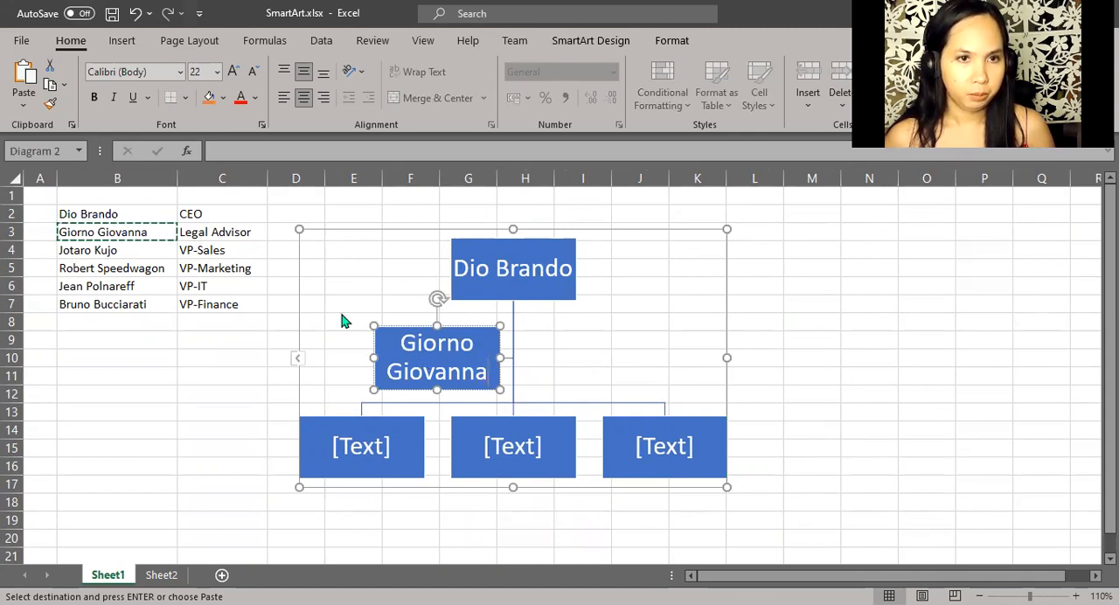
{"action": "left_click", "coordinate": [220, 268]}
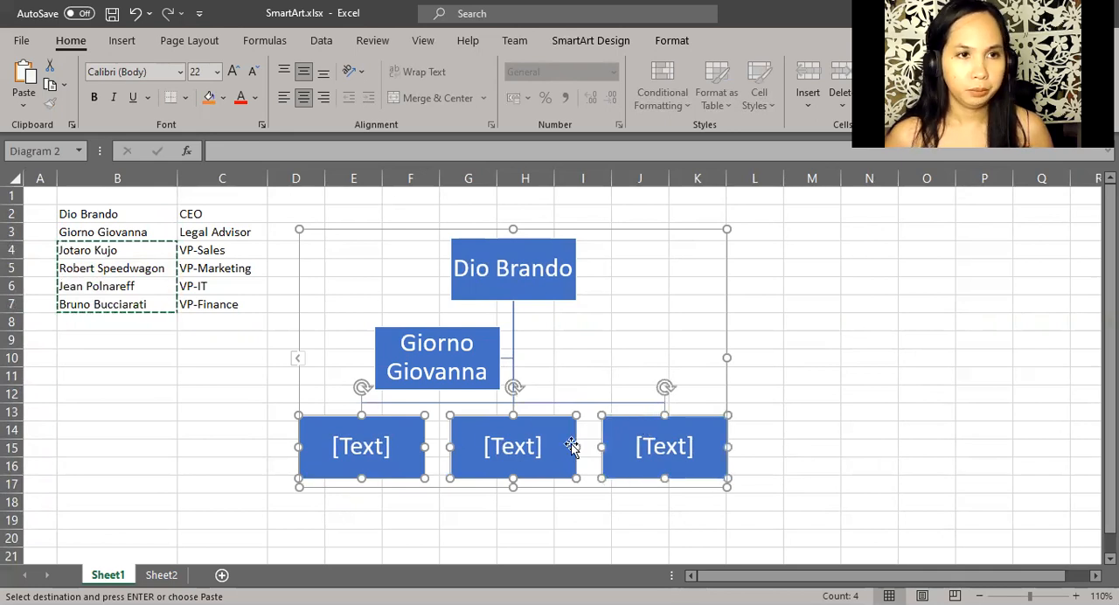
{"action": "mouse_move", "coordinate": [563, 439]}
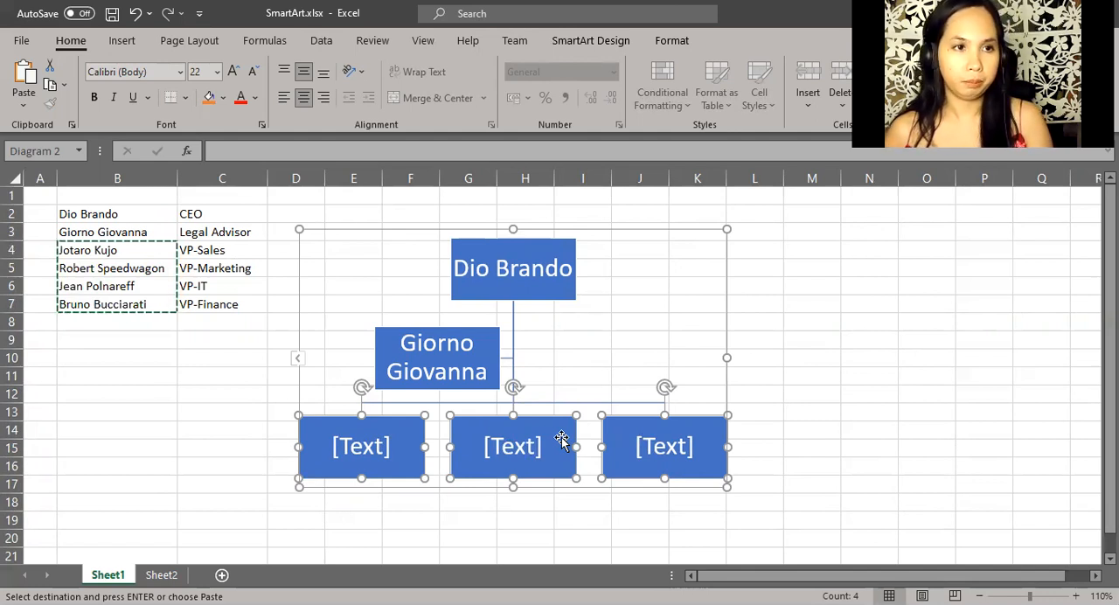
{"action": "mouse_move", "coordinate": [475, 413]}
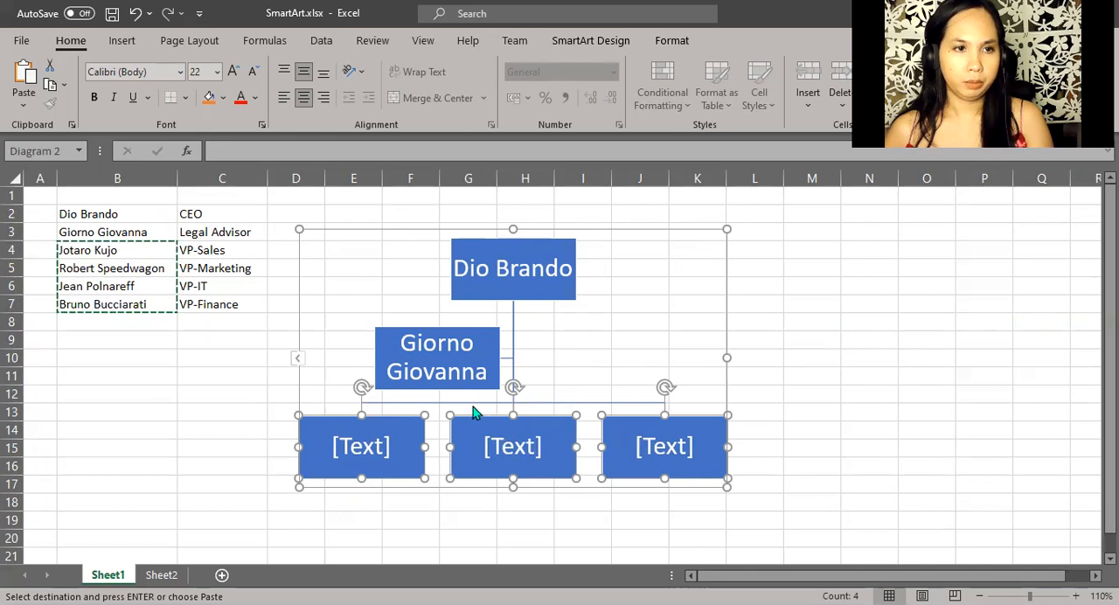
{"action": "left_click", "coordinate": [811, 376]}
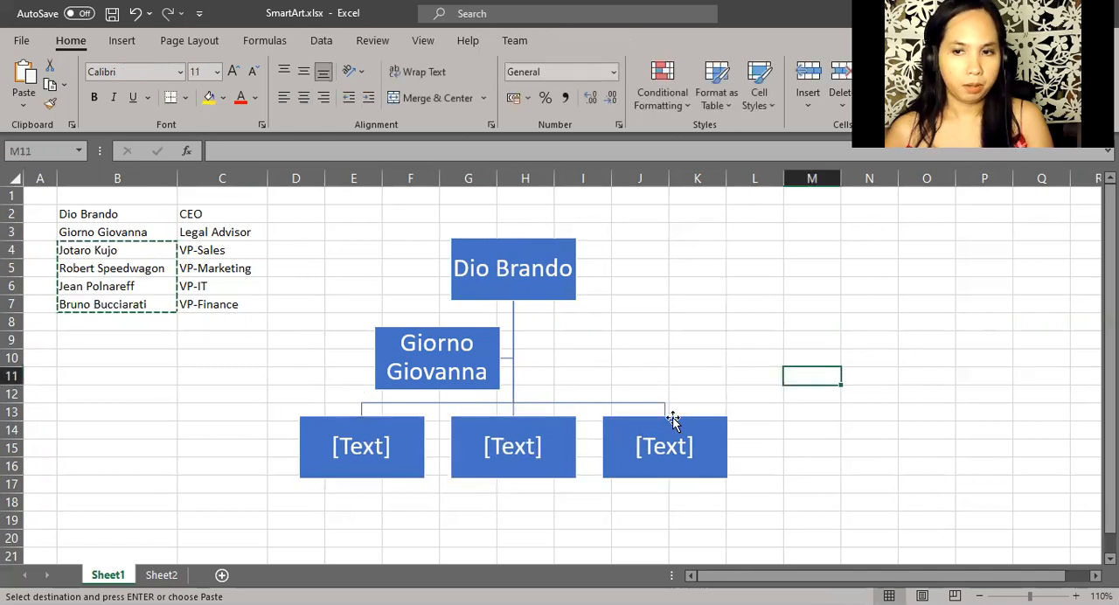
{"action": "left_click", "coordinate": [664, 446]}
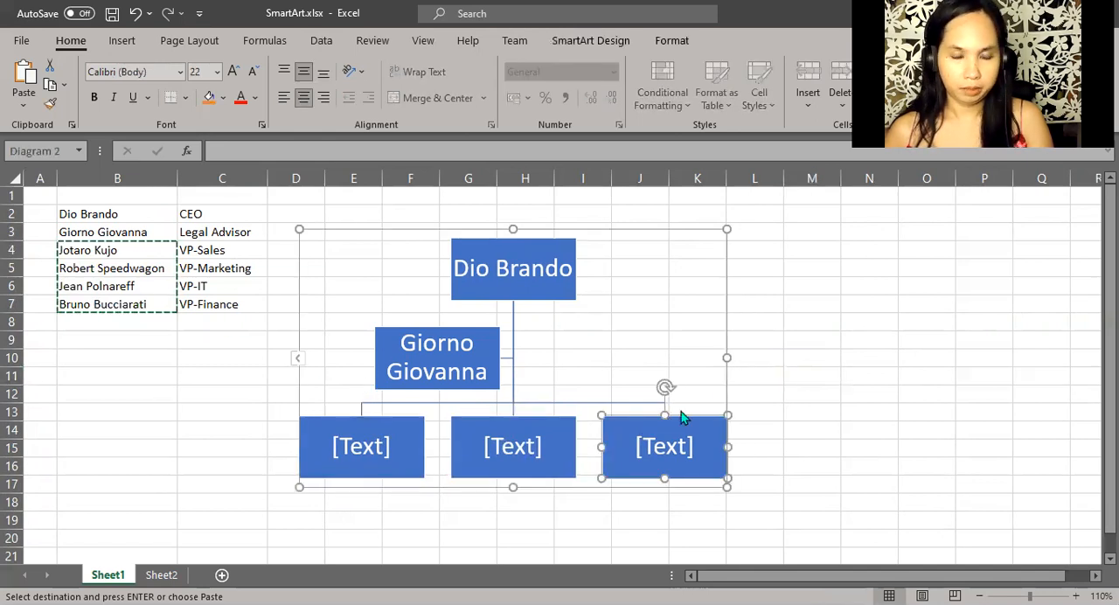
{"action": "mouse_move", "coordinate": [700, 415]}
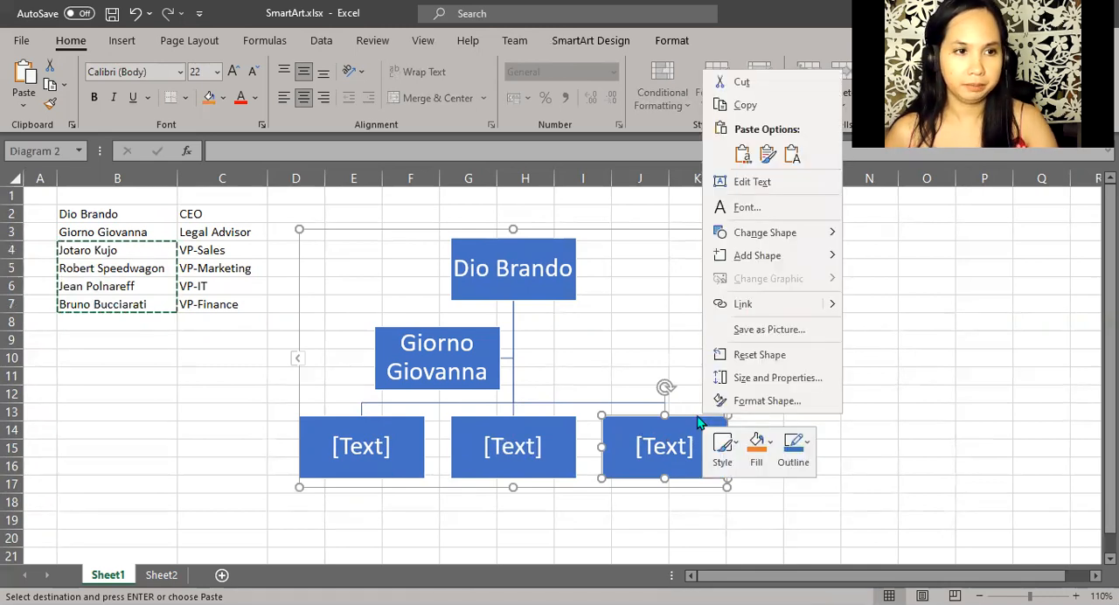
{"action": "mouse_move", "coordinate": [780, 253]}
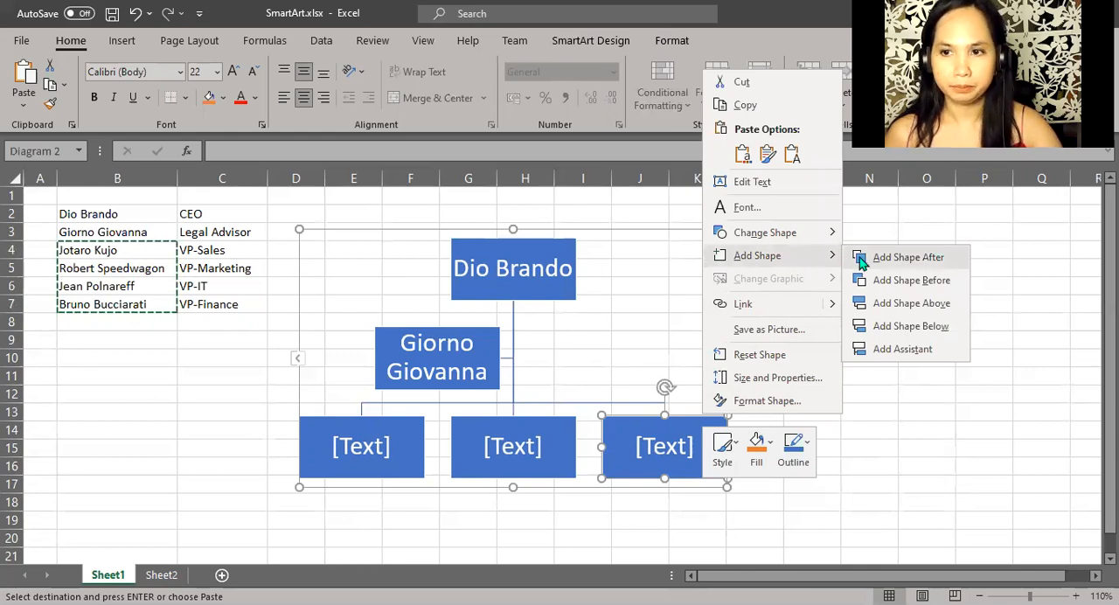
{"action": "left_click", "coordinate": [907, 255]}
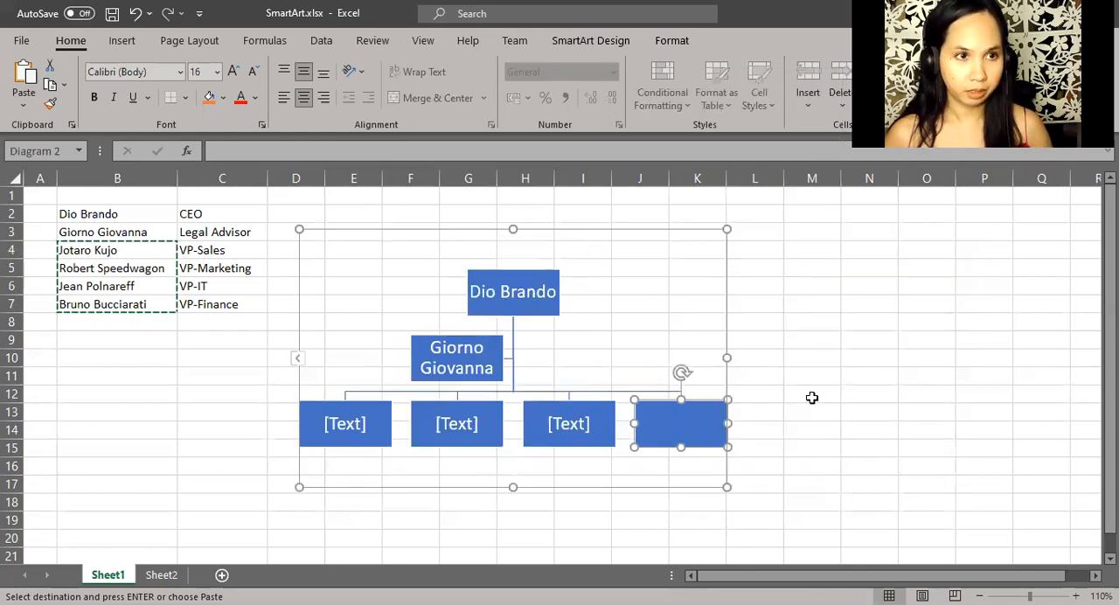
{"action": "left_click", "coordinate": [811, 395]}
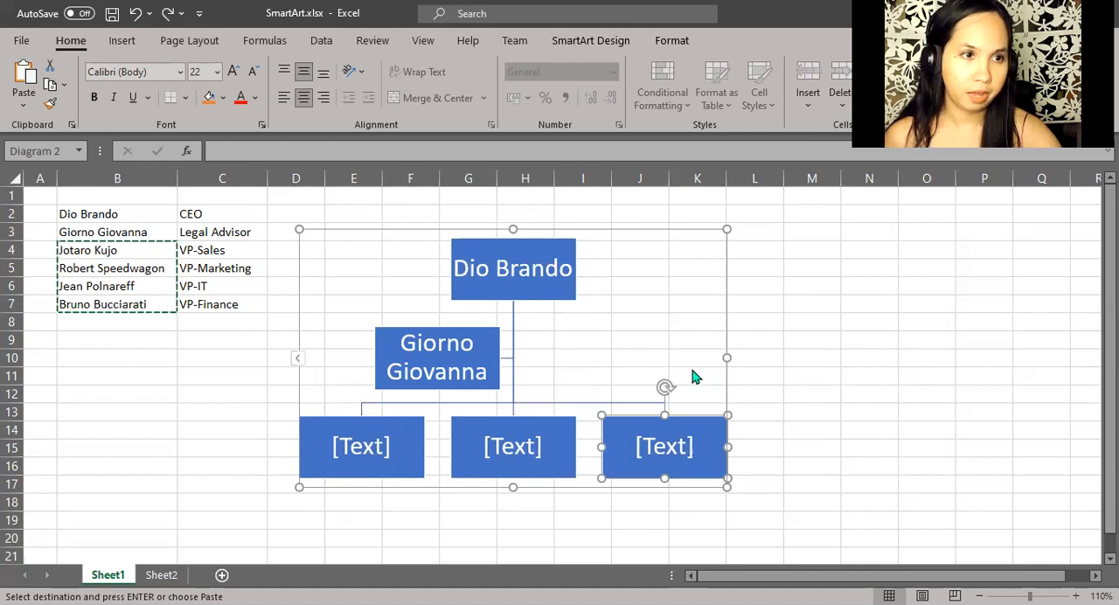
{"action": "mouse_move", "coordinate": [538, 294]}
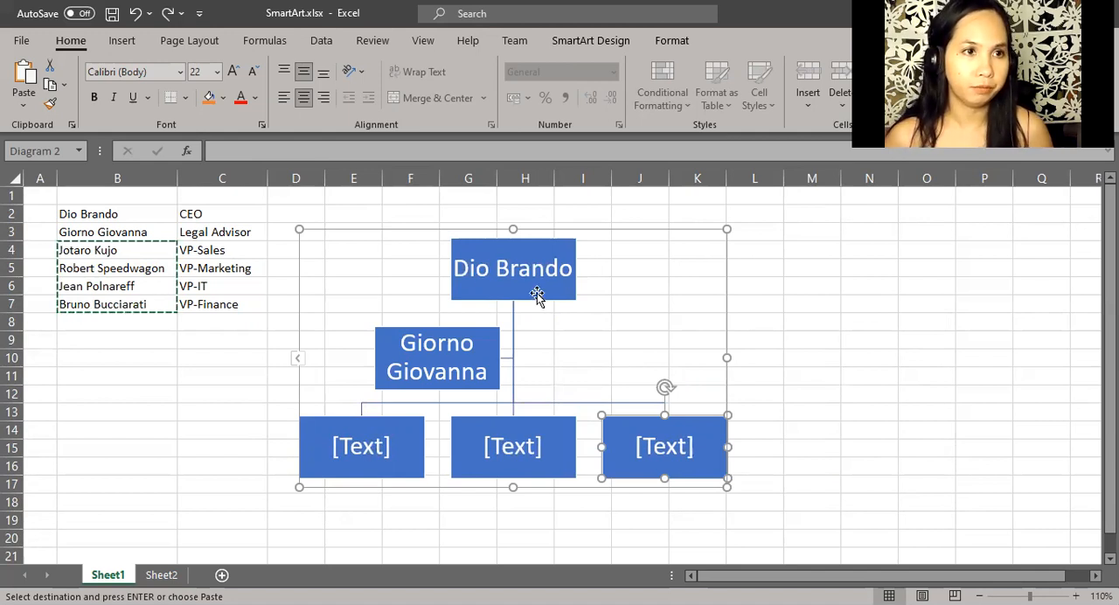
Step: Add an extra shape beside the Dio Brando box, leaving Dio Brando on top with Giorno Giovanna beneath
{"action": "left_click", "coordinate": [512, 270]}
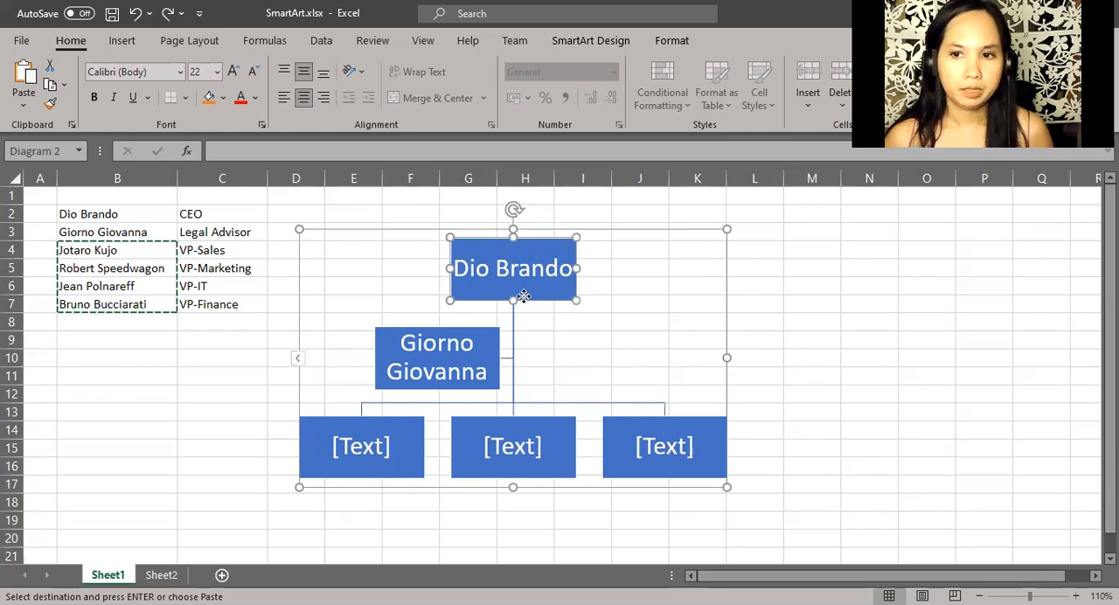
{"action": "right_click", "coordinate": [514, 269]}
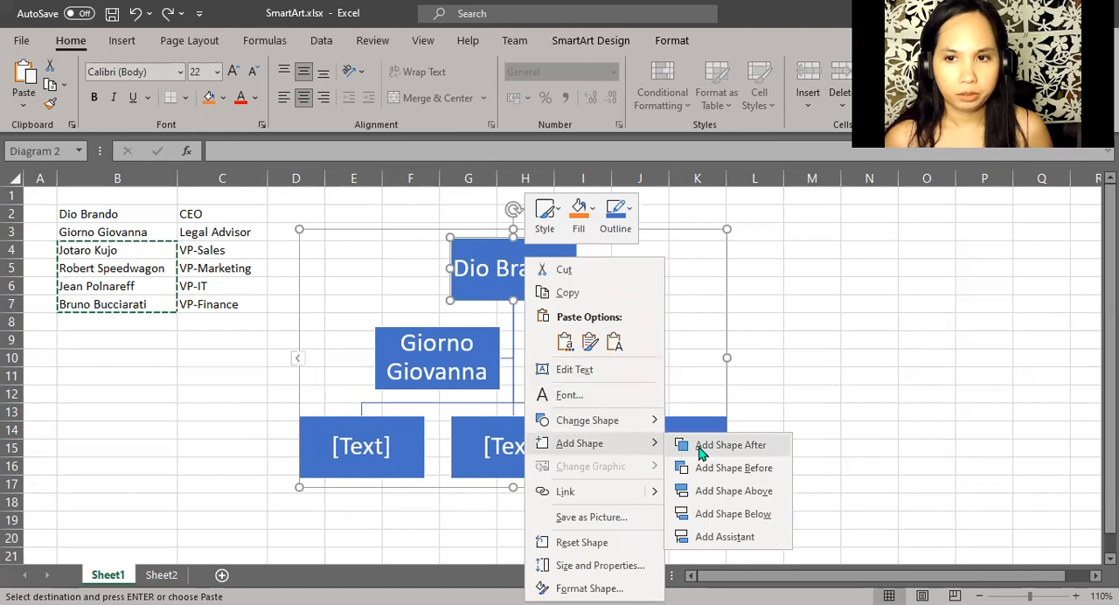
{"action": "left_click", "coordinate": [730, 443]}
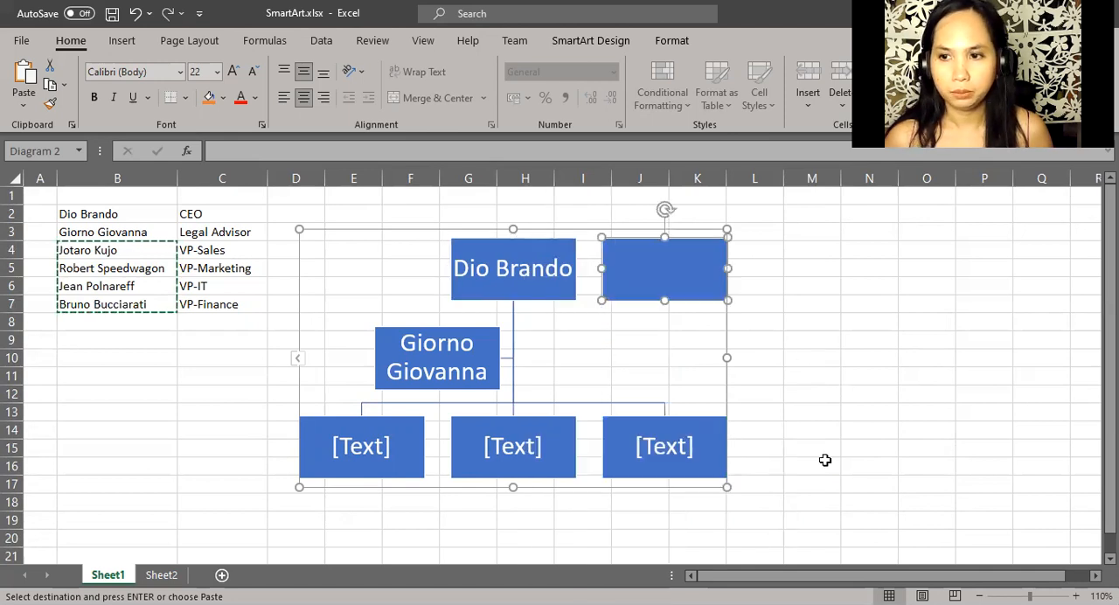
{"action": "mouse_move", "coordinate": [734, 285]}
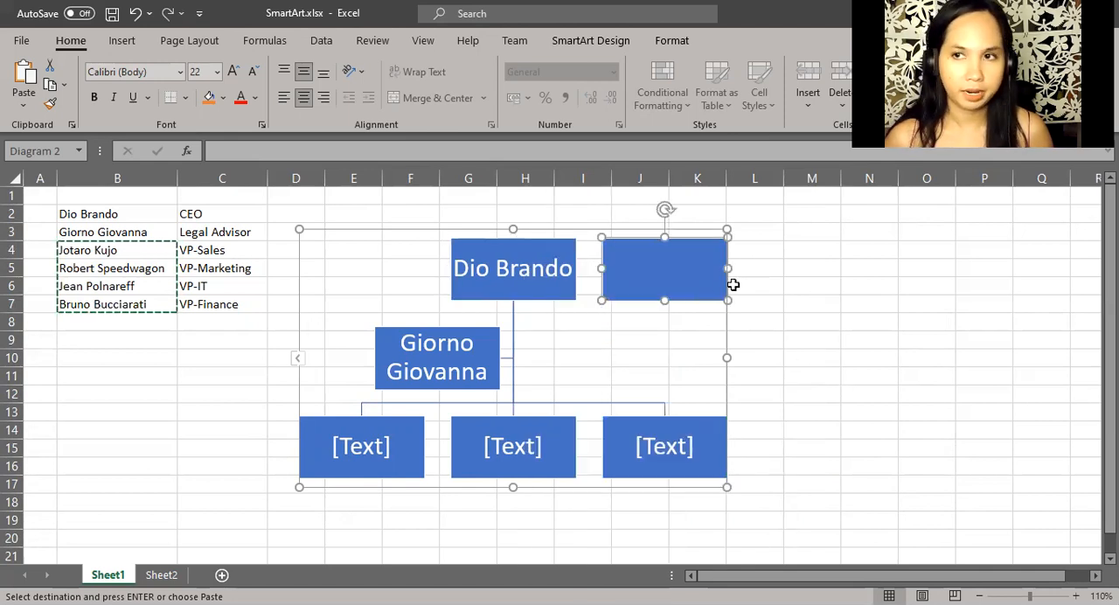
{"action": "mouse_move", "coordinate": [667, 325]}
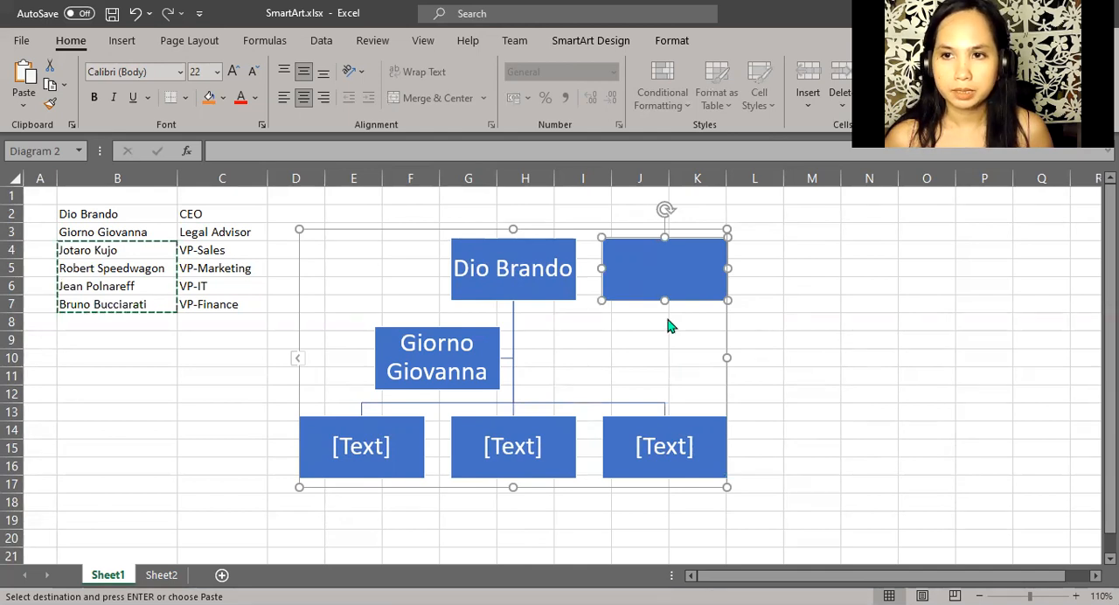
{"action": "mouse_move", "coordinate": [657, 259]}
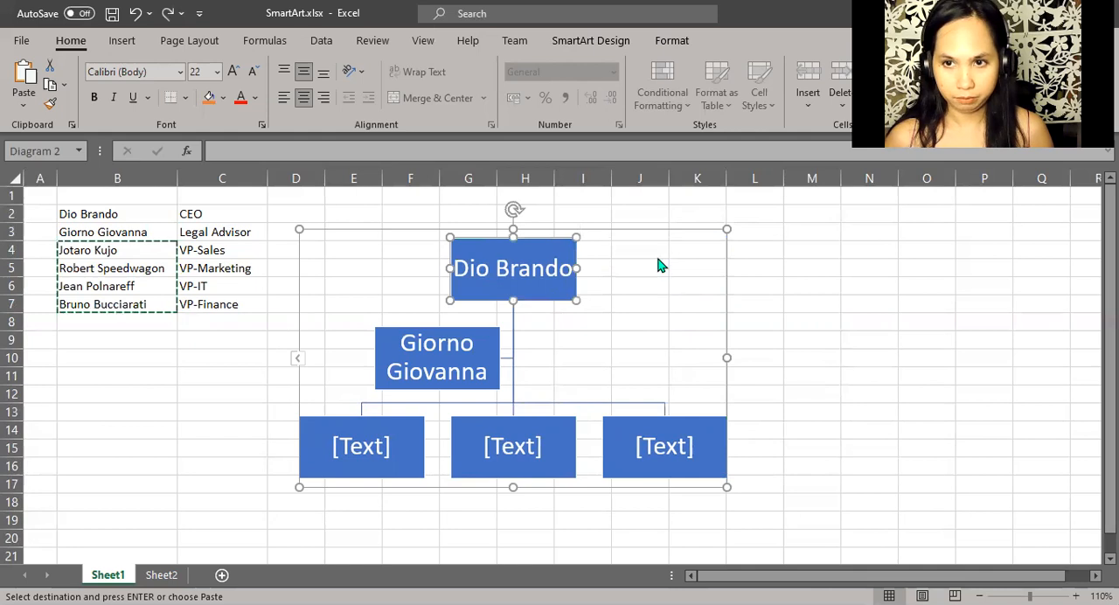
{"action": "mouse_move", "coordinate": [594, 381]}
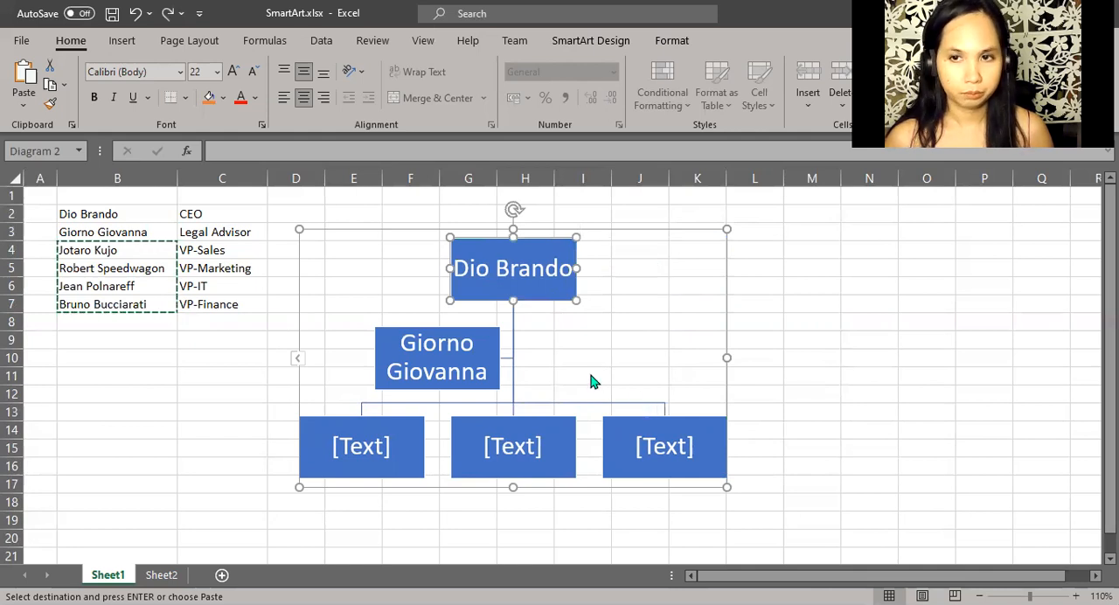
{"action": "mouse_move", "coordinate": [829, 388]}
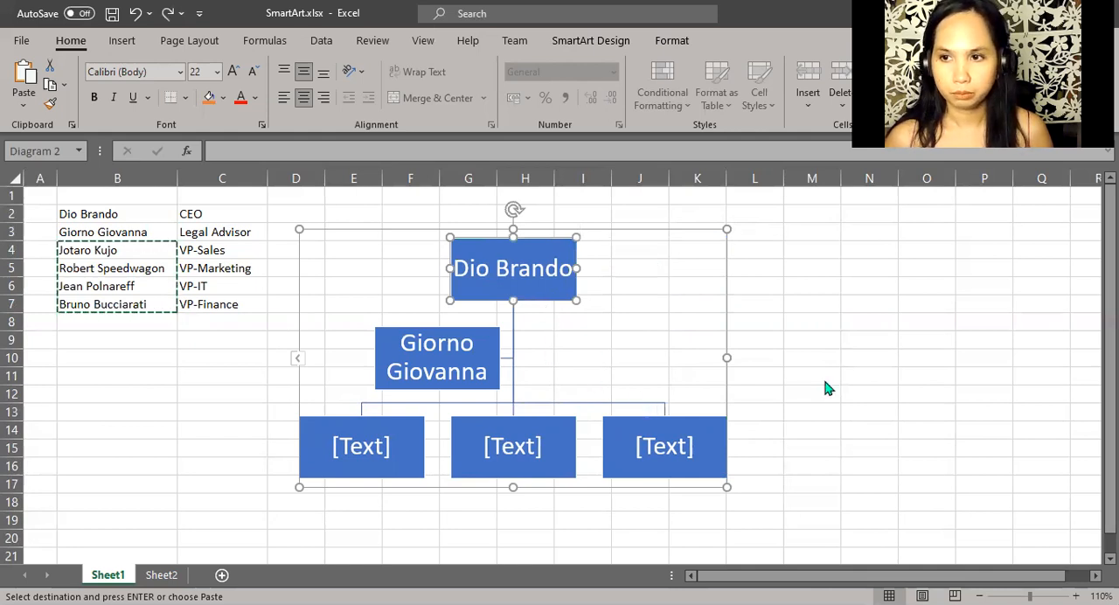
{"action": "left_click", "coordinate": [811, 393]}
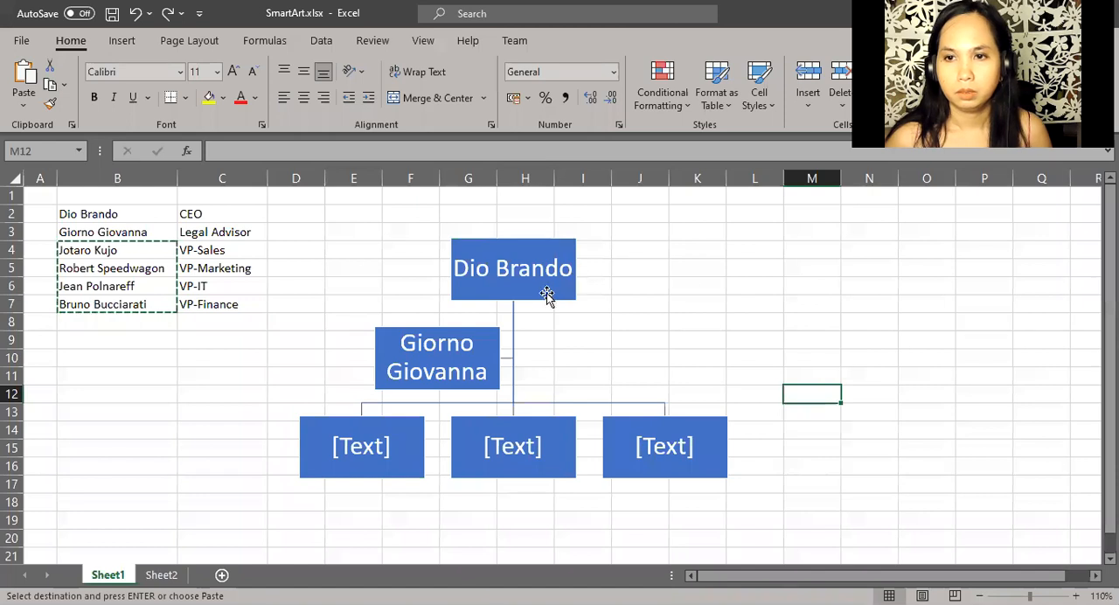
{"action": "left_click", "coordinate": [512, 270]}
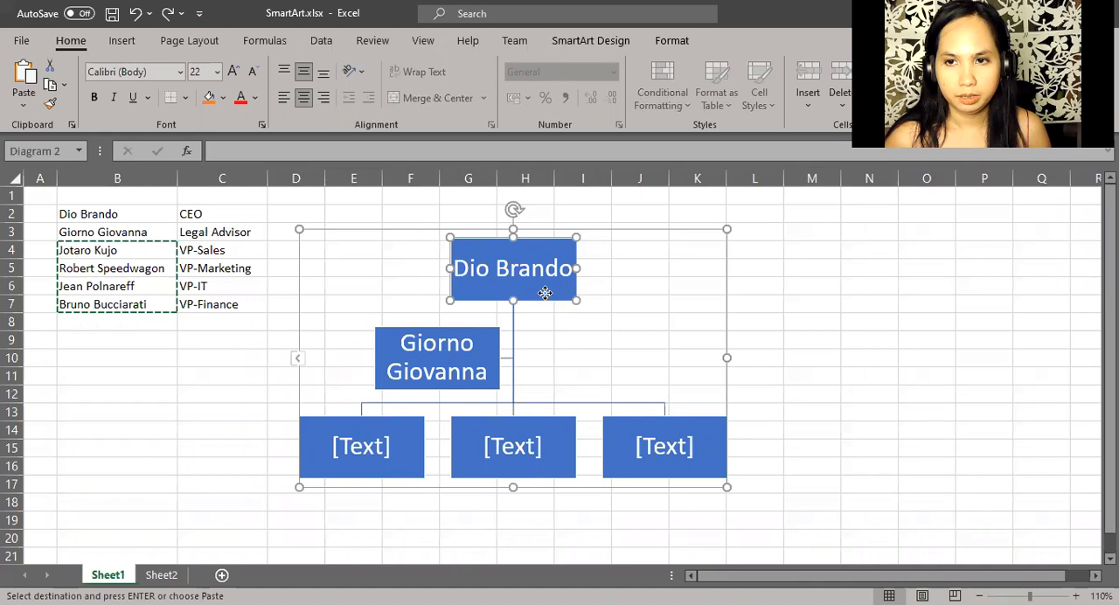
Step: Add a shape below Dio Brando so the bottom row of the chart has a fourth empty box
{"action": "right_click", "coordinate": [513, 269]}
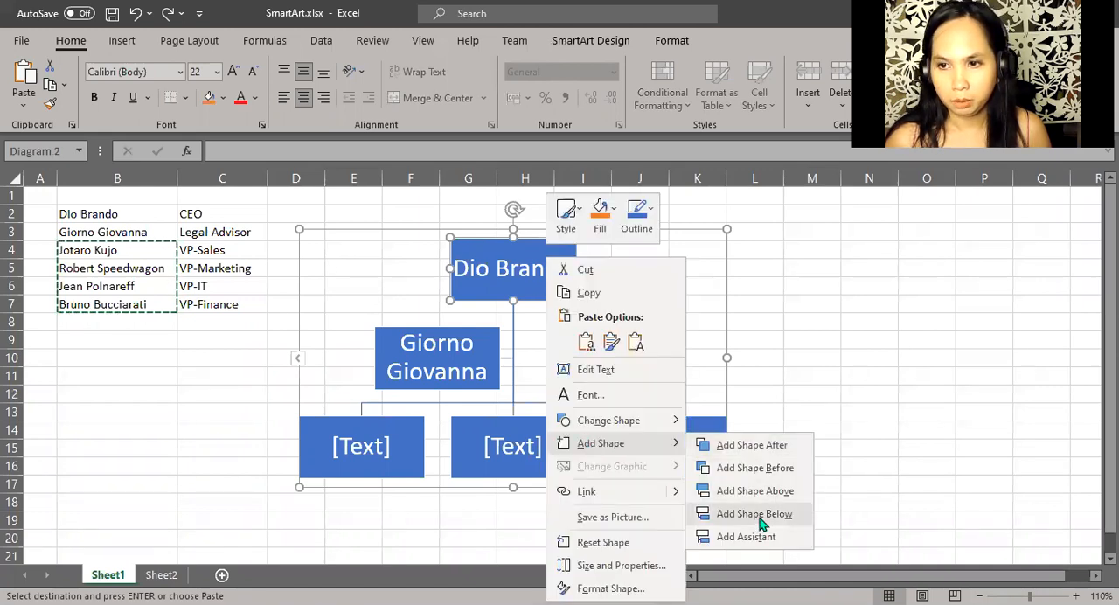
{"action": "left_click", "coordinate": [751, 444]}
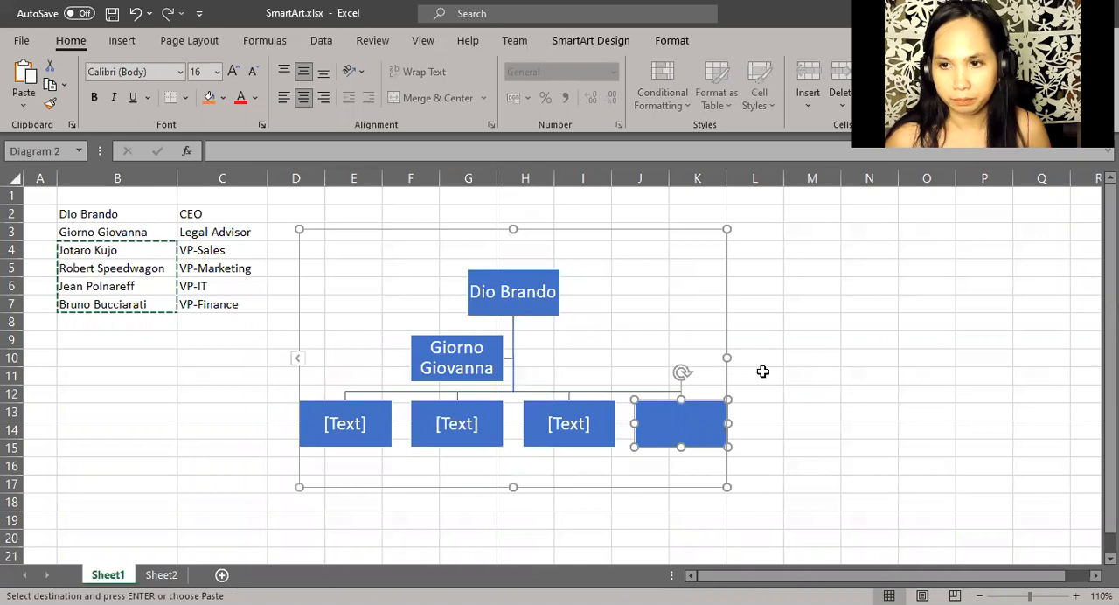
{"action": "mouse_move", "coordinate": [402, 395]}
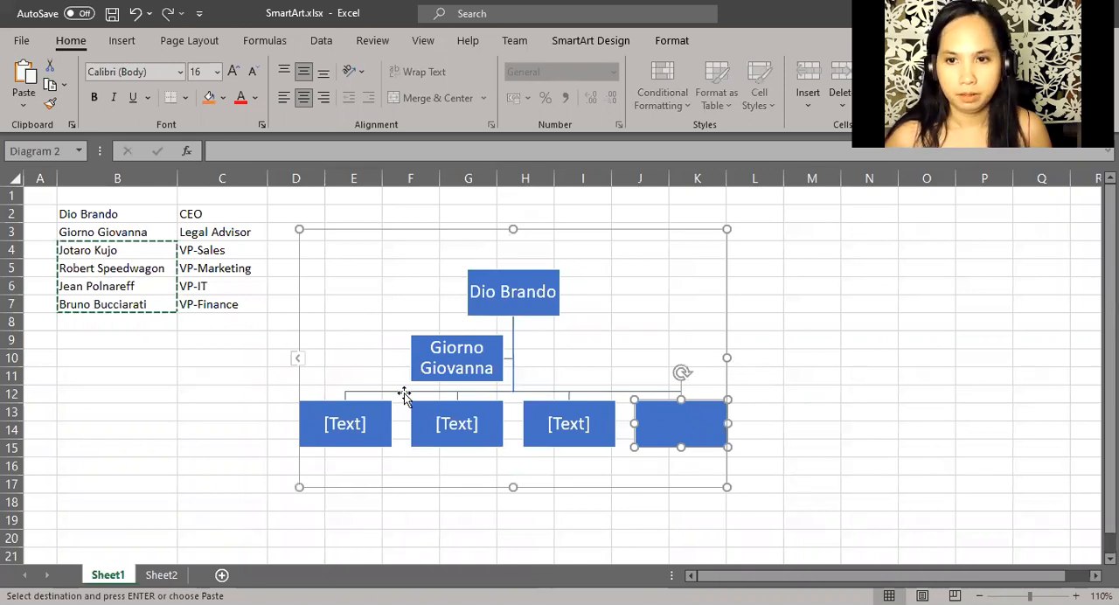
{"action": "left_click", "coordinate": [868, 375]}
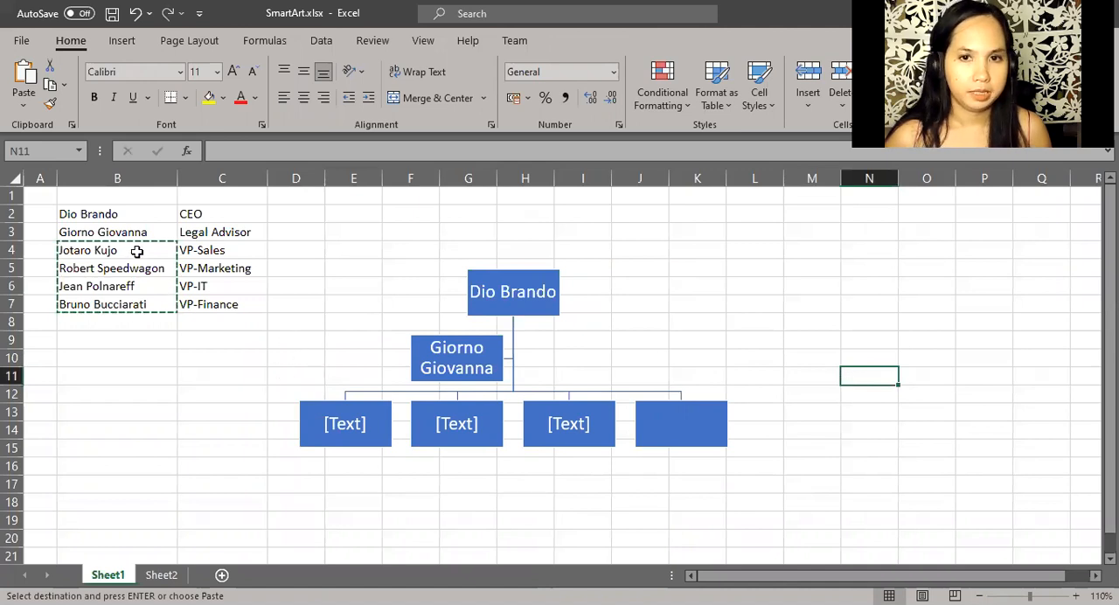
Step: Copy the names in B4:B7—Jotaro Kujo, Robert Speedwagon, Jean Polnareff, Bruno Bucciarati—into the bottom-row boxes
{"action": "left_click_drag", "start_coordinate": [136, 250], "coordinate": [126, 320]}
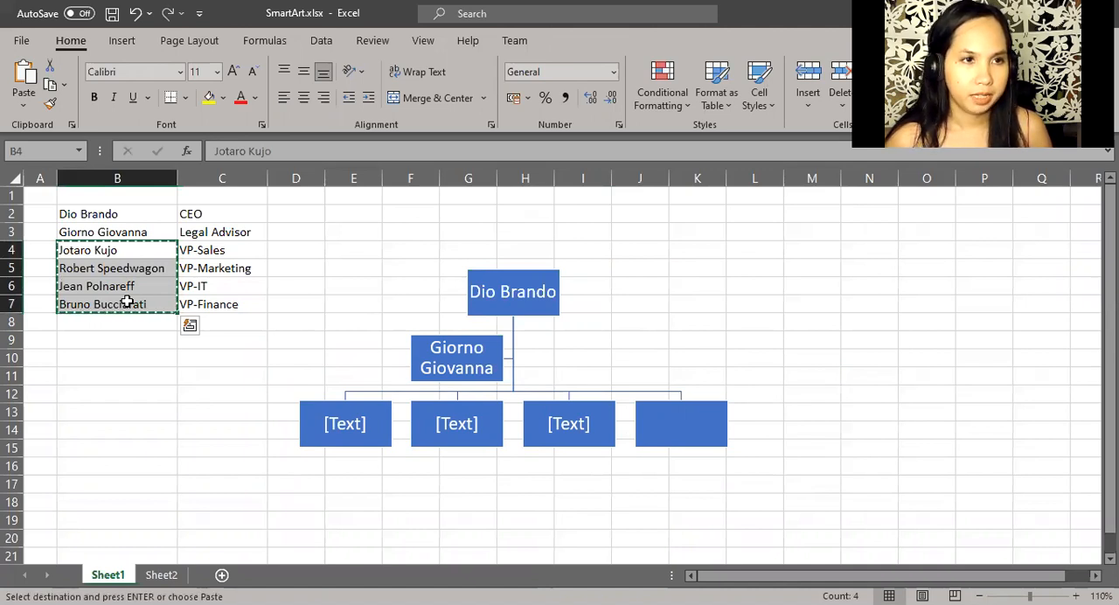
{"action": "mouse_move", "coordinate": [346, 378]}
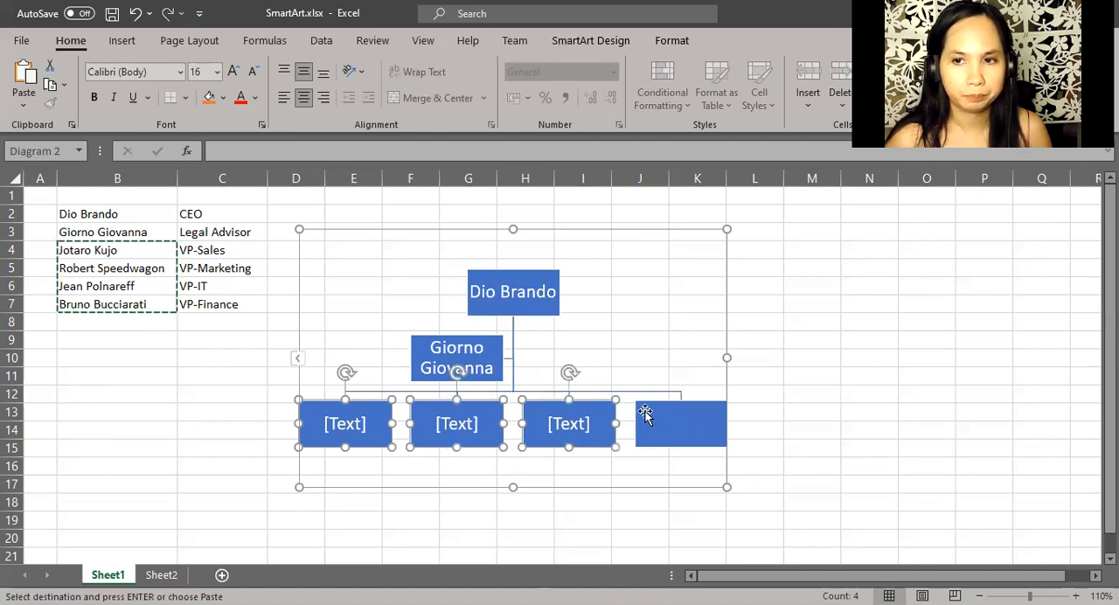
{"action": "left_click", "coordinate": [680, 423]}
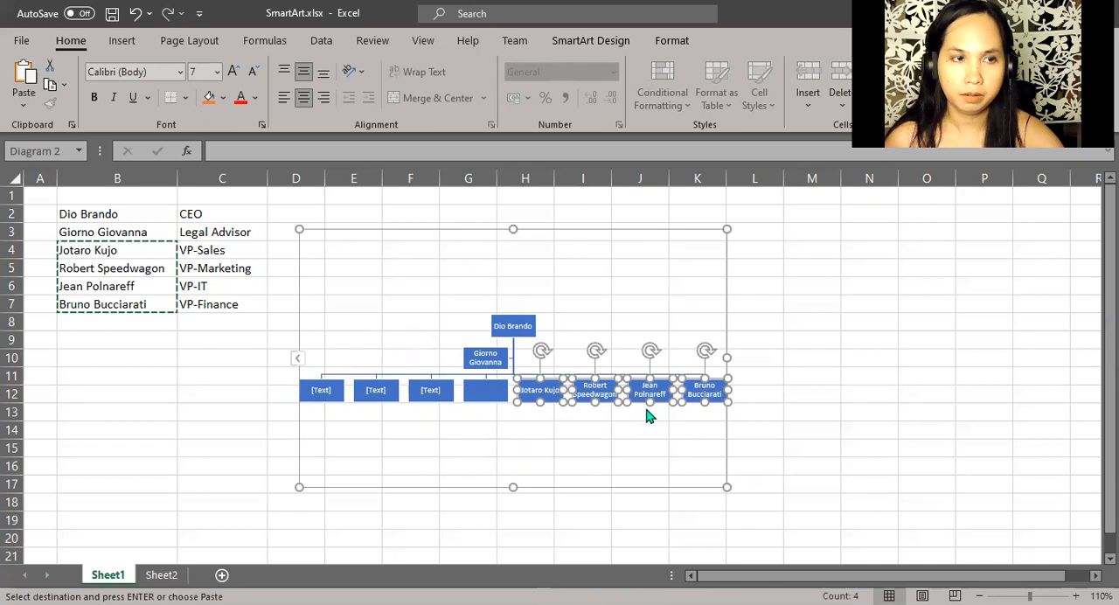
{"action": "mouse_move", "coordinate": [636, 418]}
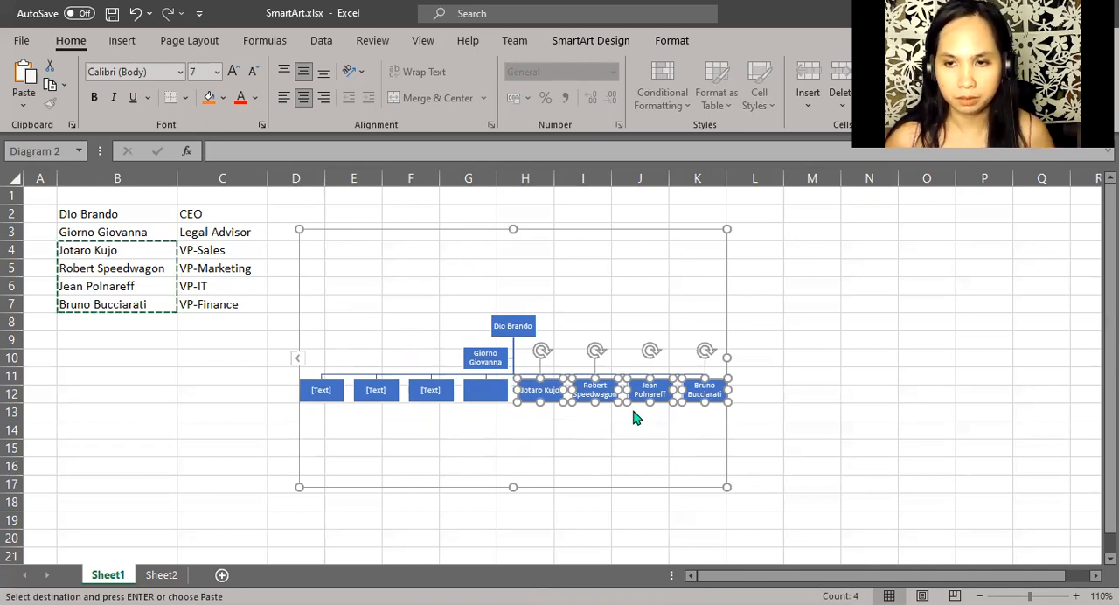
{"action": "mouse_move", "coordinate": [659, 346]}
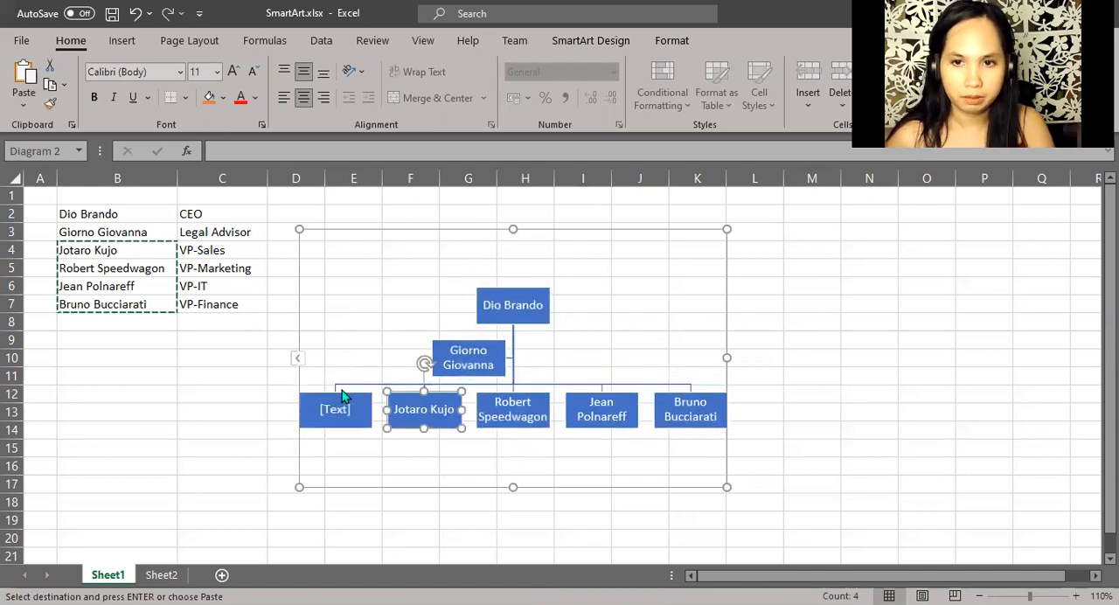
Step: Delete the leftover empty [Text] box from the chart and switch to Sheet2 with its certification steps
{"action": "left_click", "coordinate": [335, 409]}
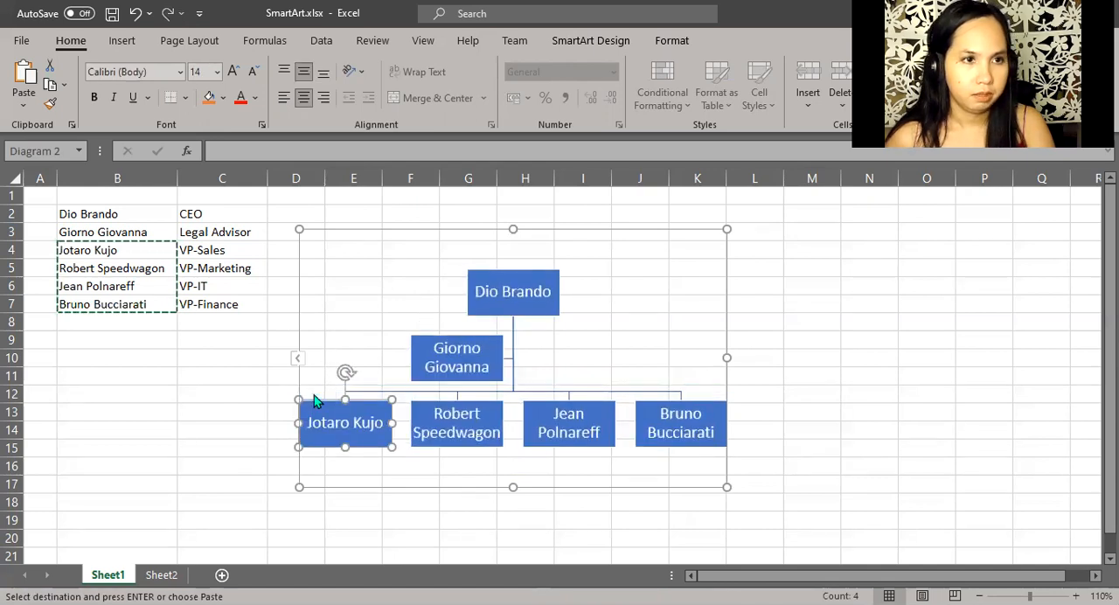
{"action": "mouse_move", "coordinate": [448, 335]}
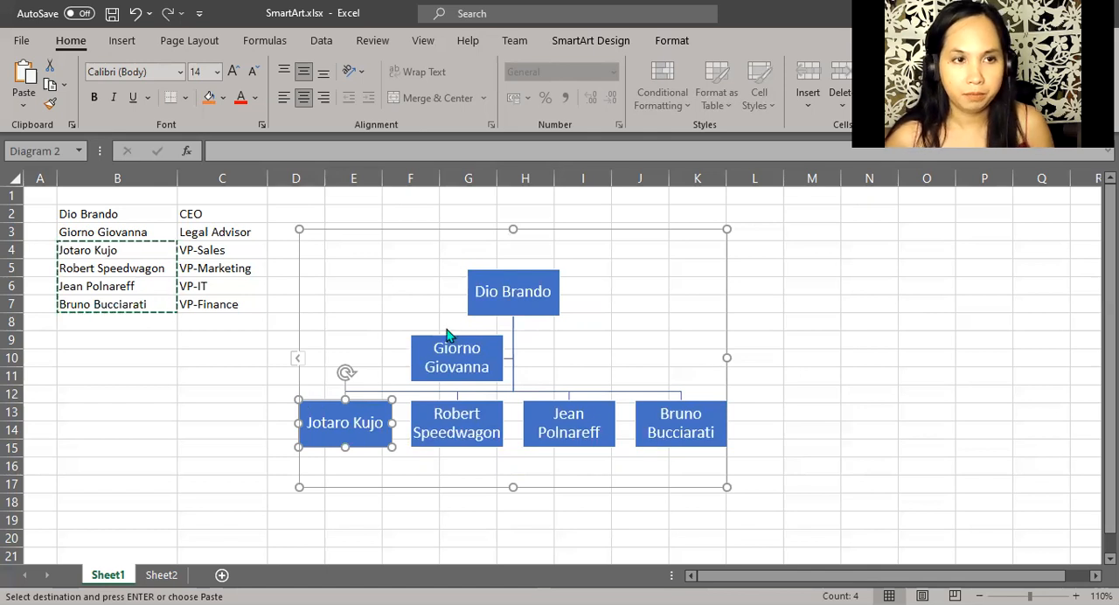
{"action": "left_click", "coordinate": [867, 357]}
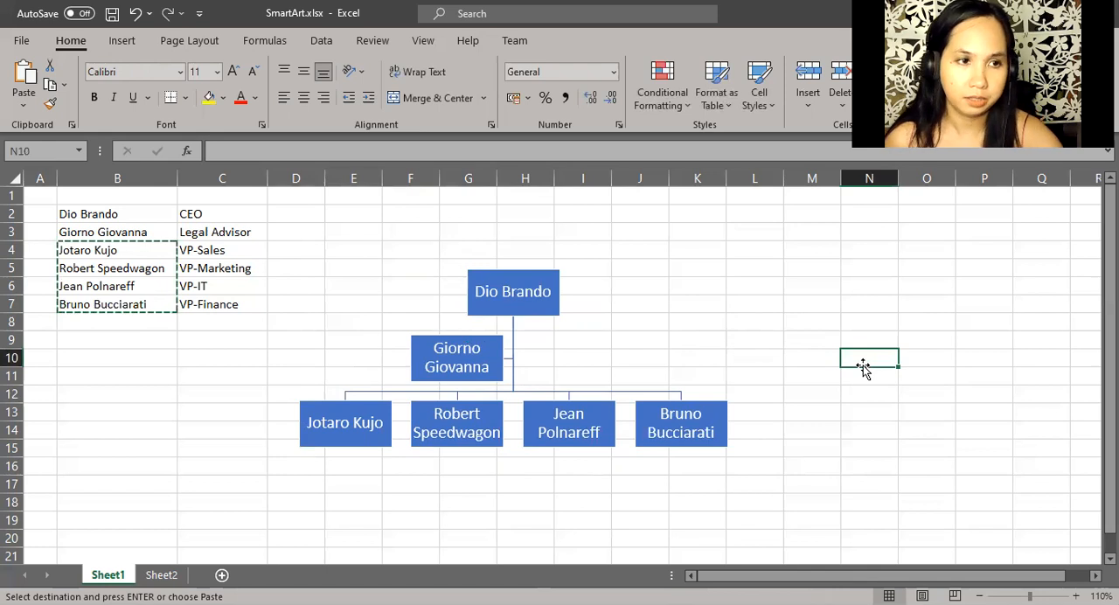
{"action": "mouse_move", "coordinate": [278, 484]}
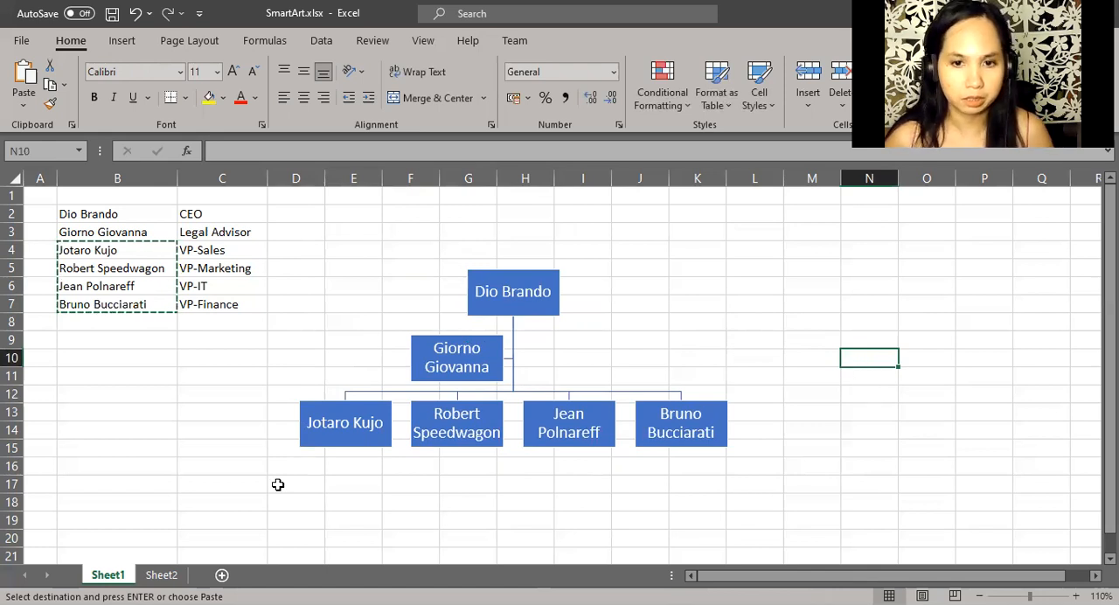
{"action": "left_click", "coordinate": [161, 574]}
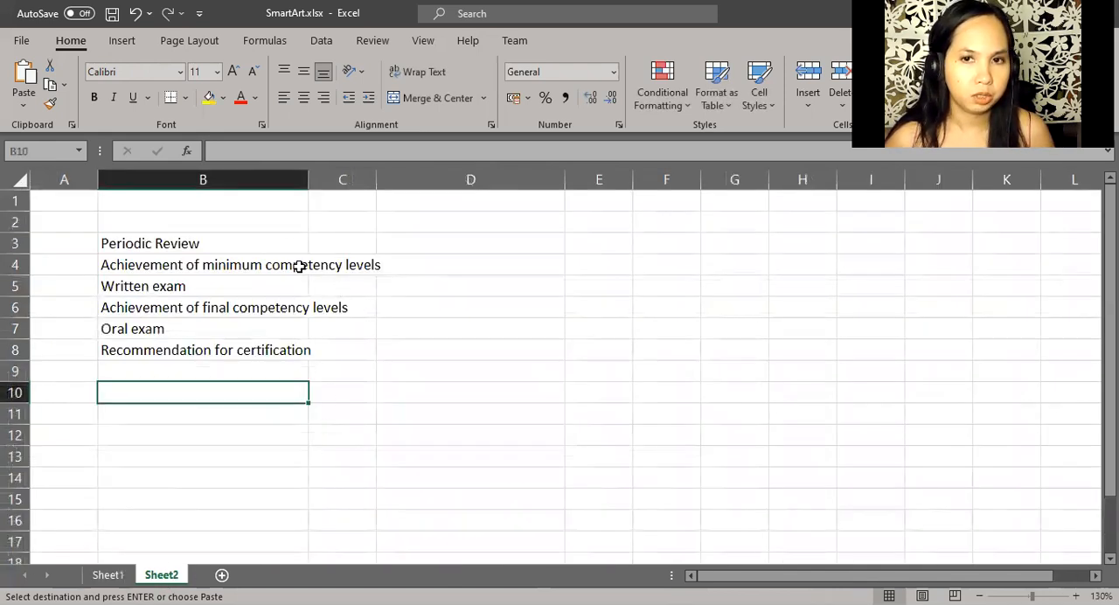
{"action": "mouse_move", "coordinate": [283, 245]}
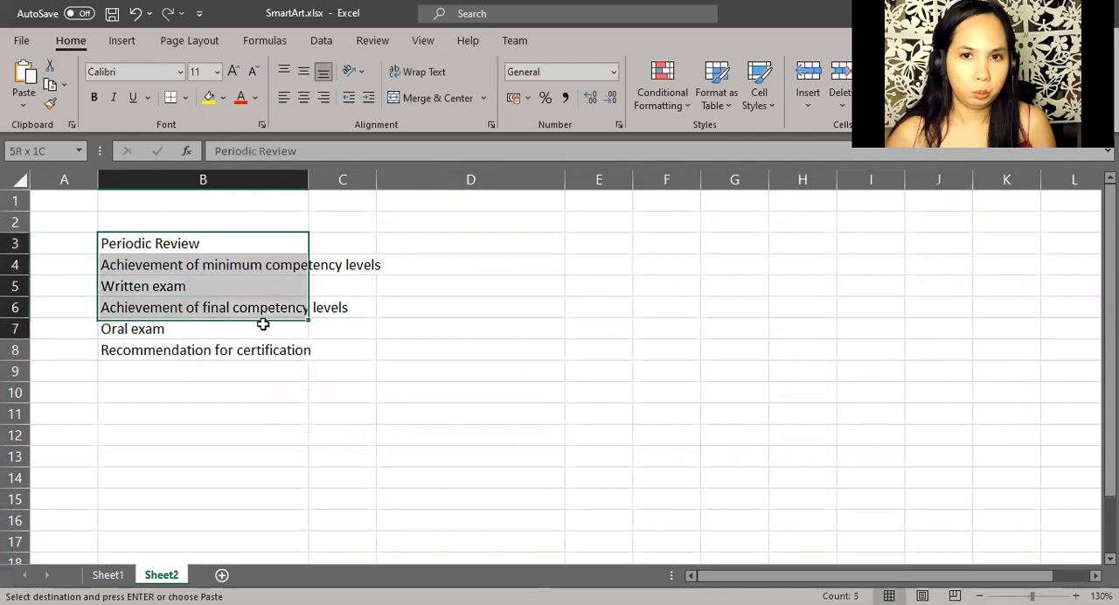
Step: Select the Periodic Review cell in the Sheet2 list and show the Insert ribbon commands
{"action": "left_click", "coordinate": [202, 243]}
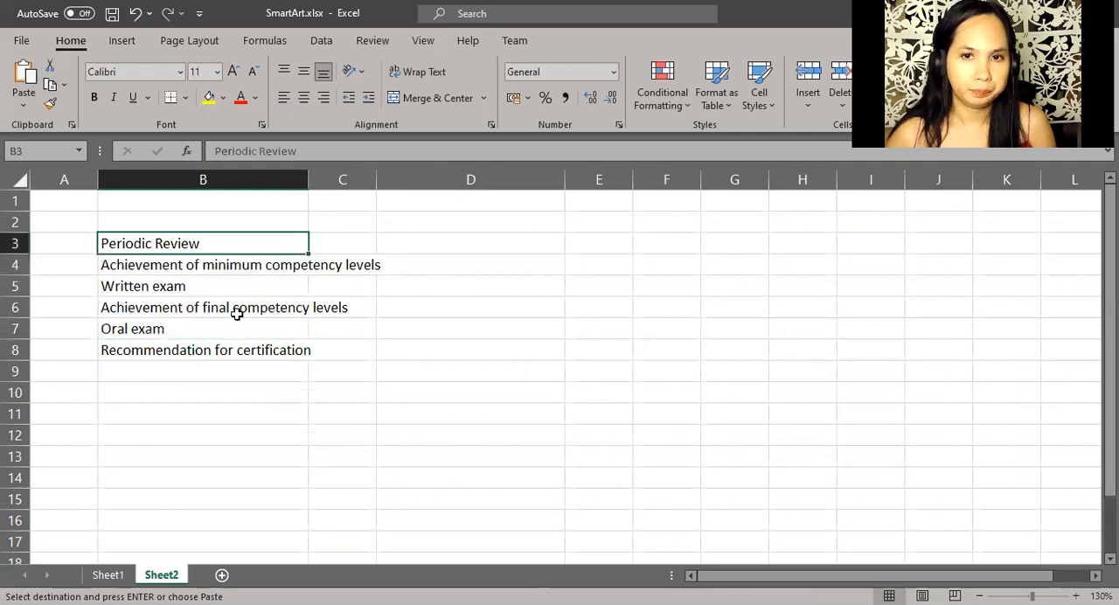
{"action": "left_click", "coordinate": [122, 40]}
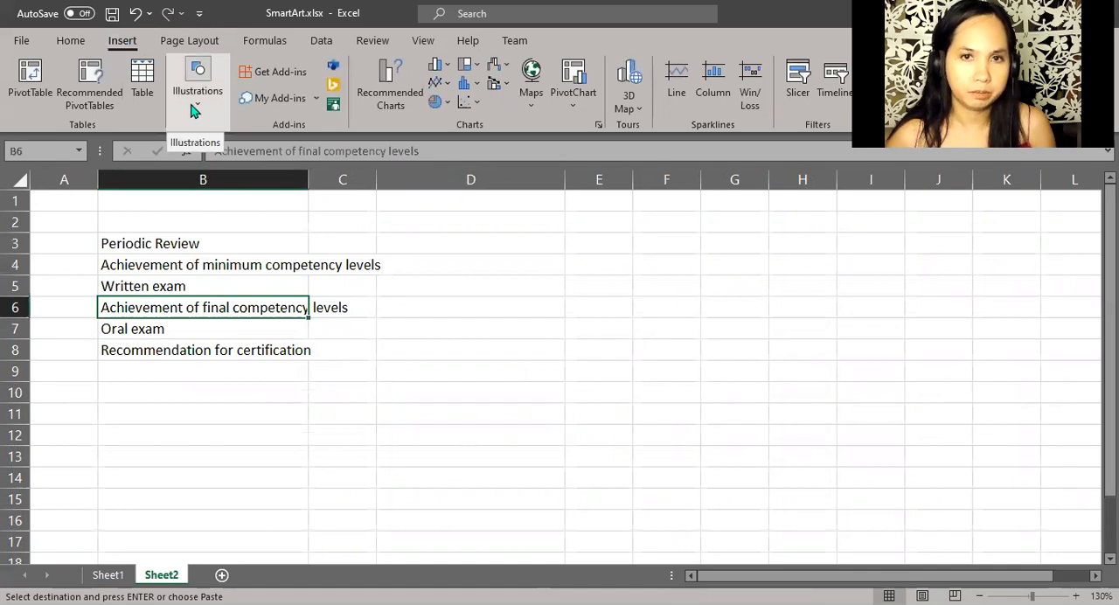
Step: Insert a SmartArt graphic using the Continuous Block Process layout from the Process category
{"action": "left_click", "coordinate": [195, 84]}
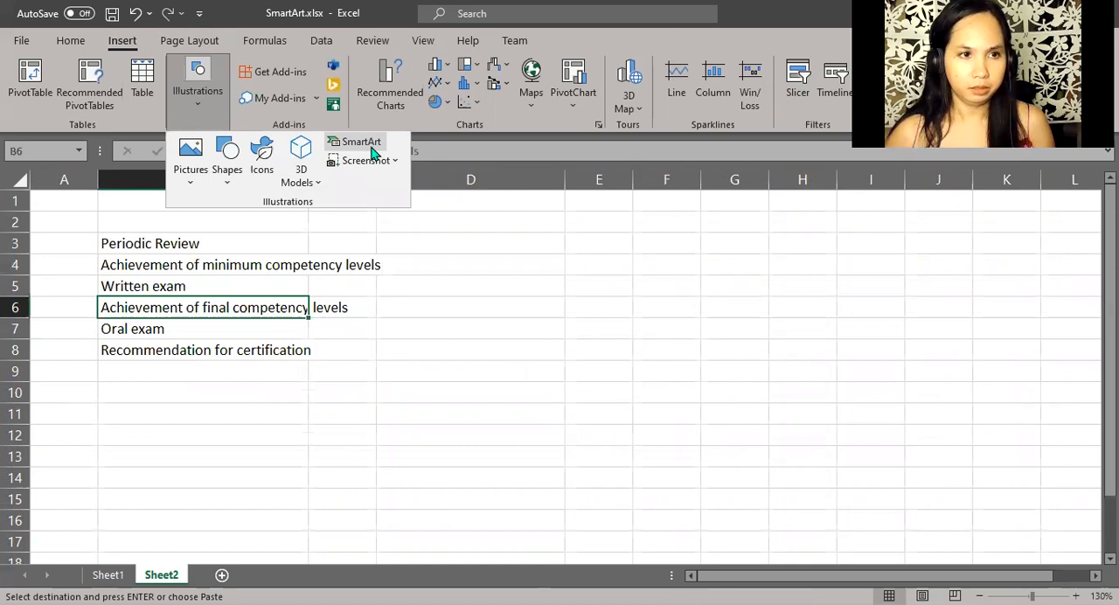
{"action": "left_click", "coordinate": [360, 142]}
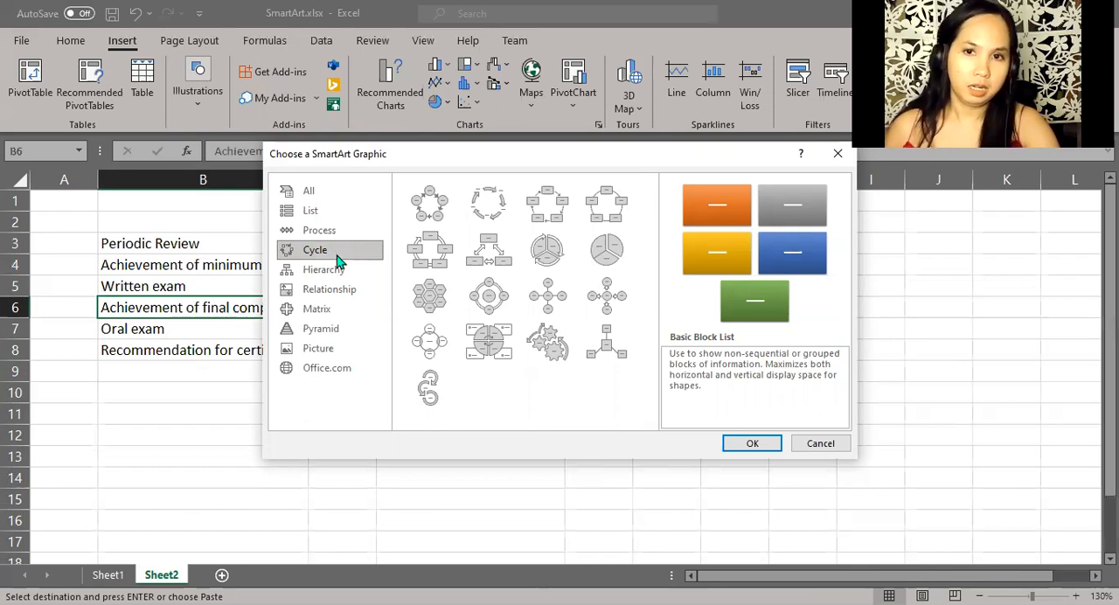
{"action": "left_click", "coordinate": [319, 231]}
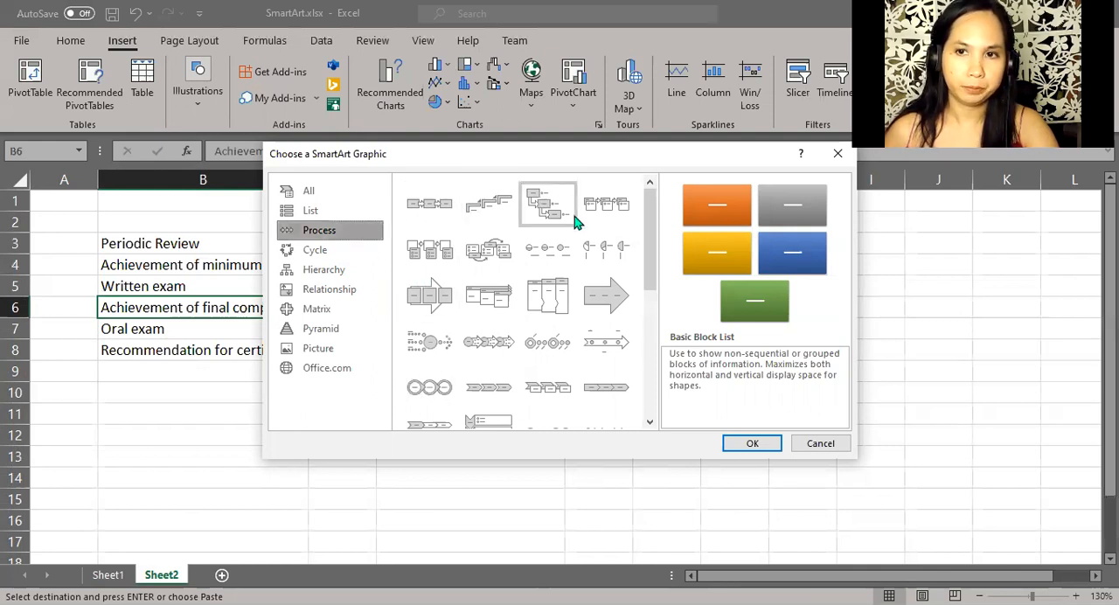
{"action": "mouse_move", "coordinate": [547, 252]}
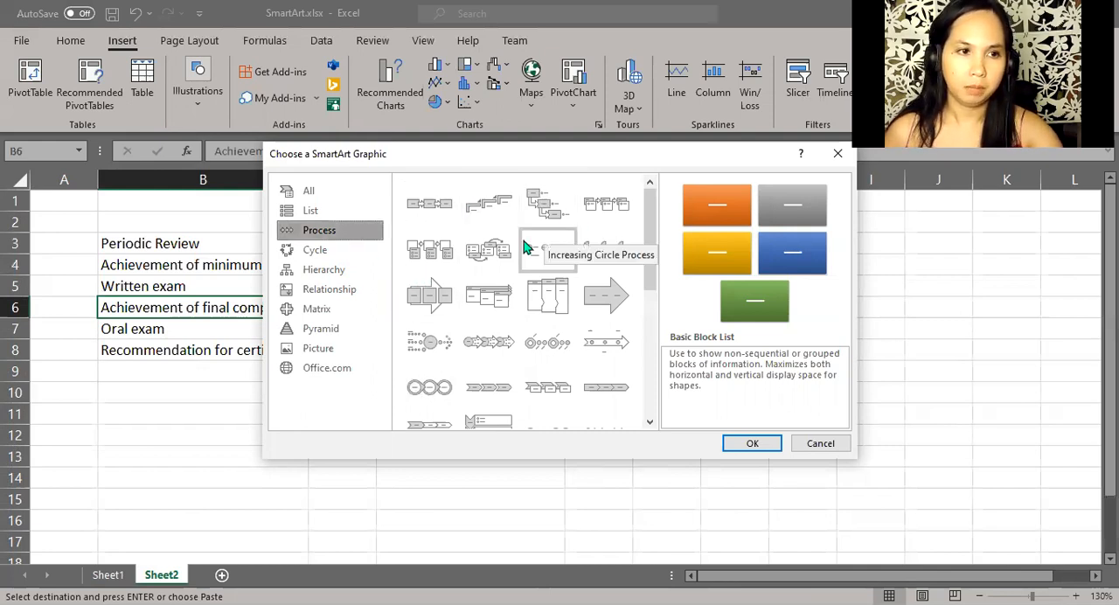
{"action": "left_click", "coordinate": [430, 296]}
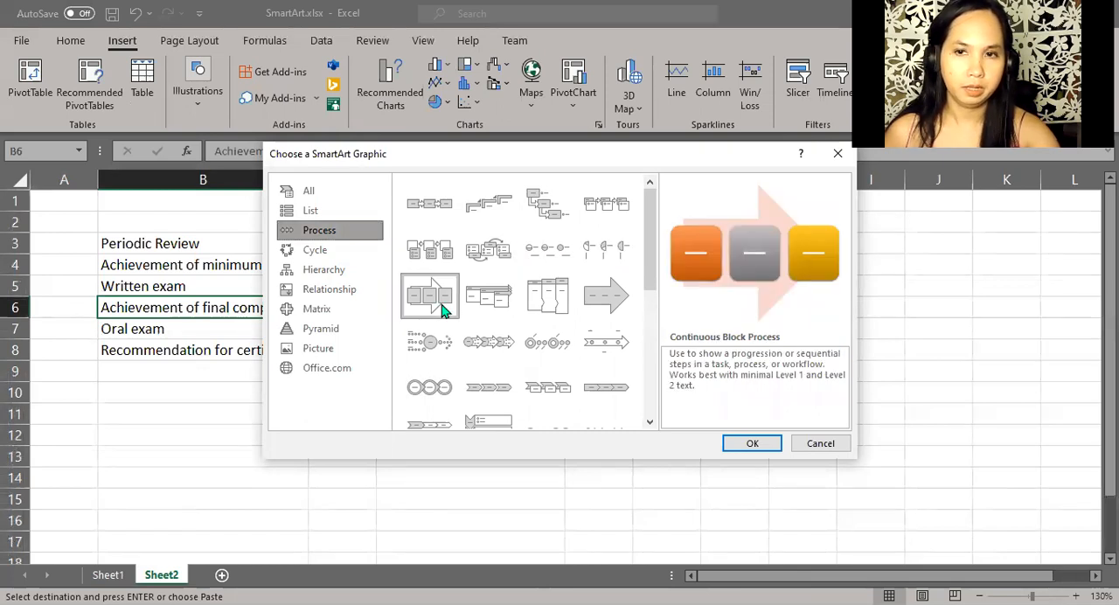
{"action": "left_click", "coordinate": [752, 442]}
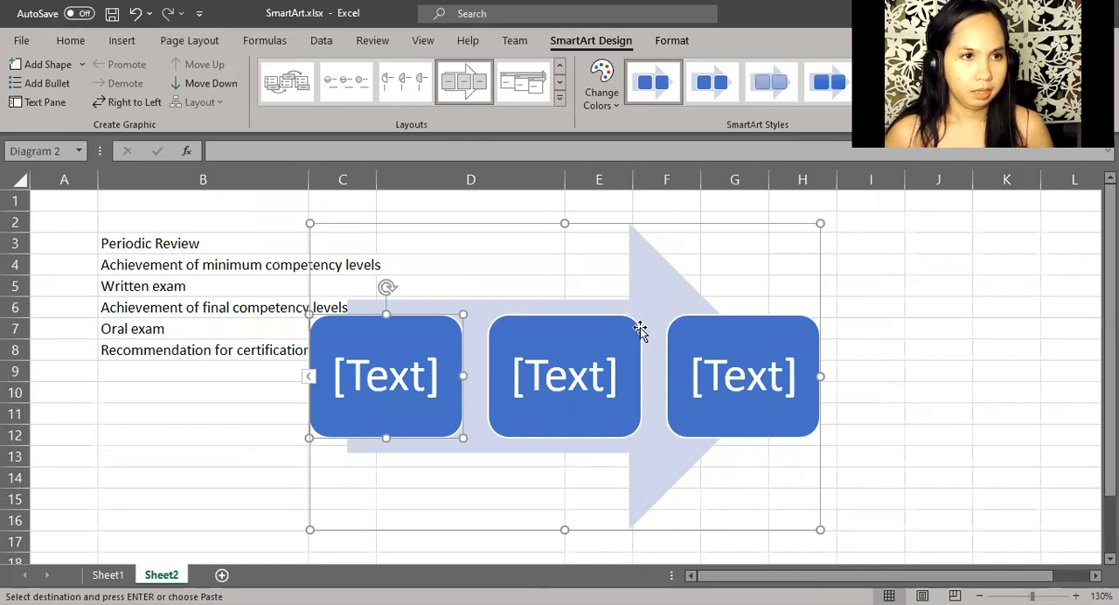
{"action": "mouse_move", "coordinate": [207, 232]}
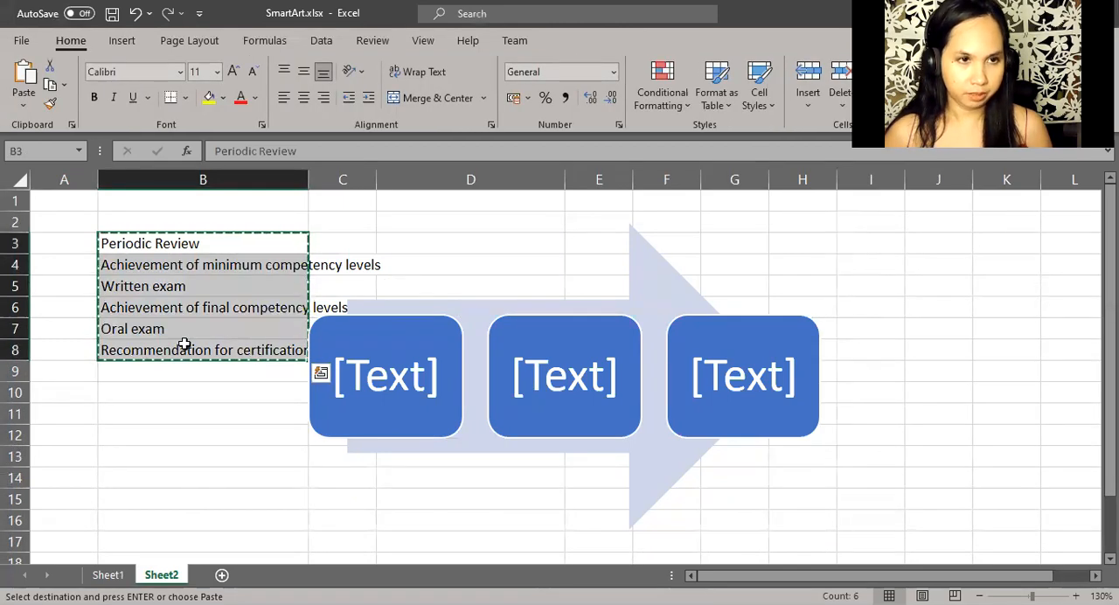
{"action": "mouse_move", "coordinate": [412, 357]}
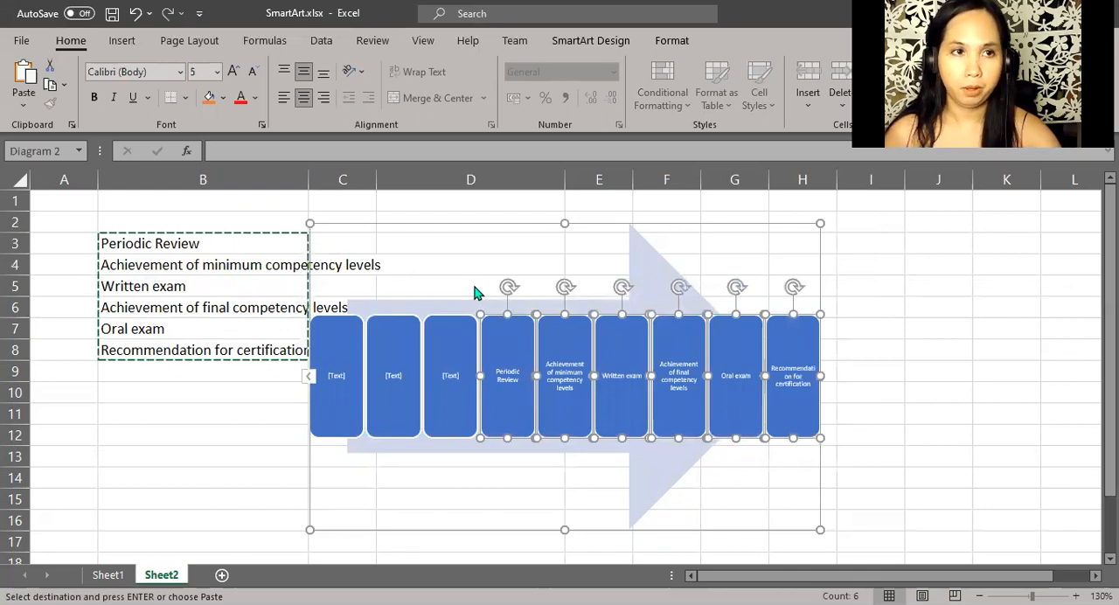
{"action": "mouse_move", "coordinate": [343, 317]}
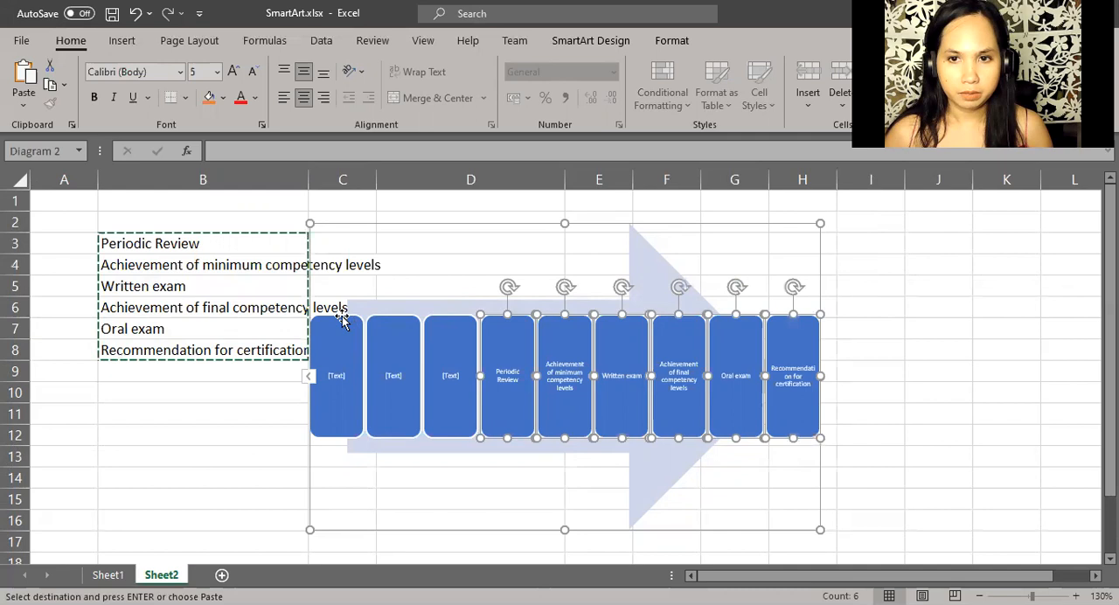
Step: Select an empty [Text] placeholder box in the arrow diagram for removal
{"action": "left_click", "coordinate": [339, 376]}
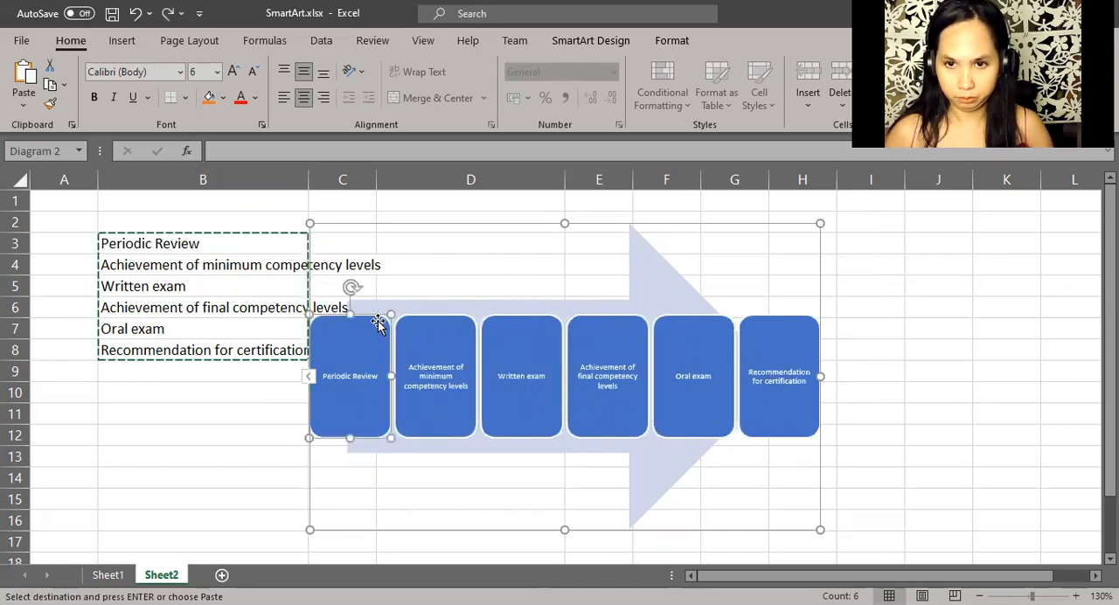
{"action": "mouse_move", "coordinate": [888, 314]}
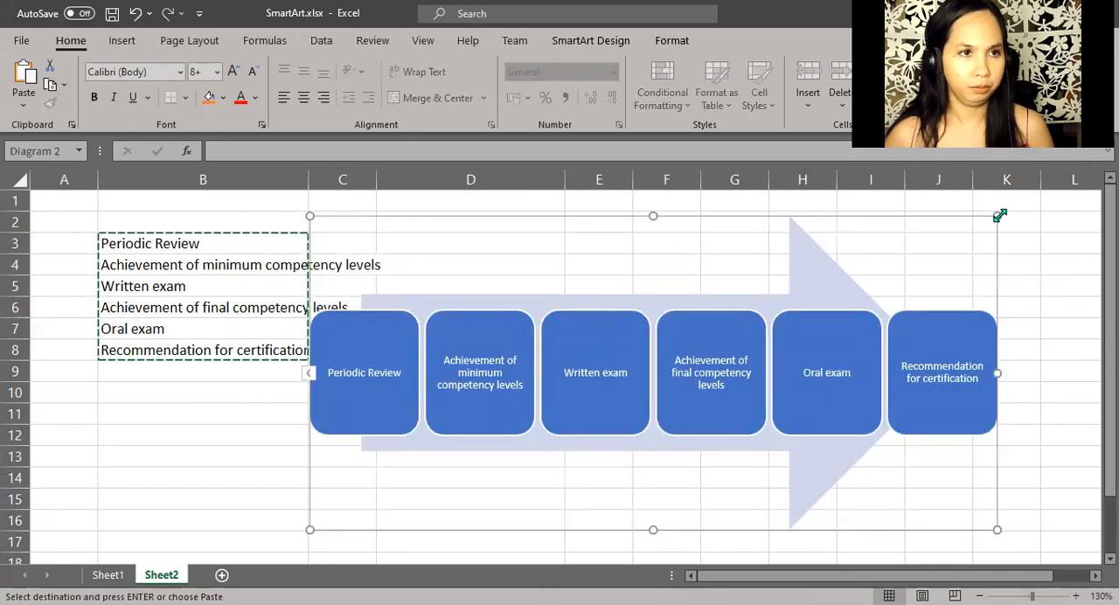
{"action": "mouse_move", "coordinate": [755, 278]}
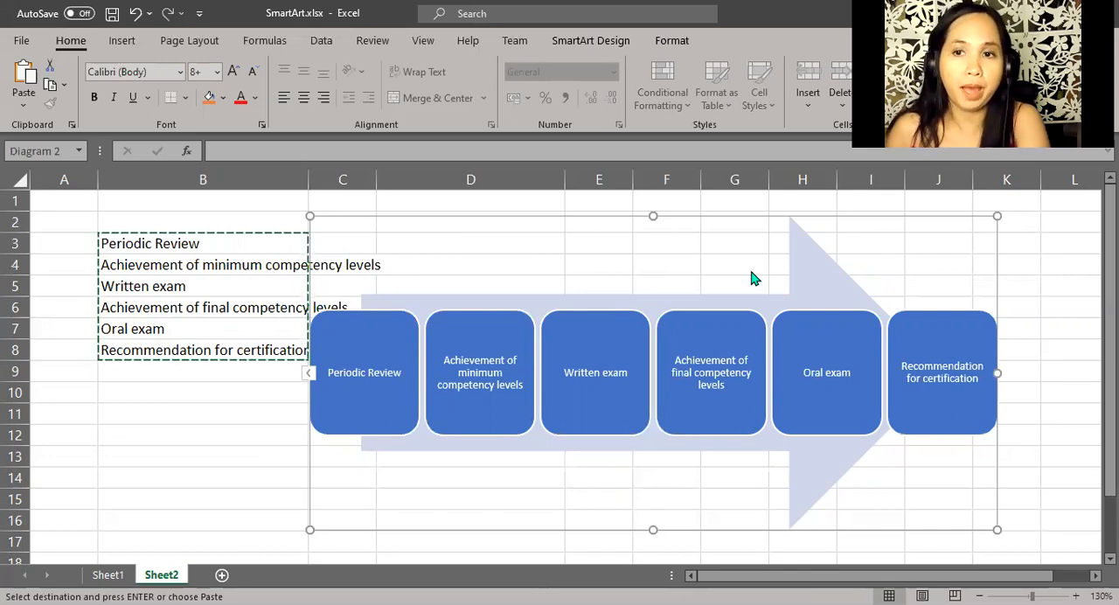
{"action": "mouse_move", "coordinate": [625, 257]}
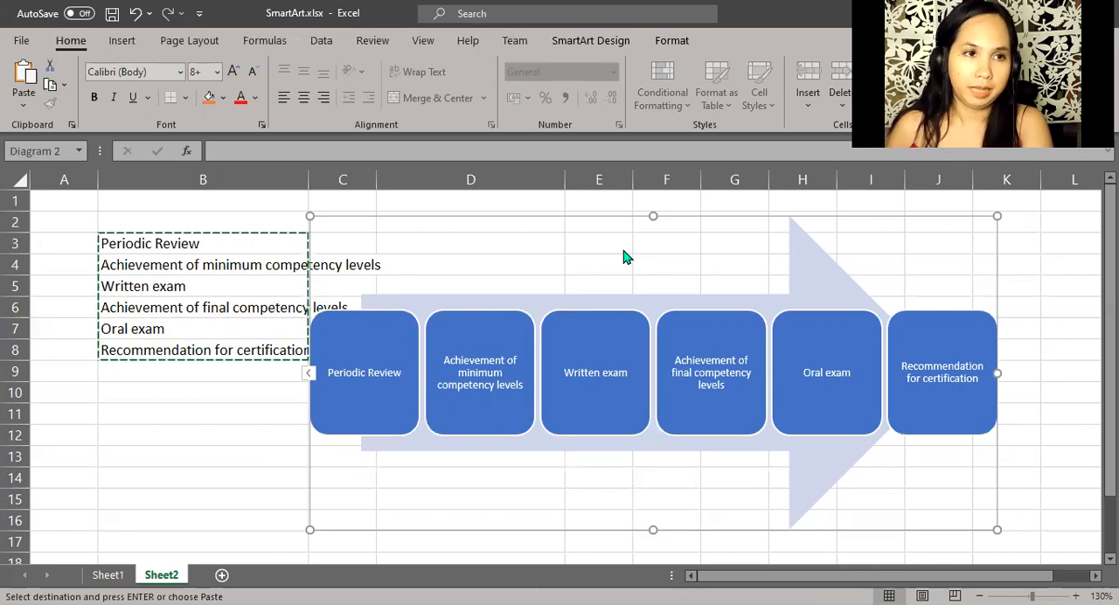
{"action": "mouse_move", "coordinate": [590, 40]}
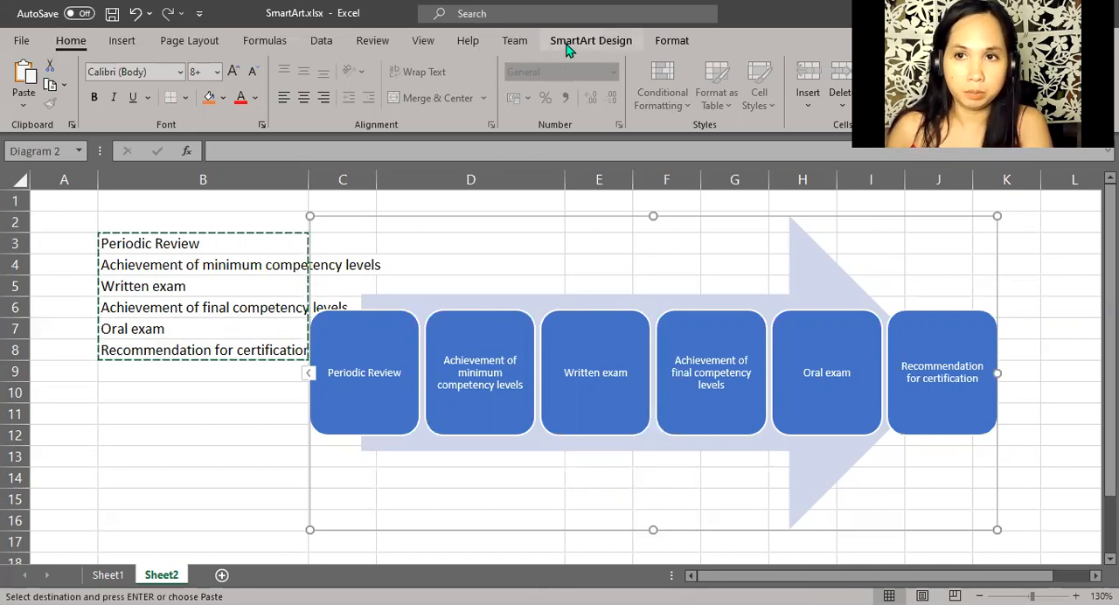
{"action": "left_click", "coordinate": [590, 40]}
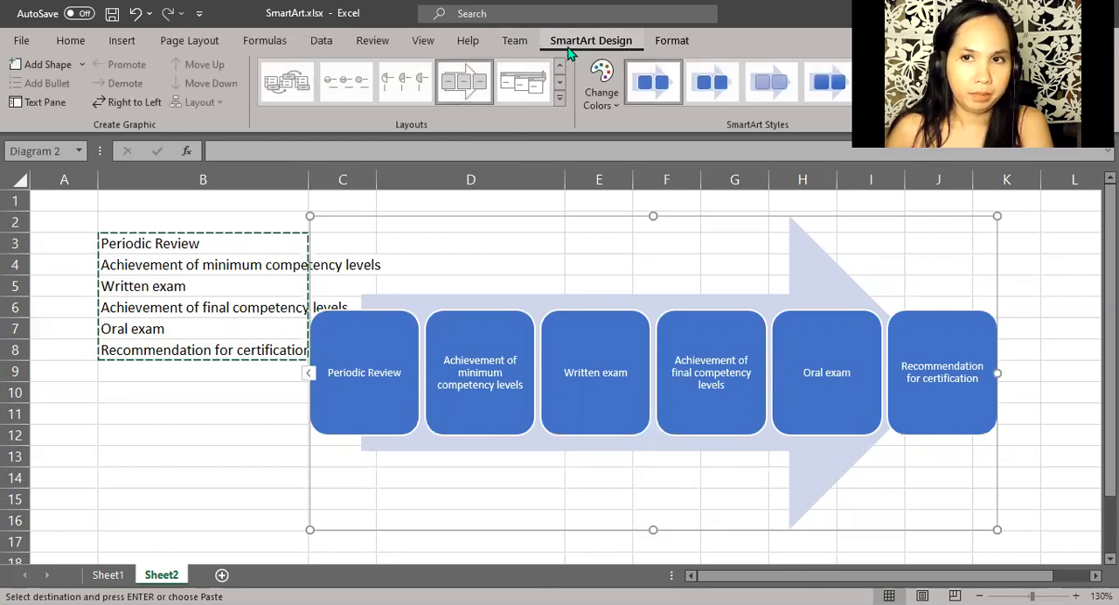
{"action": "left_click", "coordinate": [559, 98]}
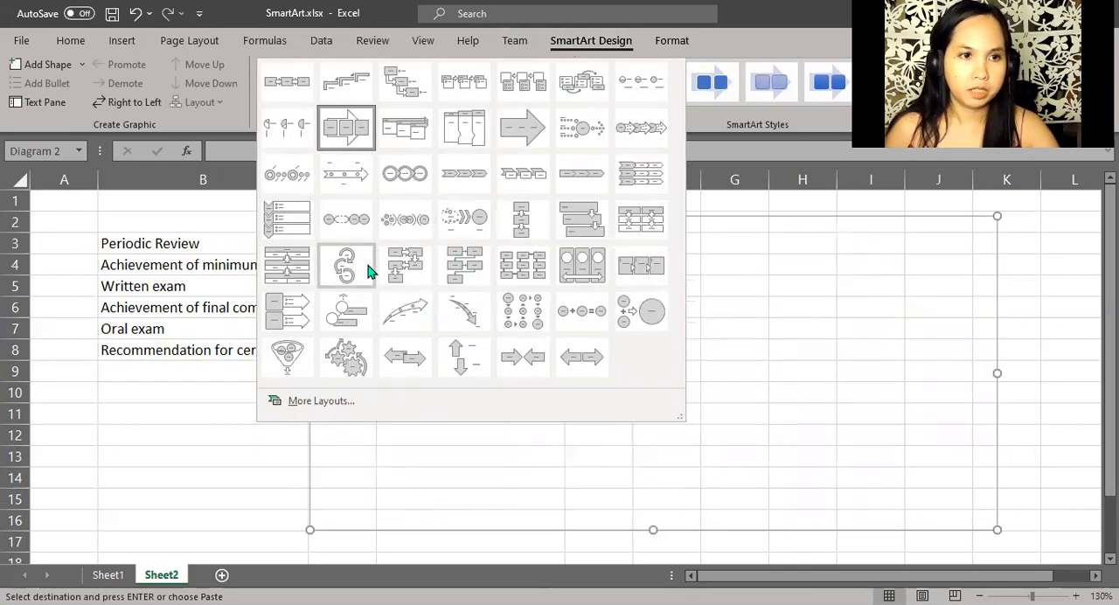
{"action": "mouse_move", "coordinate": [346, 265]}
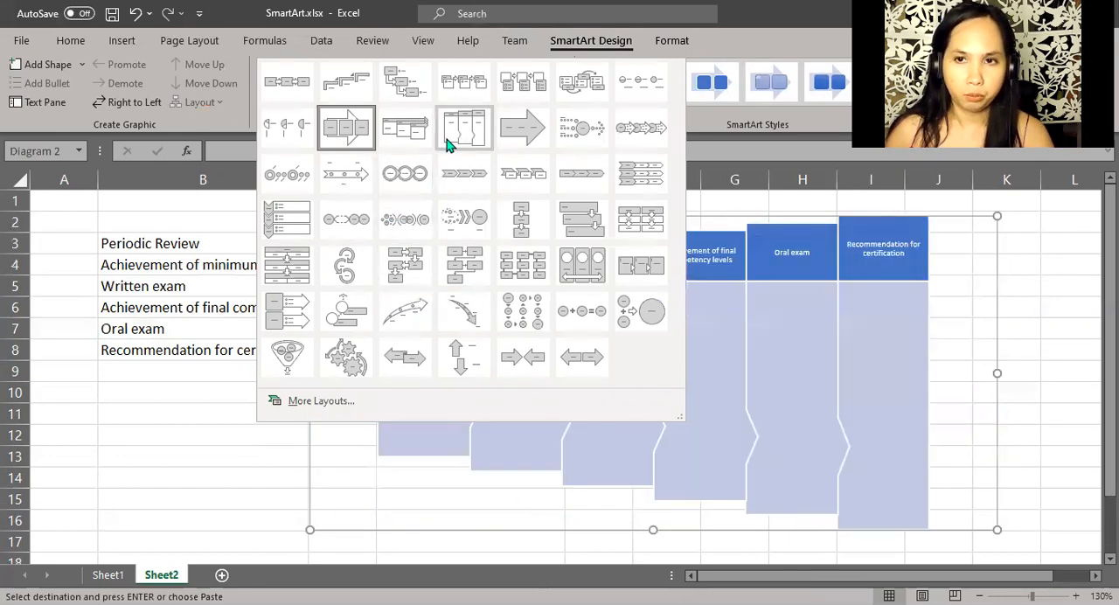
{"action": "mouse_move", "coordinate": [465, 128]}
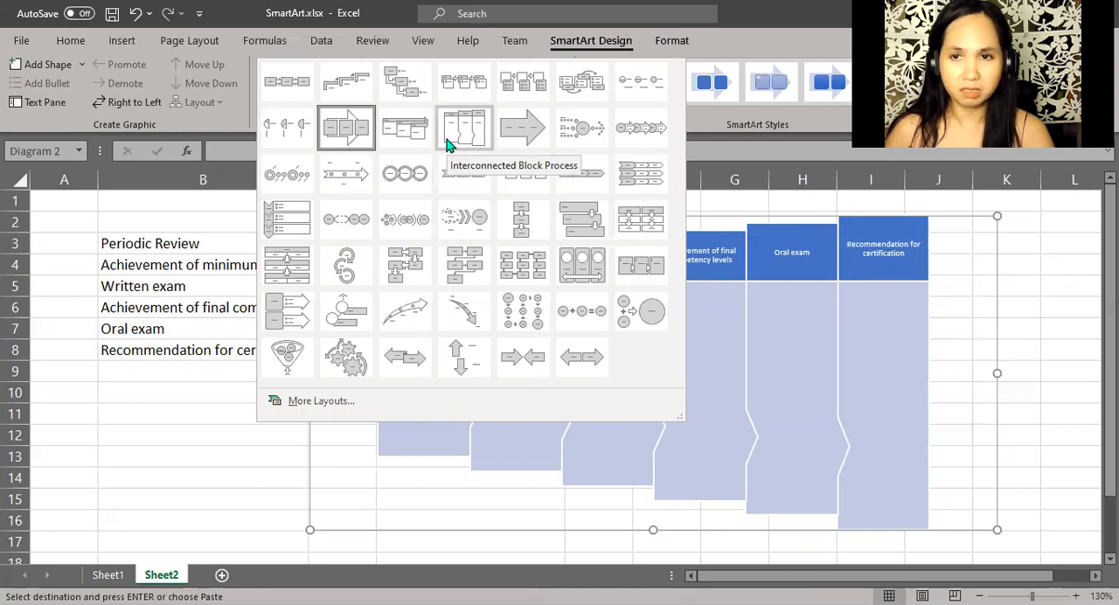
{"action": "left_click", "coordinate": [346, 266]}
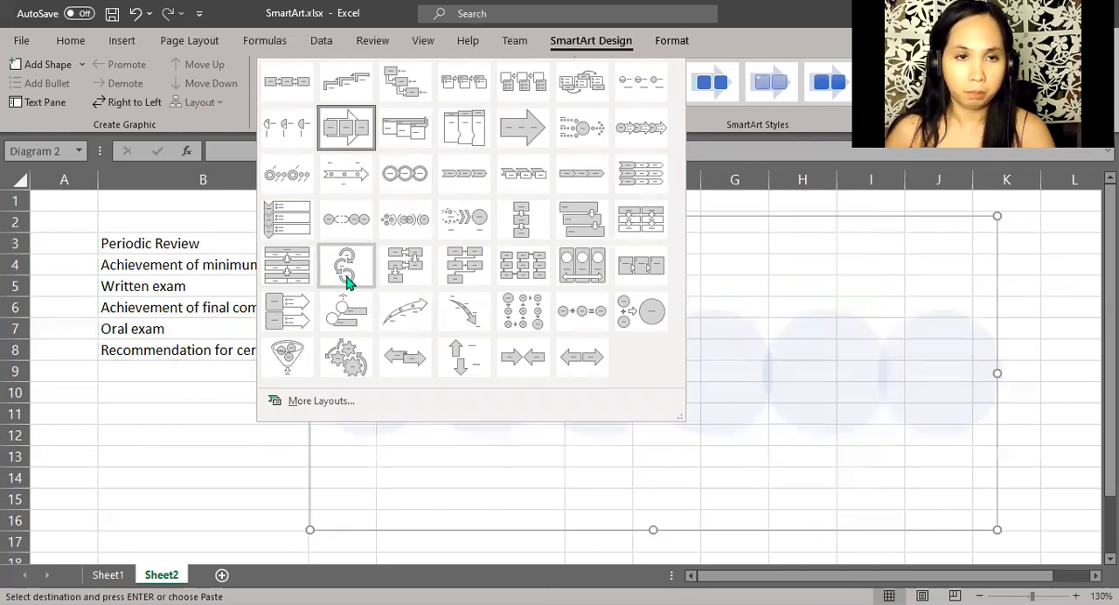
{"action": "mouse_move", "coordinate": [346, 266]}
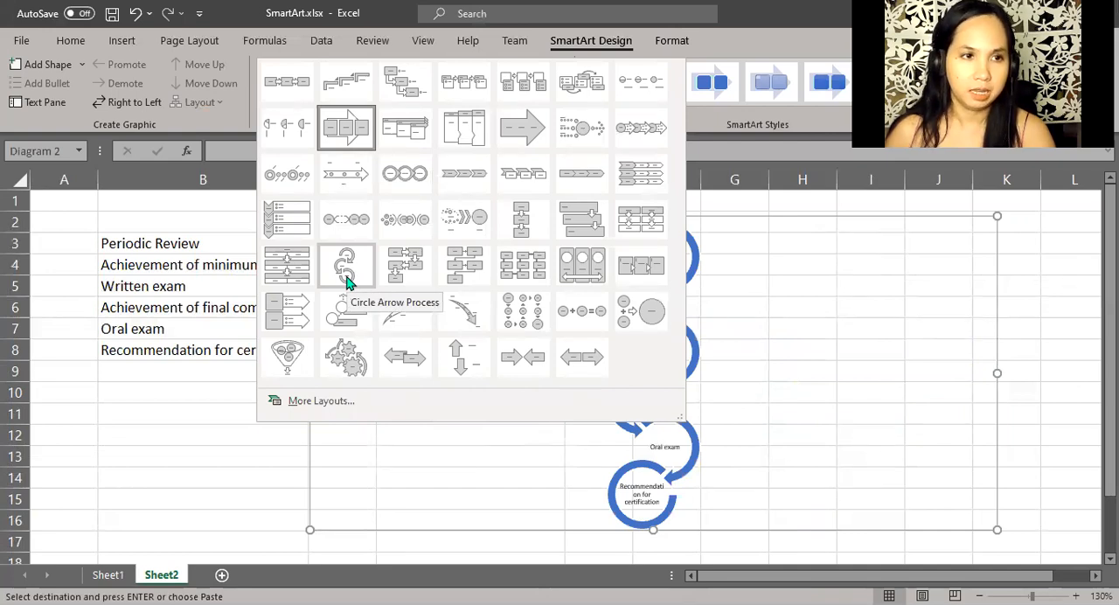
{"action": "mouse_move", "coordinate": [479, 187]}
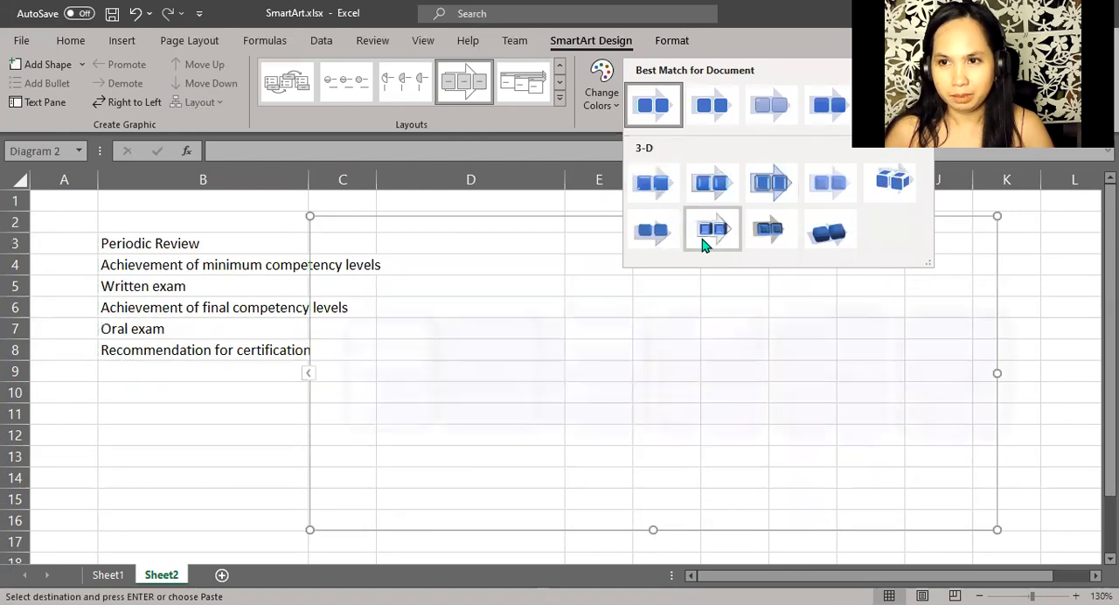
{"action": "mouse_move", "coordinate": [713, 229]}
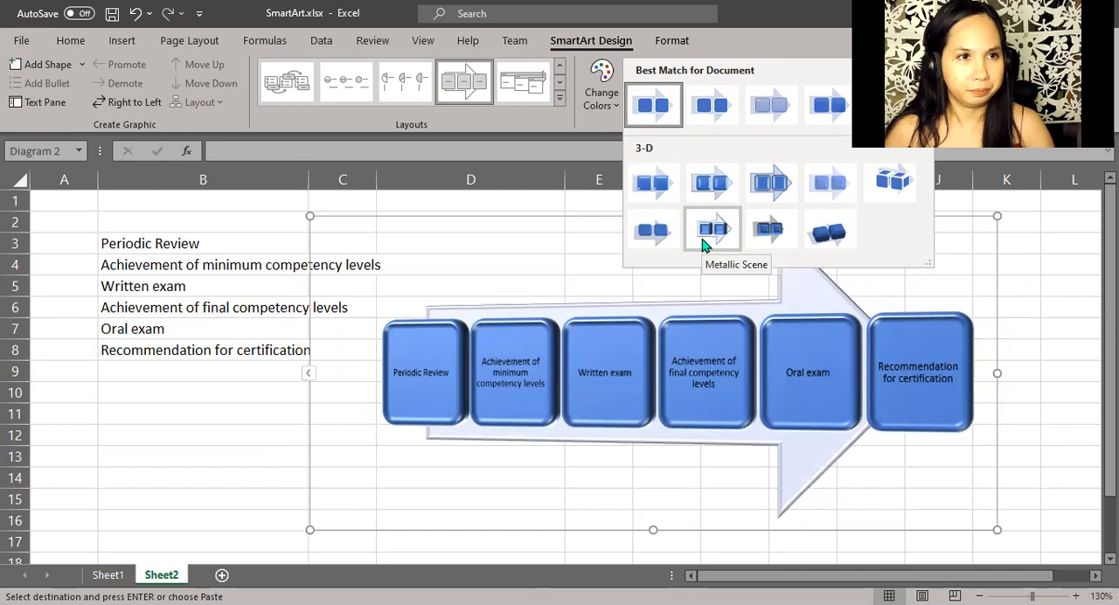
{"action": "left_click", "coordinate": [652, 105]}
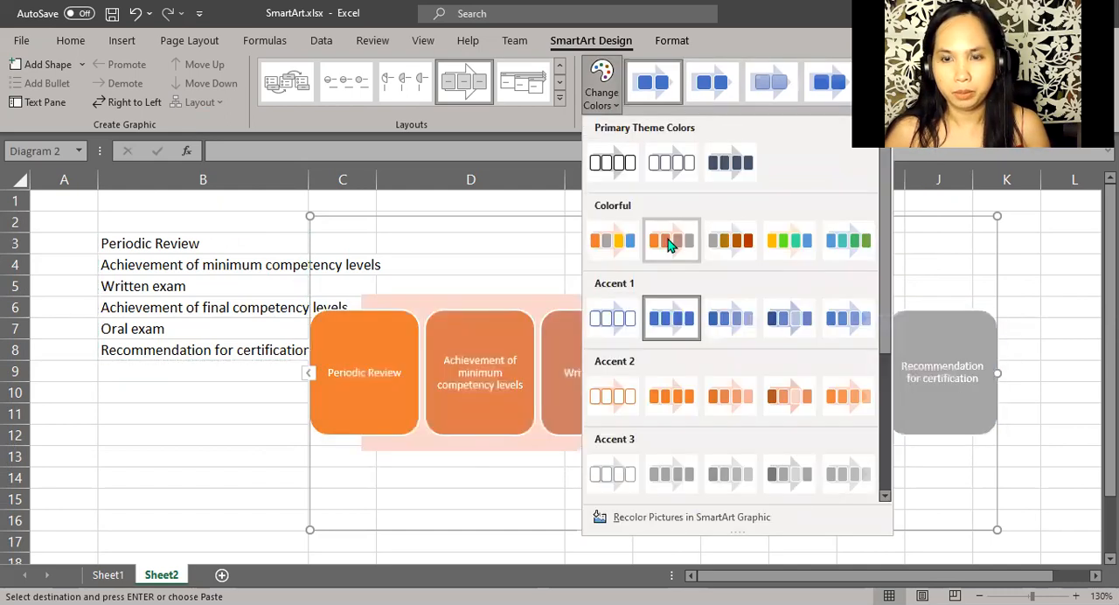
{"action": "mouse_move", "coordinate": [671, 241]}
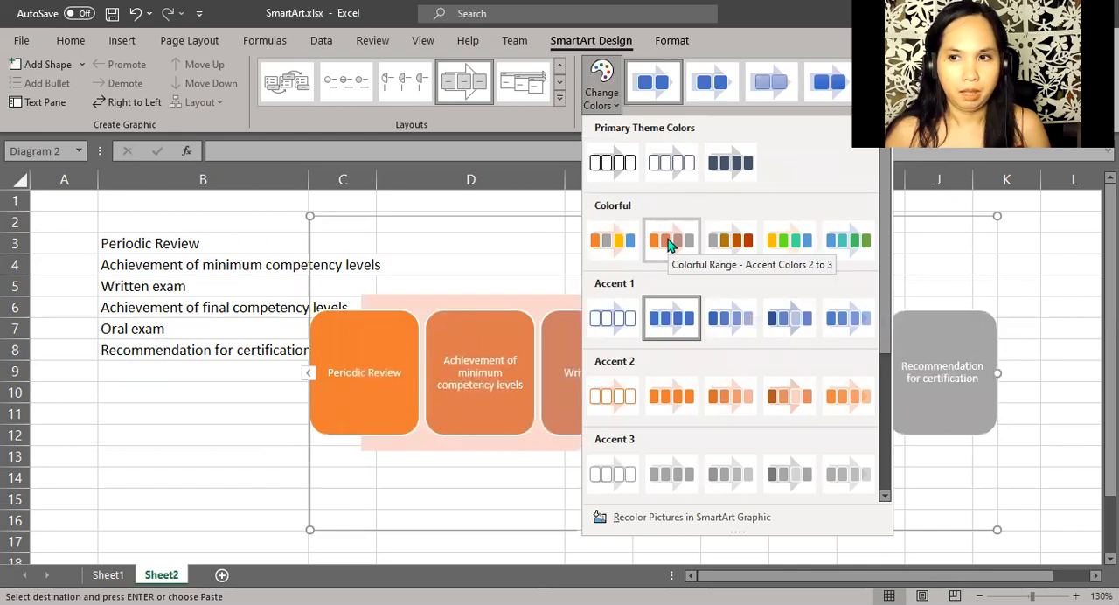
{"action": "mouse_move", "coordinate": [611, 242]}
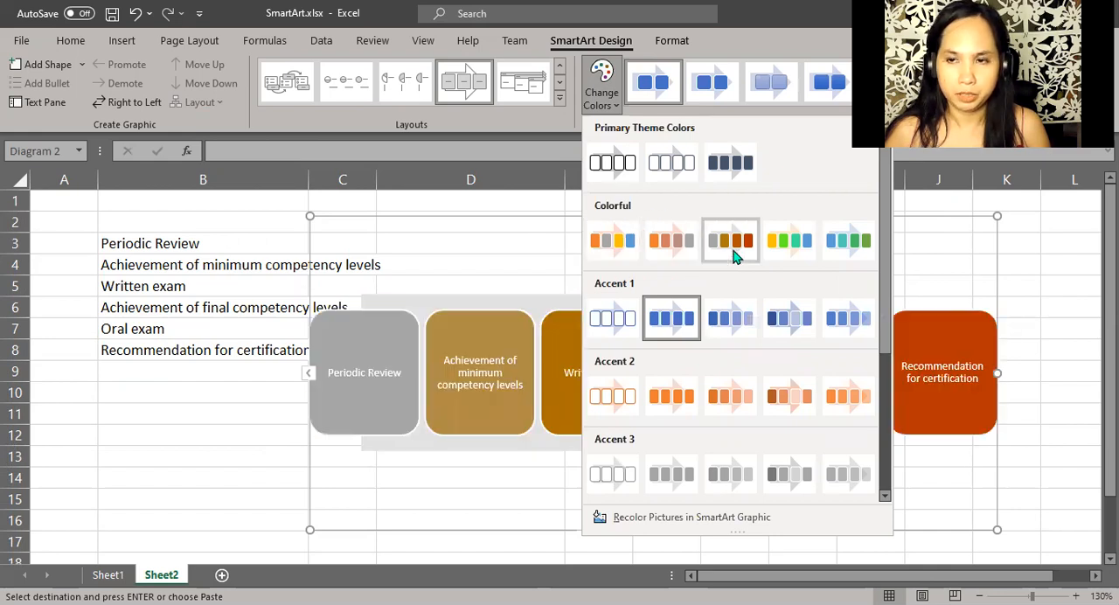
{"action": "mouse_move", "coordinate": [731, 241]}
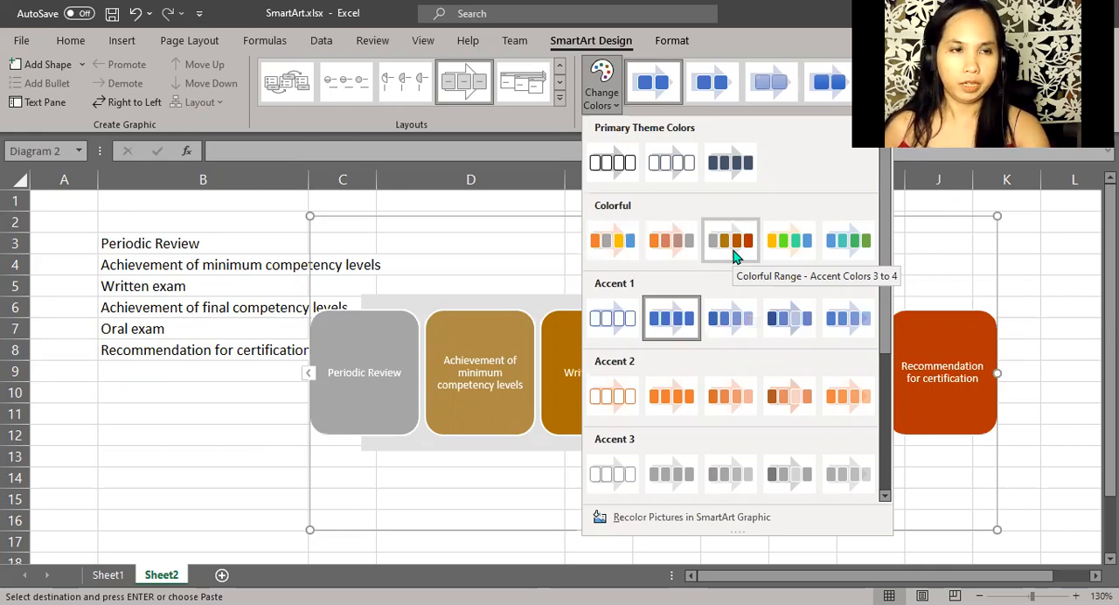
{"action": "left_click", "coordinate": [671, 316]}
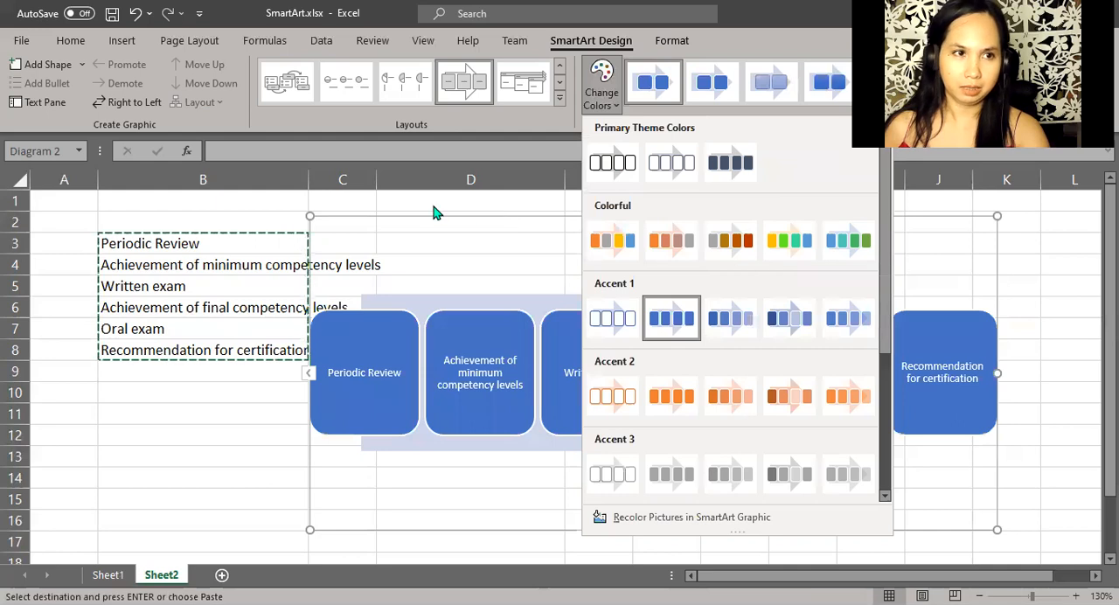
{"action": "left_click", "coordinate": [671, 317]}
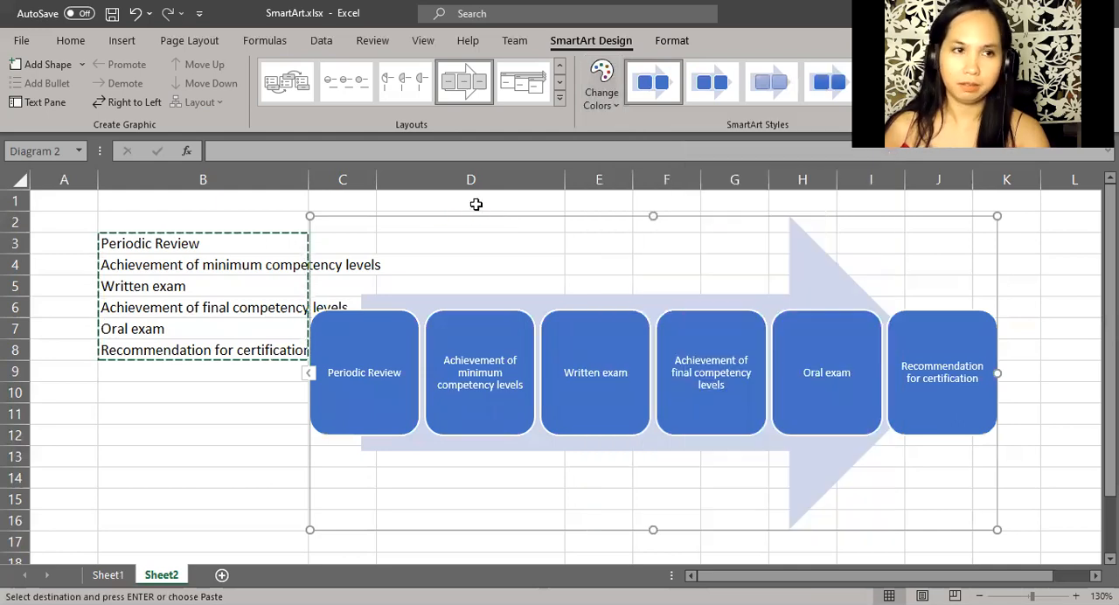
Step: Deselect the diagram via cell D1 and show the Illustrations insert choices again
{"action": "left_click", "coordinate": [470, 199]}
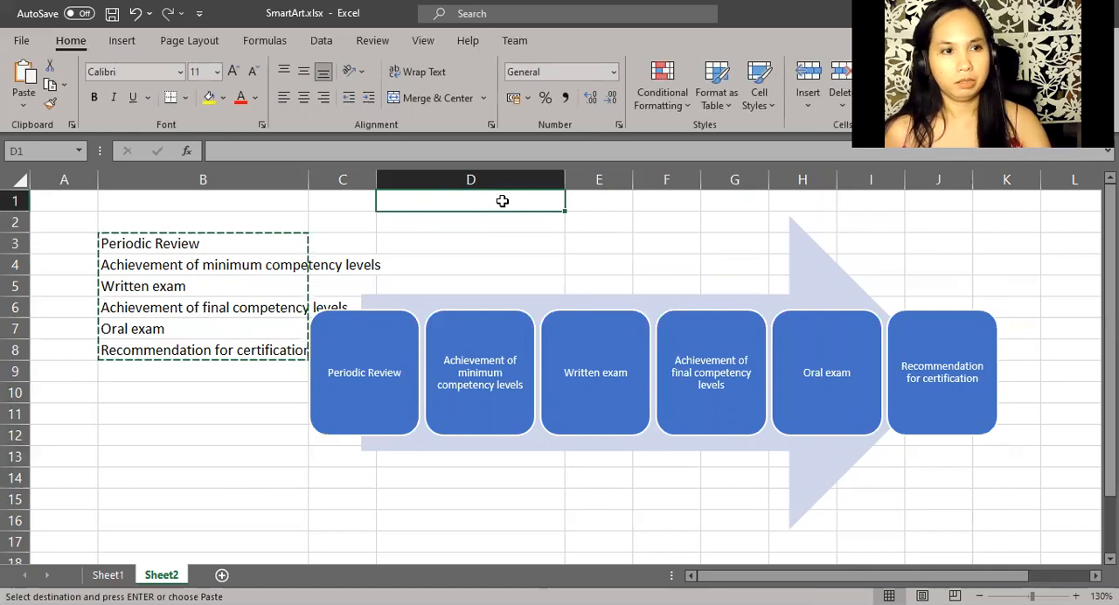
{"action": "left_click", "coordinate": [122, 40]}
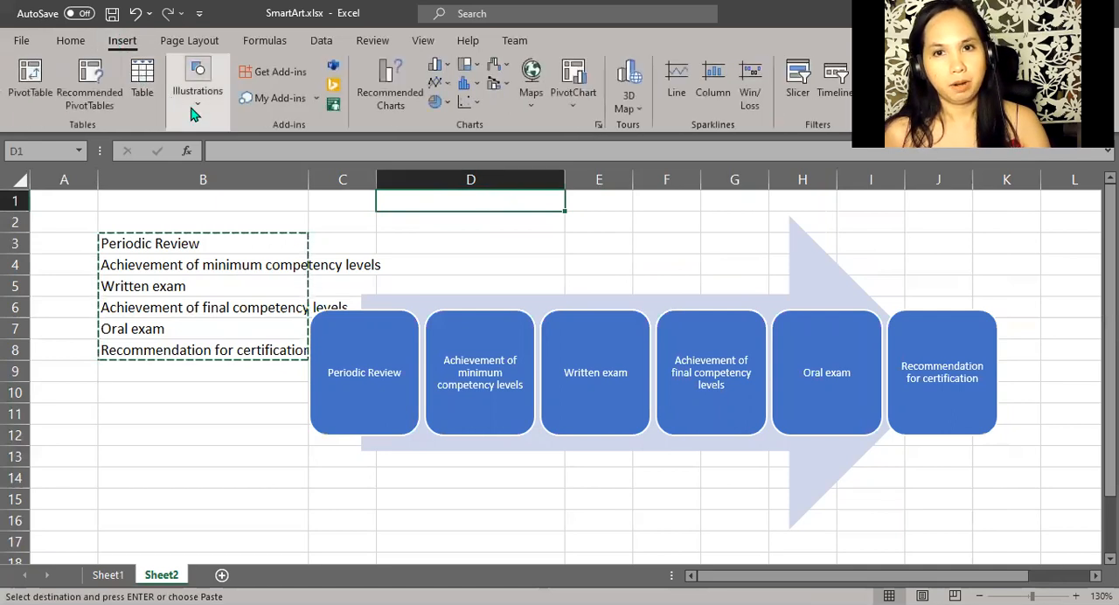
{"action": "left_click", "coordinate": [198, 84]}
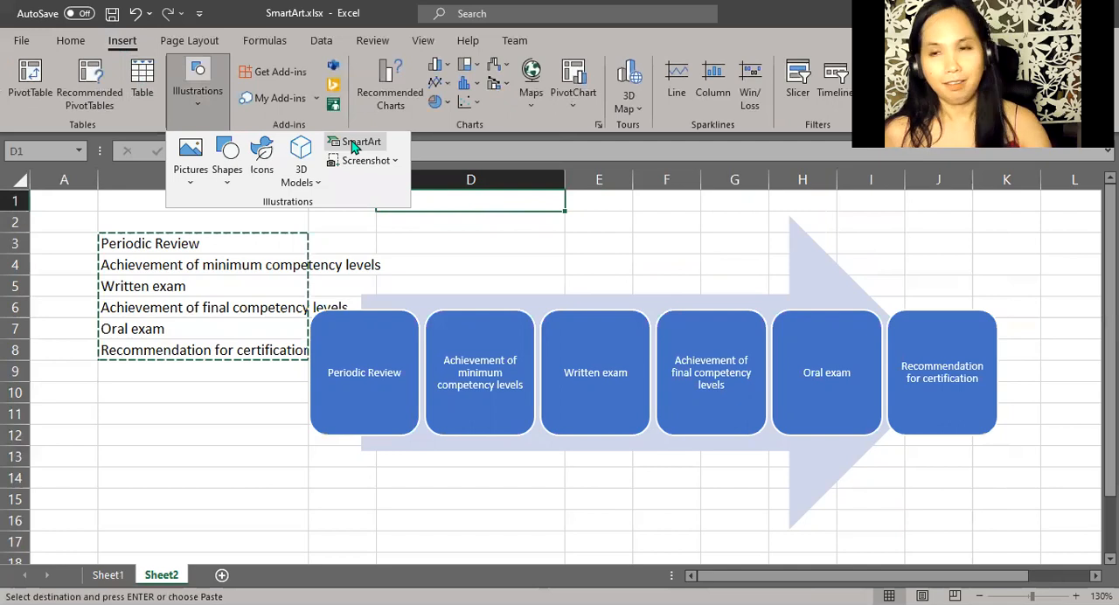
{"action": "mouse_move", "coordinate": [362, 147]}
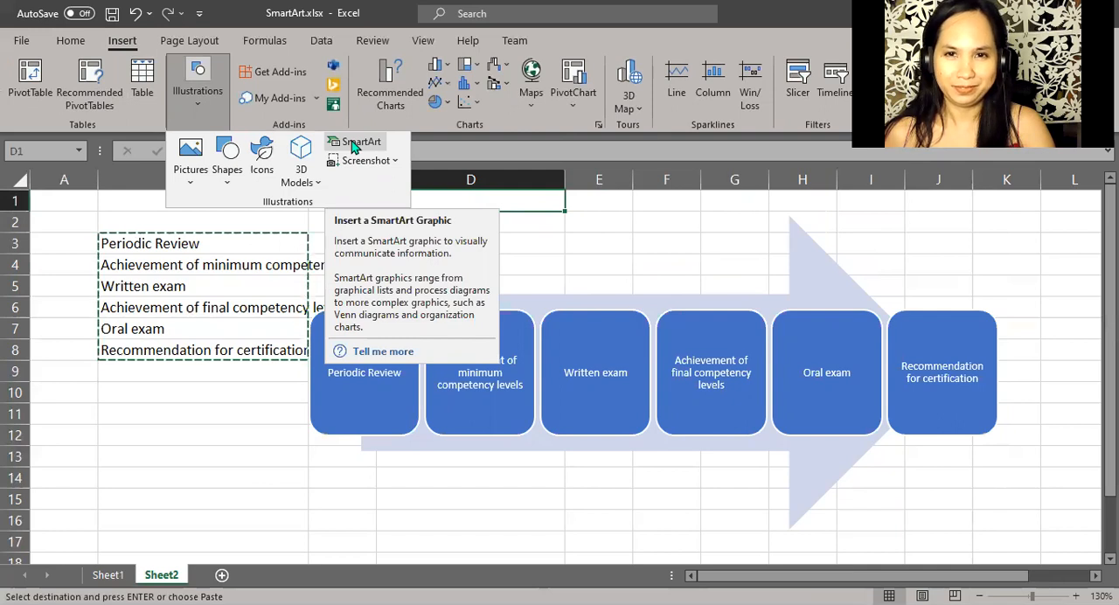
{"action": "mouse_move", "coordinate": [807, 339]}
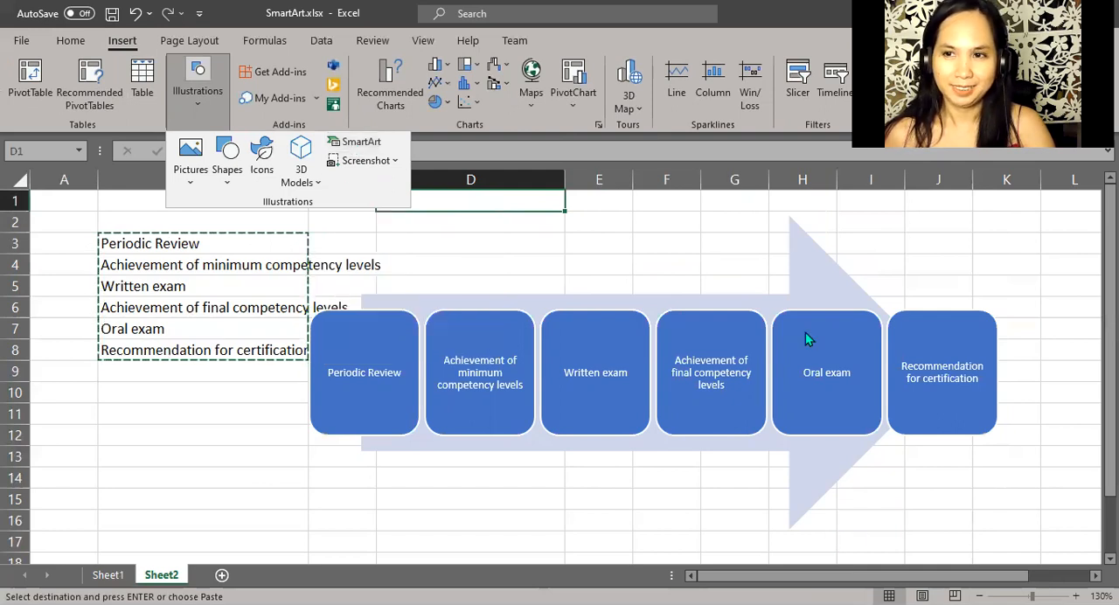